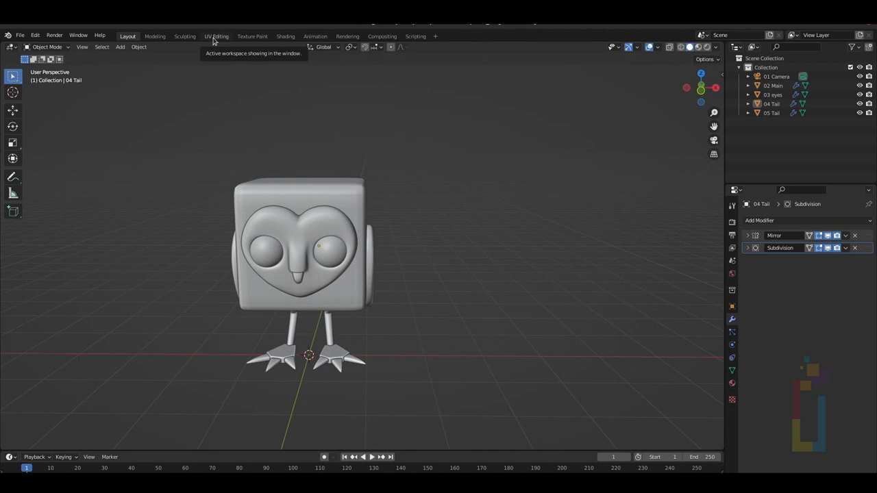
Step: Split the modelling viewport and turn the right-hand area into a UV Editor
click(214, 36)
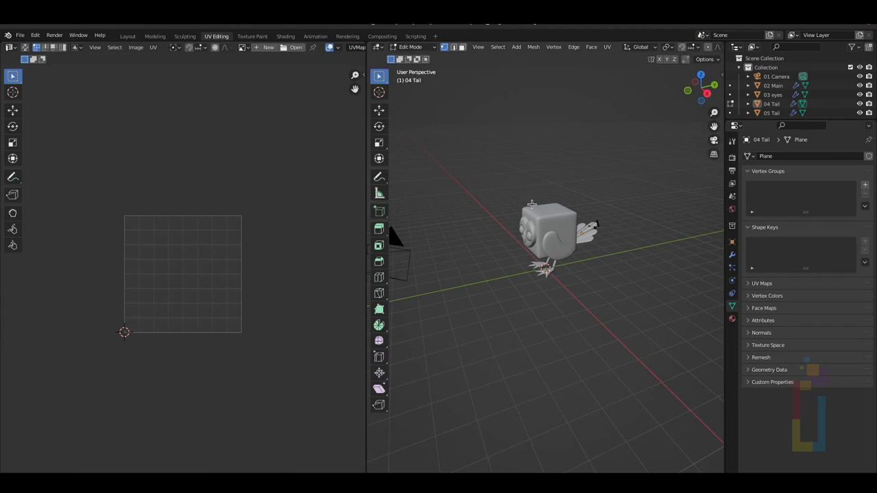
mouse_move(528, 162)
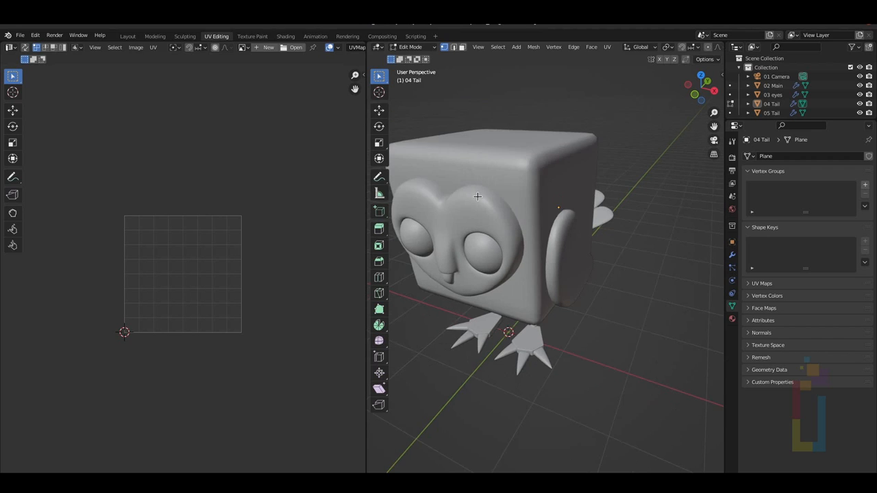
click(129, 35)
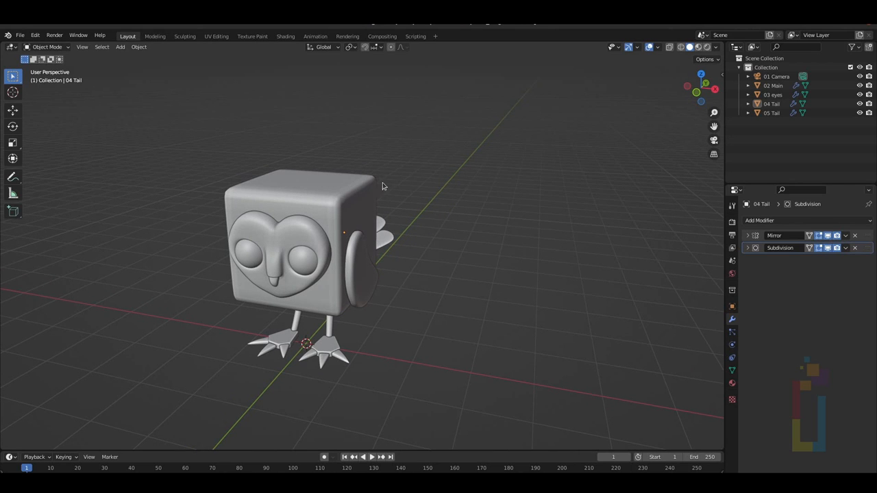
mouse_move(329, 159)
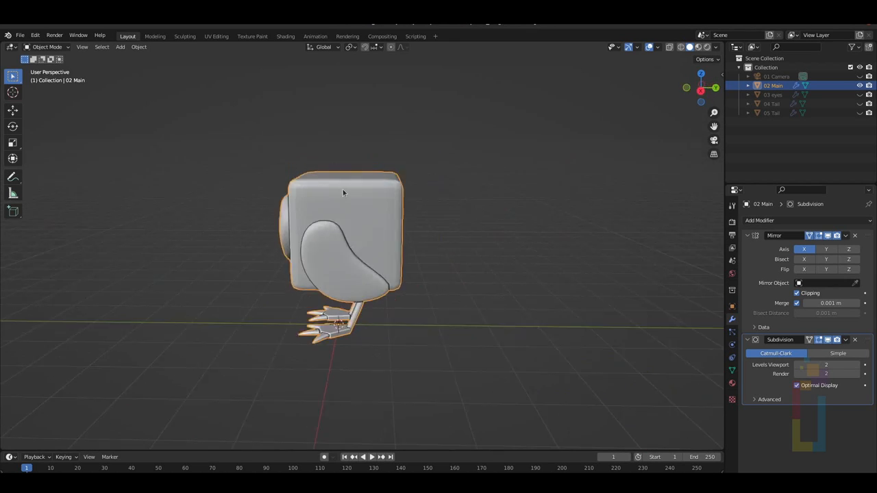
click(82, 47)
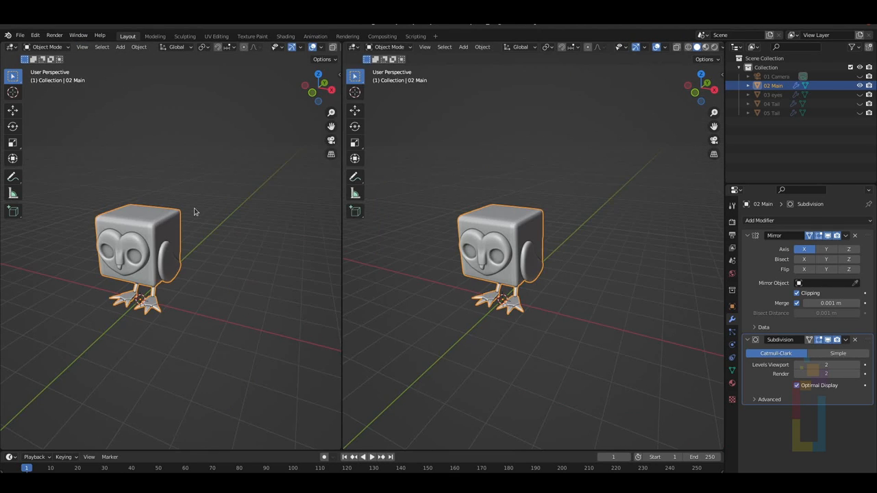
click(355, 47)
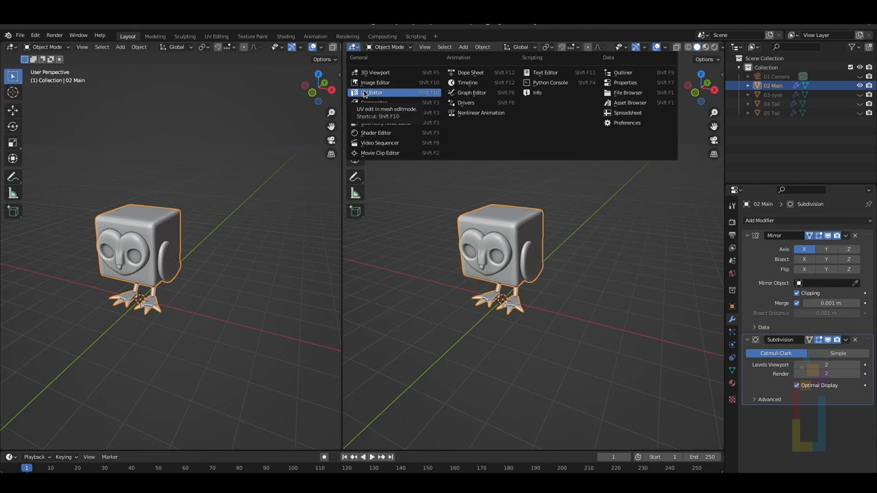
click(377, 82)
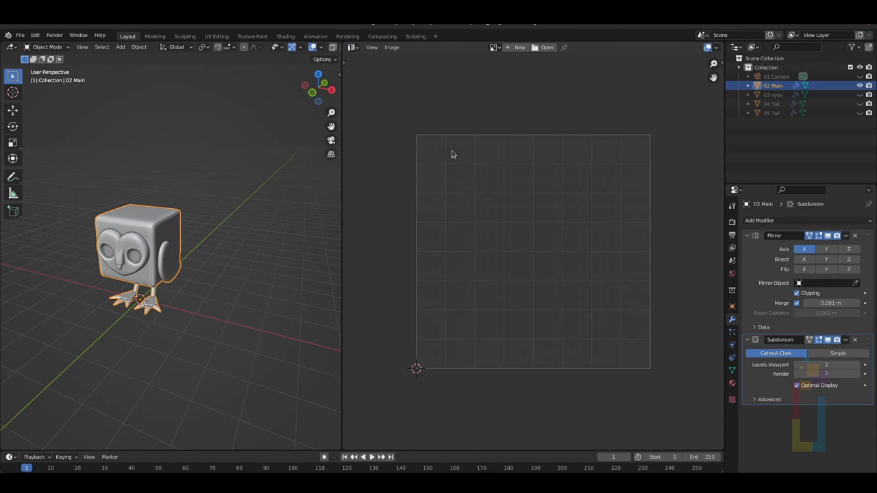
mouse_move(427, 129)
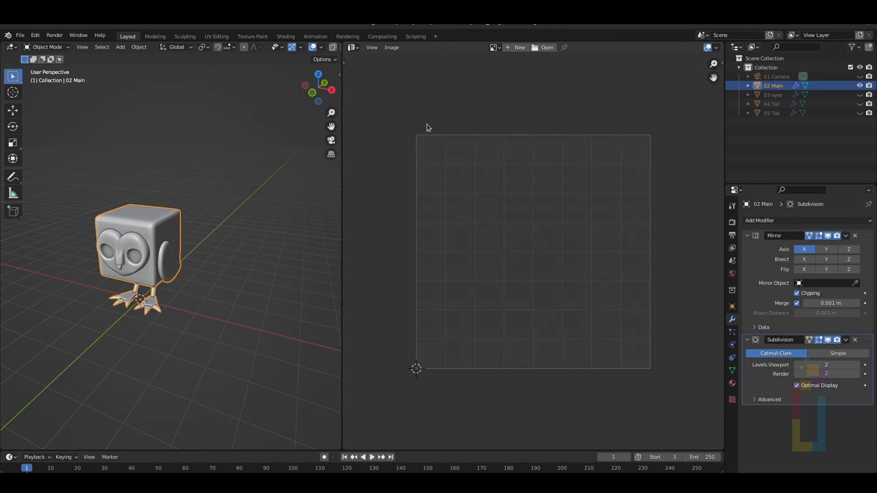
mouse_move(189, 218)
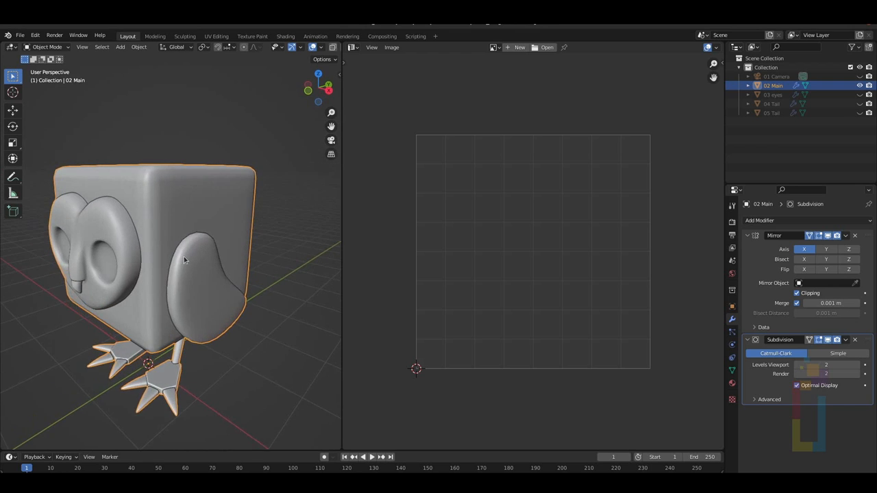
Step: Enter Edit Mode on the owl body so its mesh shows beside the empty UV grid
drag(185, 260, 178, 233)
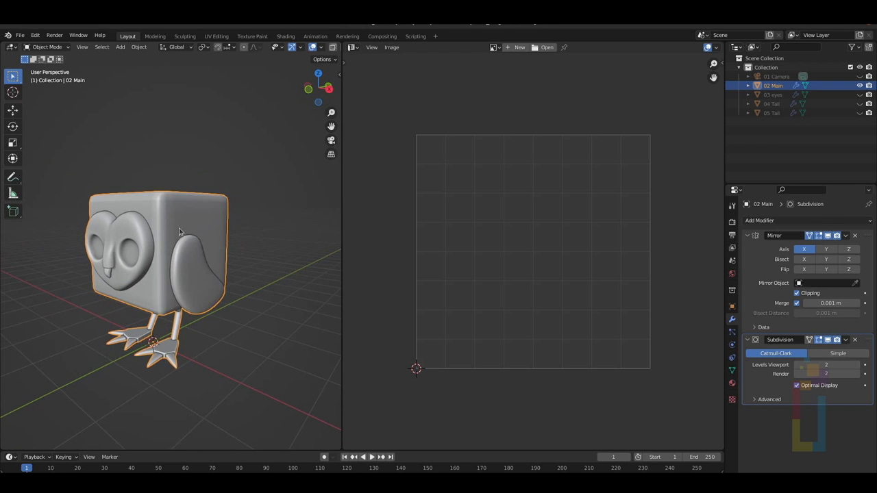
key(Tab)
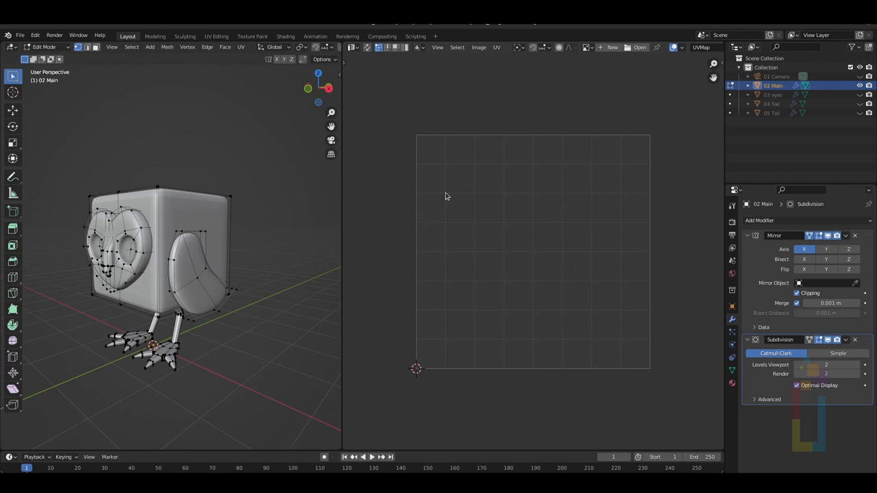
mouse_move(122, 230)
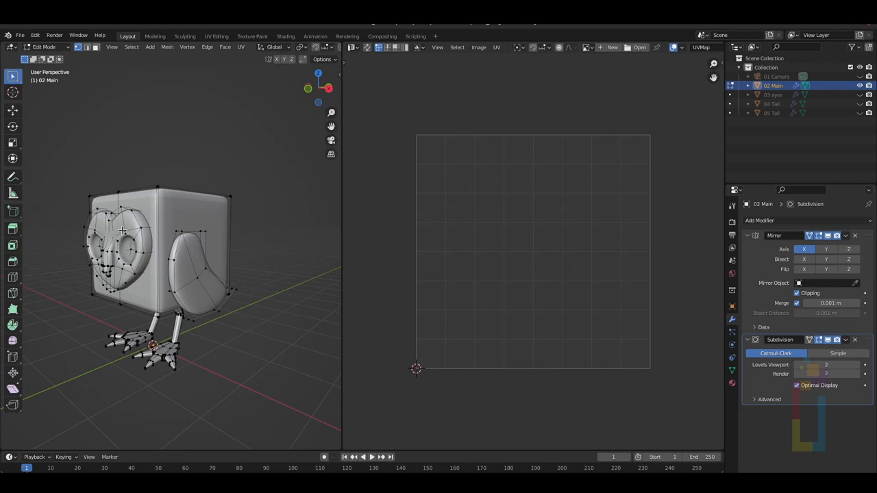
mouse_move(468, 194)
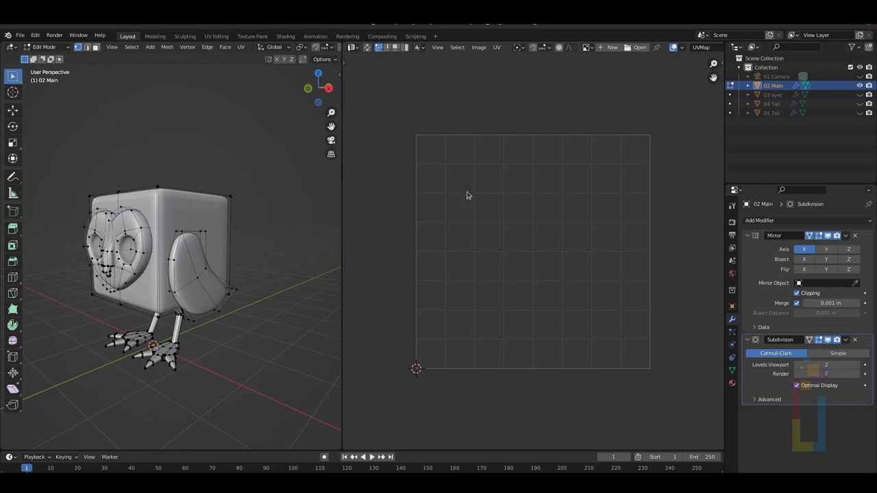
mouse_move(378, 66)
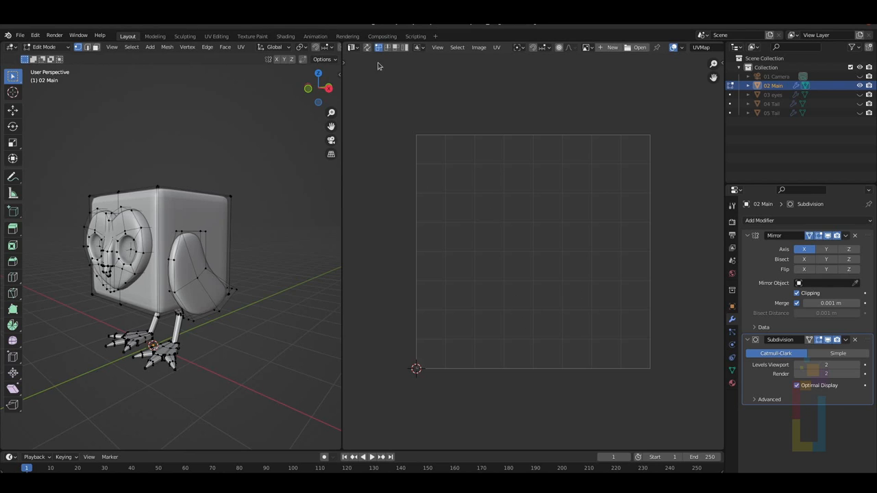
mouse_move(362, 46)
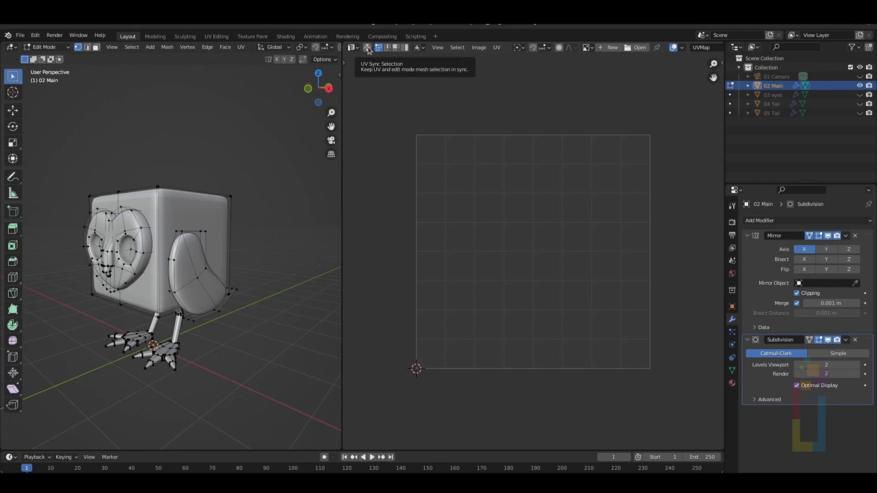
Step: Hide all but the body cube and create a new Color Grid test image named 'UVs'
click(369, 46)
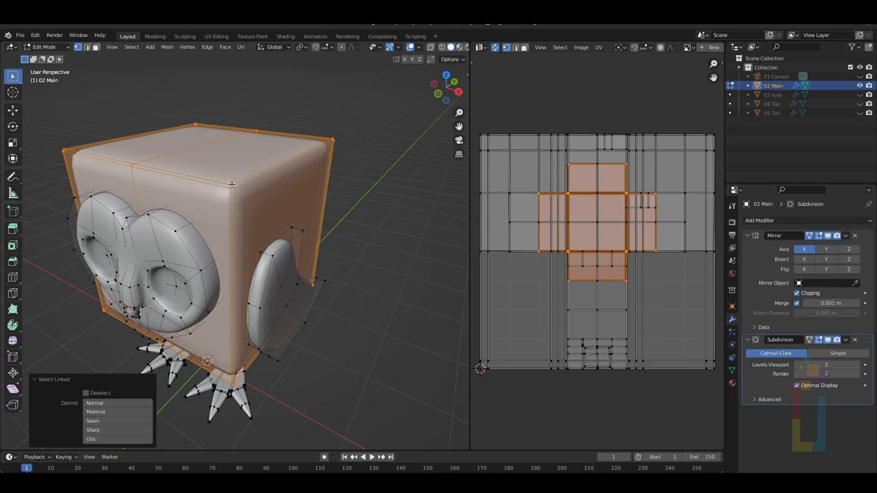
key(shift+h)
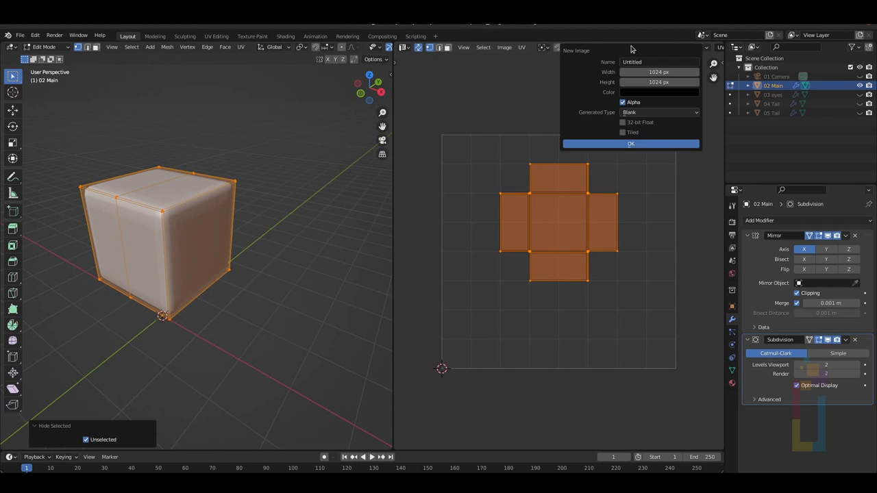
text(UVs)
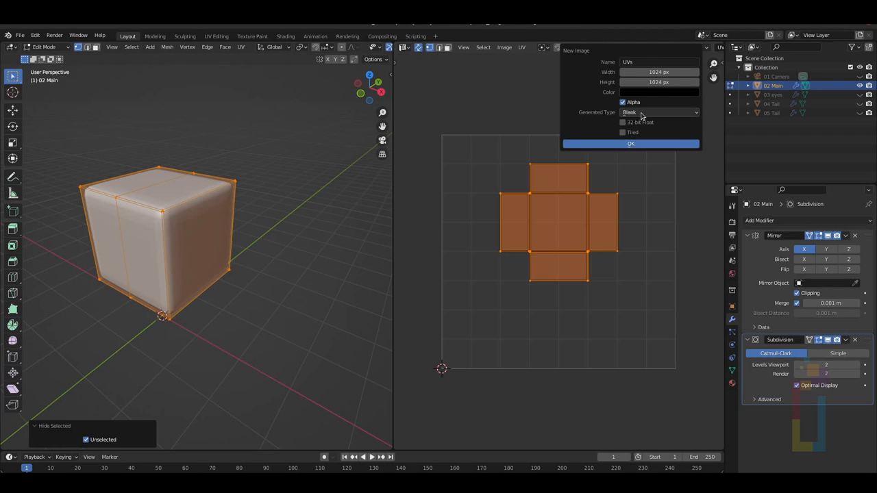
click(659, 113)
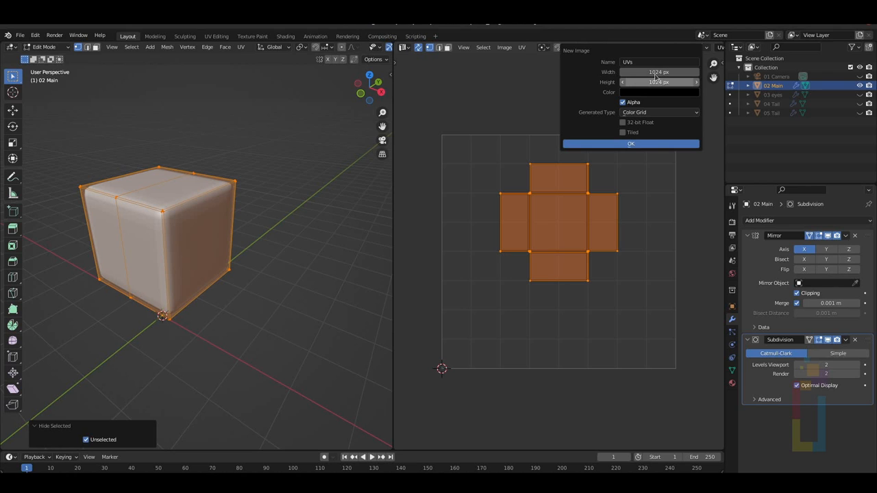
click(631, 143)
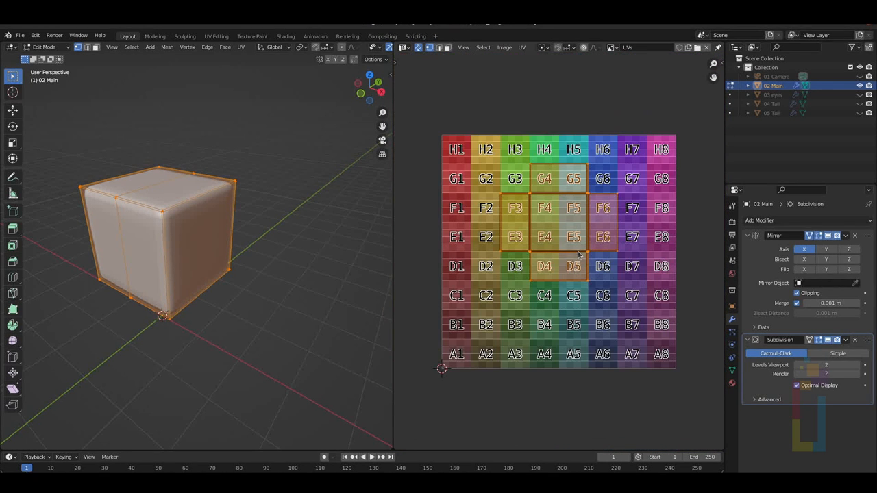
mouse_move(455, 296)
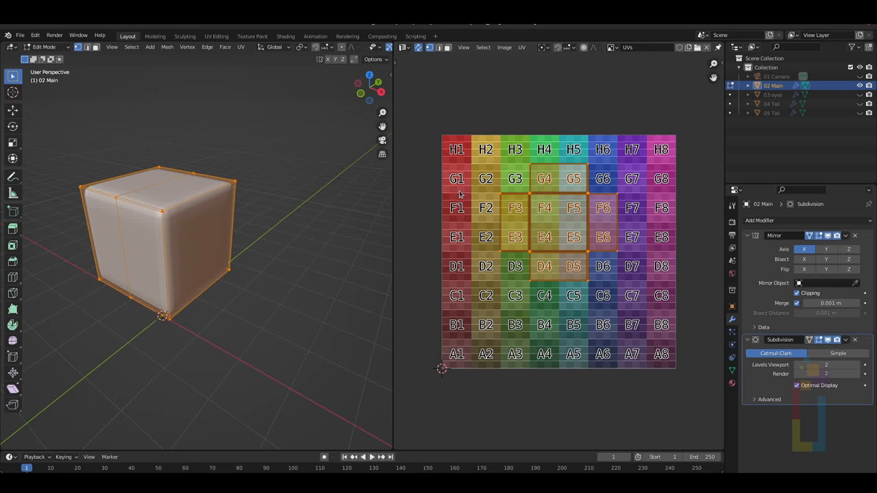
mouse_move(458, 187)
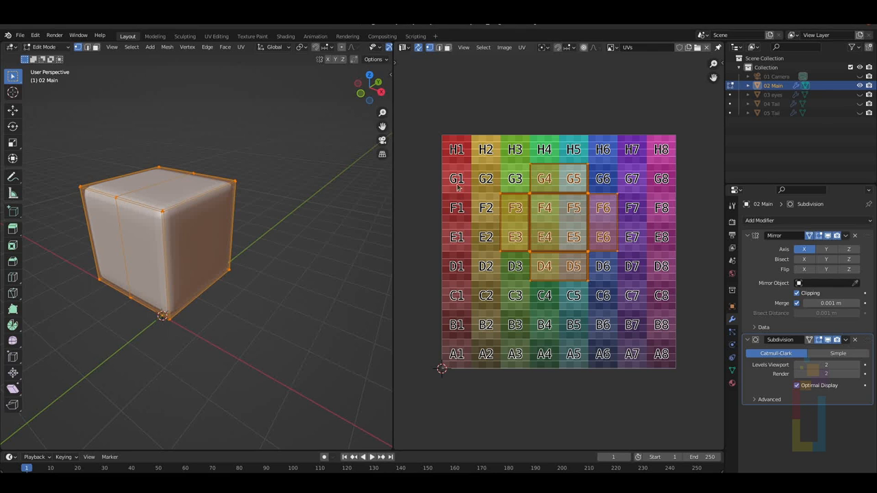
Step: Rename the body material 'UV' and add an Image Texture node beside the main shader
click(404, 47)
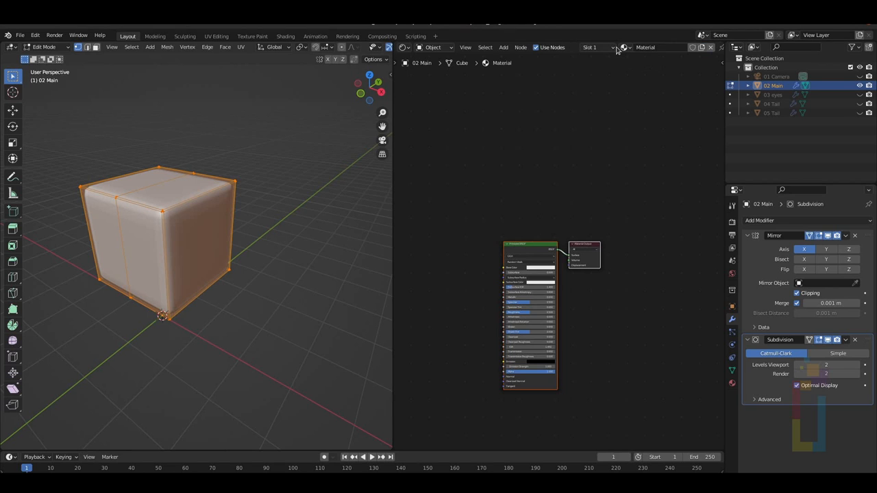
double_click(649, 46)
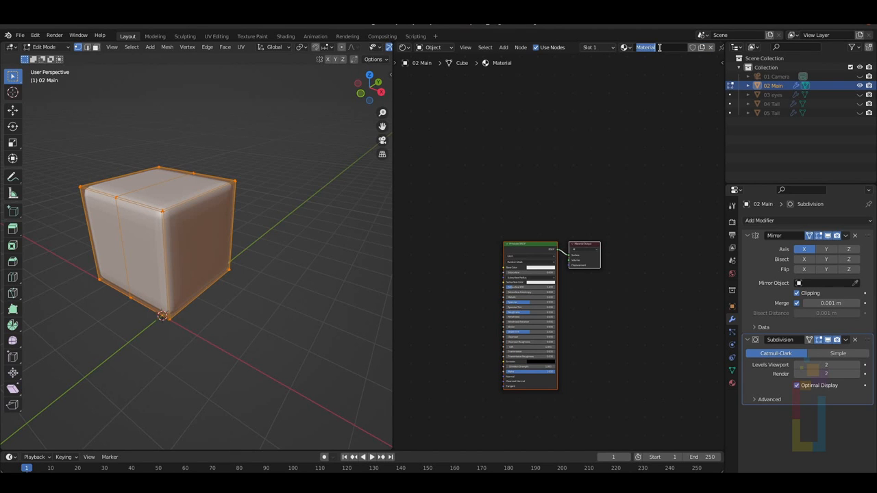
text(UVs)
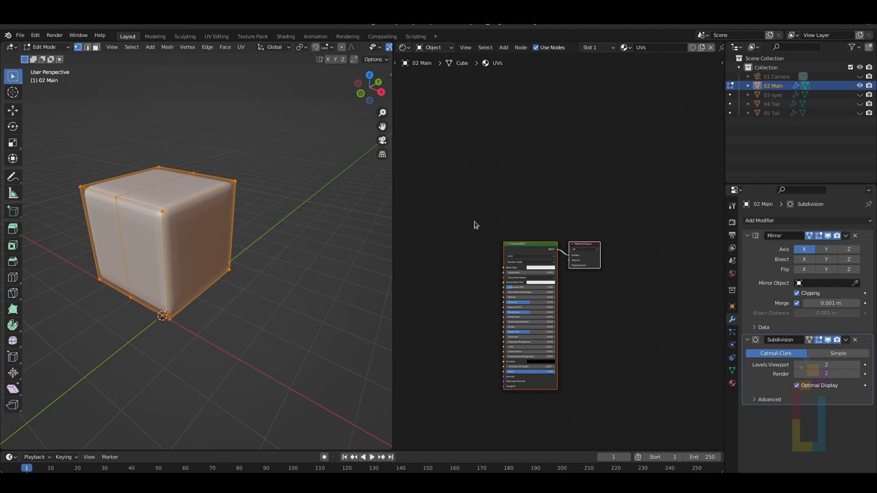
key(shift+a)
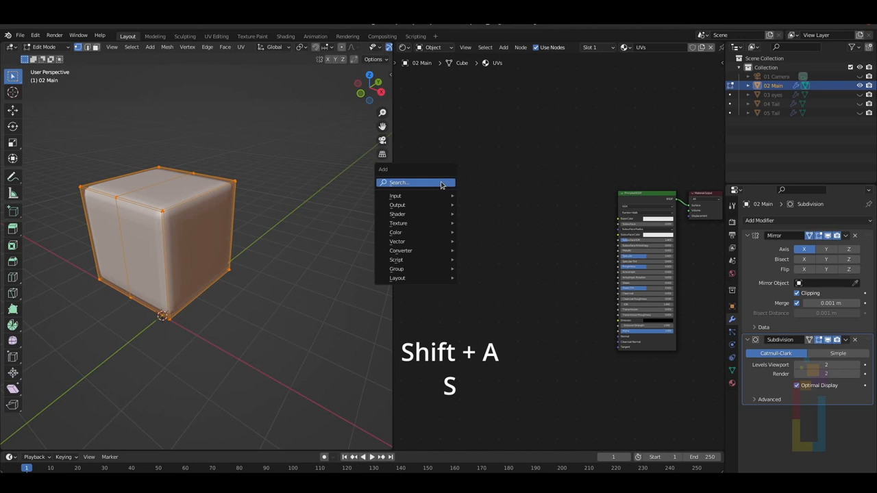
click(399, 182)
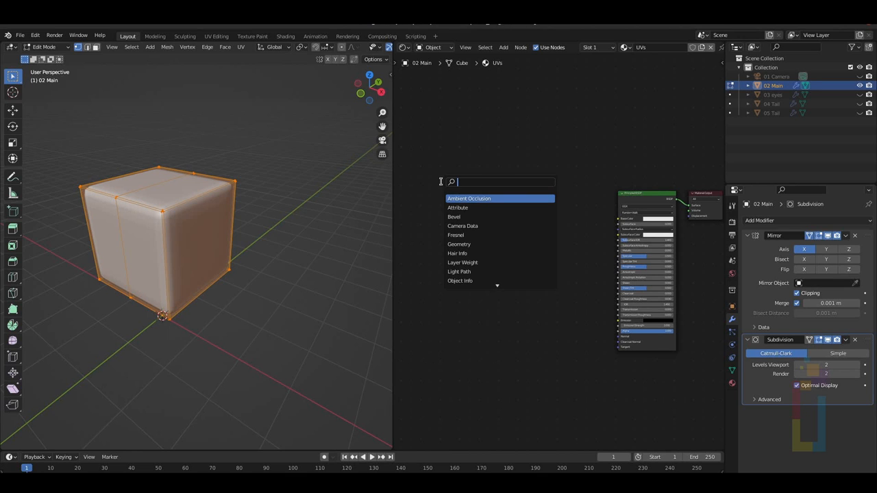
text(image)
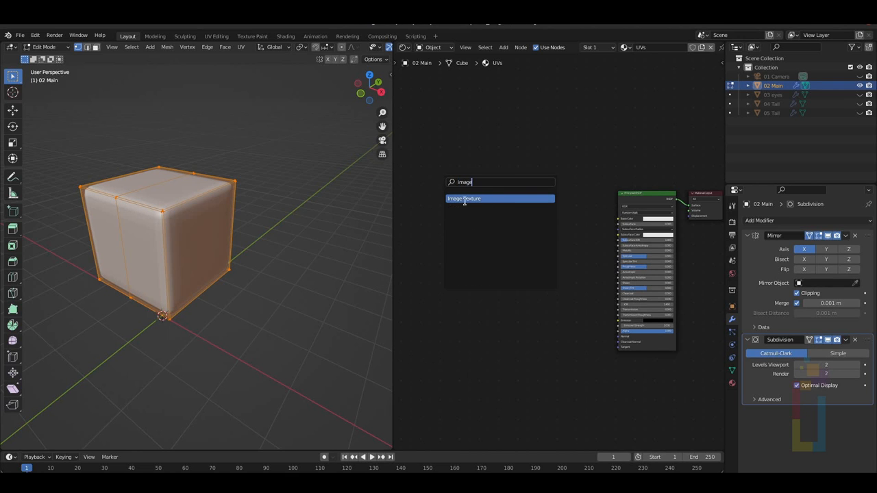
click(463, 198)
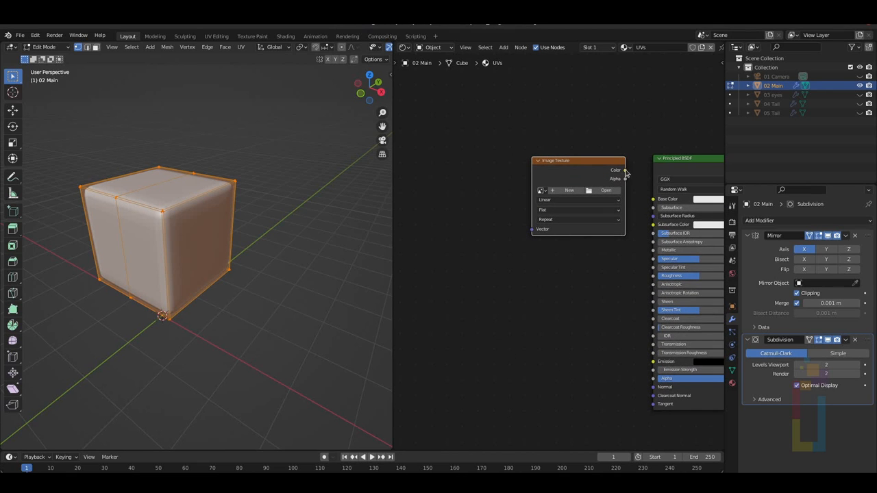
drag(625, 170, 652, 198)
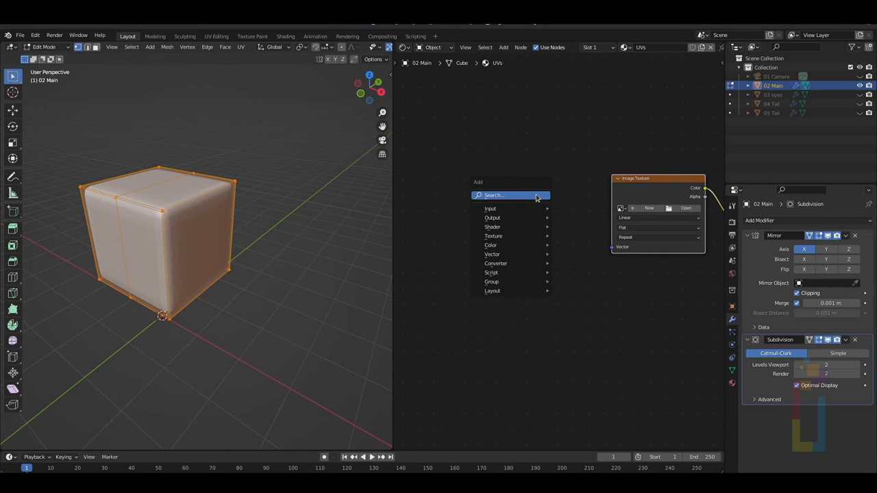
Step: Add Mapping and Texture Coordinate nodes feeding the image texture, and assign the colour grid image
text(mapp)
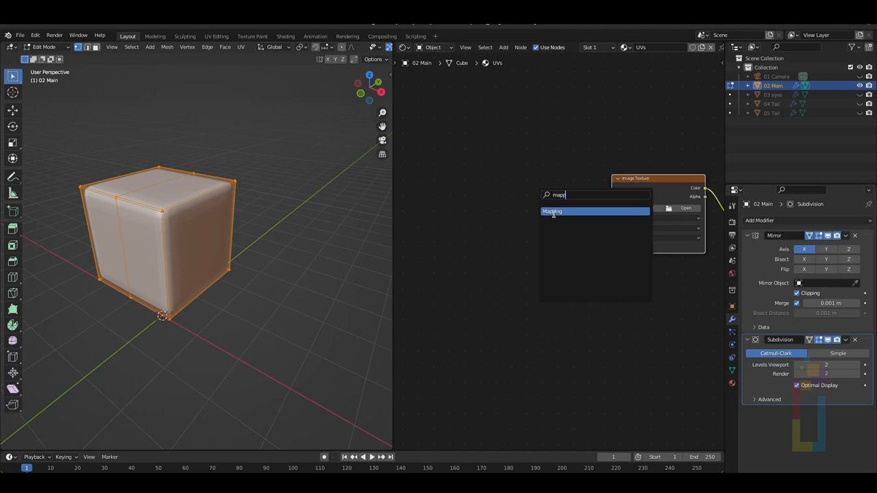
click(553, 211)
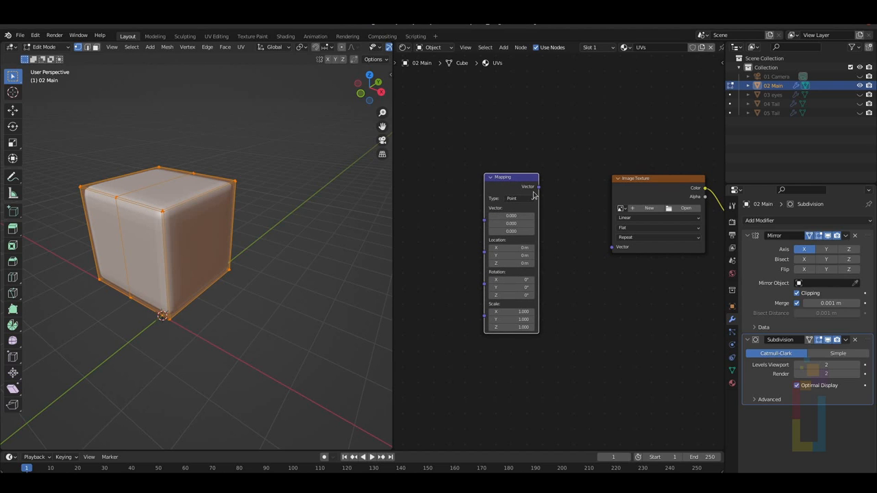
drag(538, 186, 614, 247)
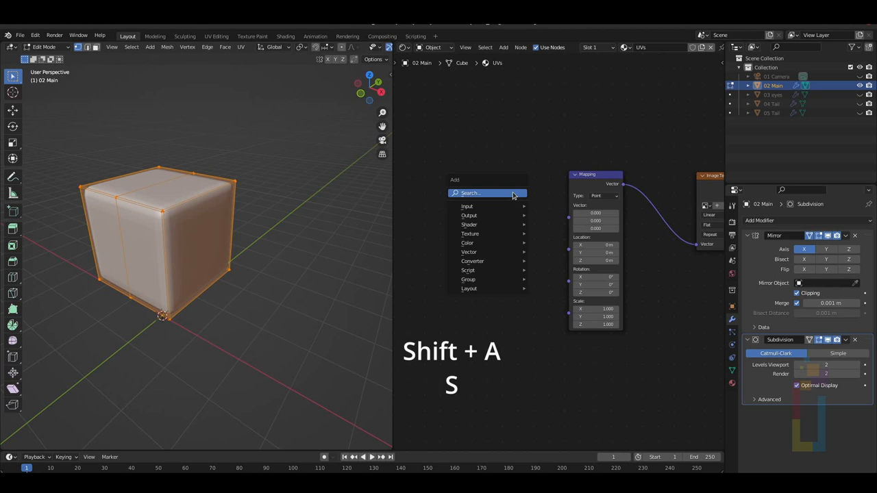
text(coord)
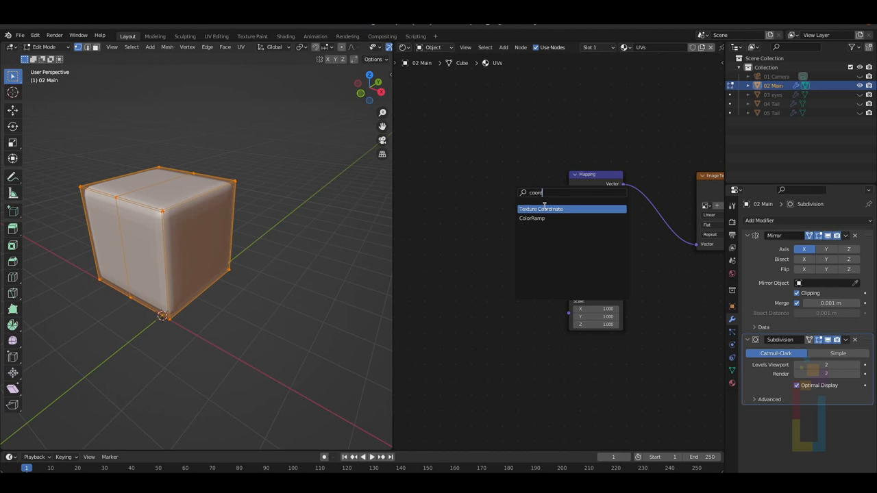
click(540, 208)
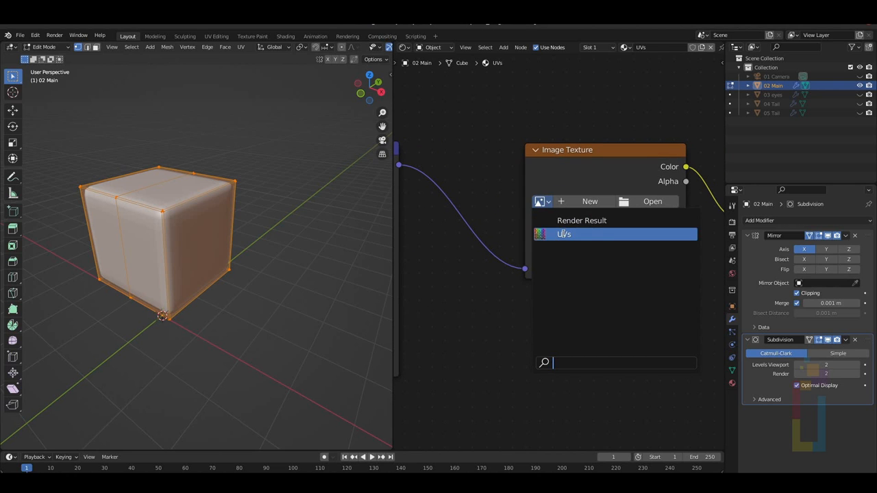
click(563, 233)
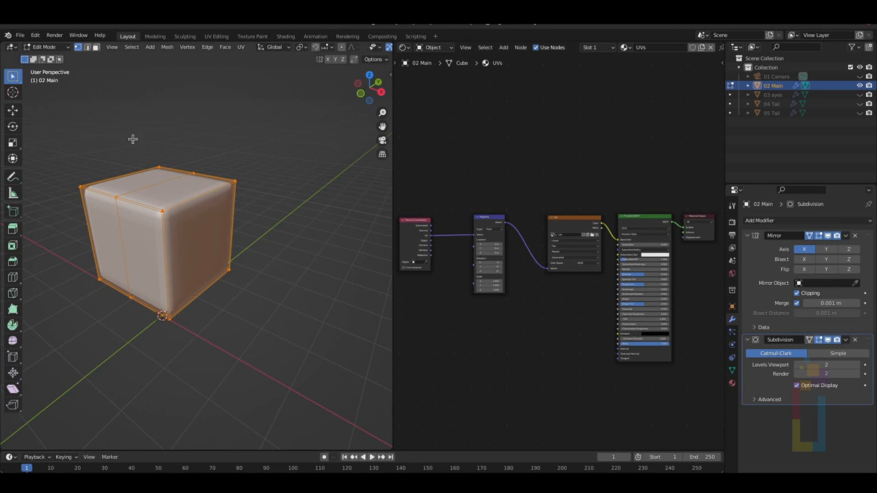
mouse_move(241, 47)
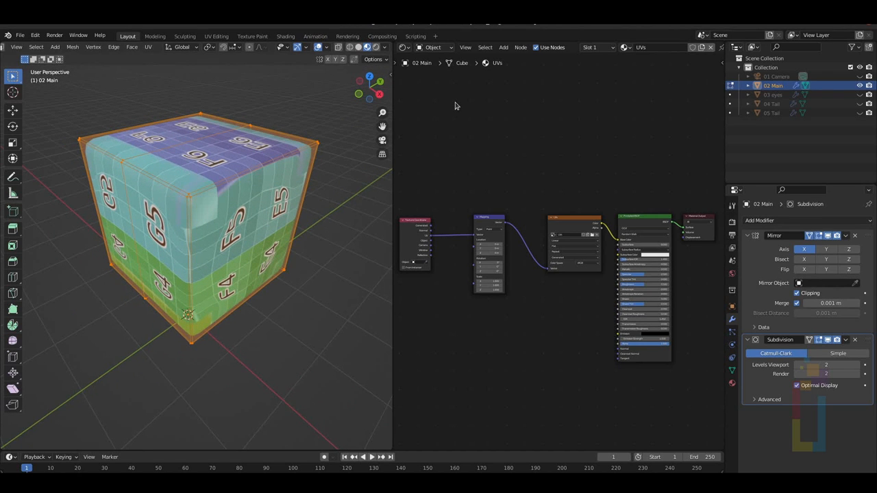
Step: Show the UV layout beside the textured cube and re-enter Edit Mode
click(402, 47)
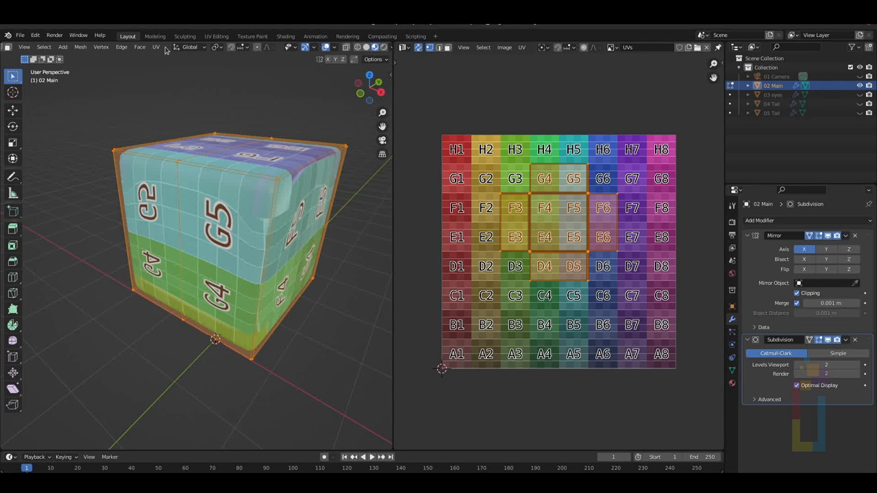
key(Tab)
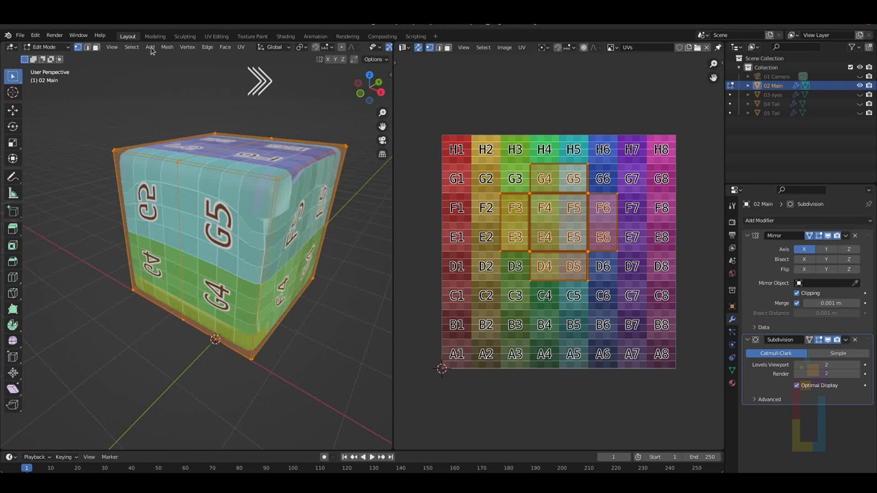
mouse_move(88, 46)
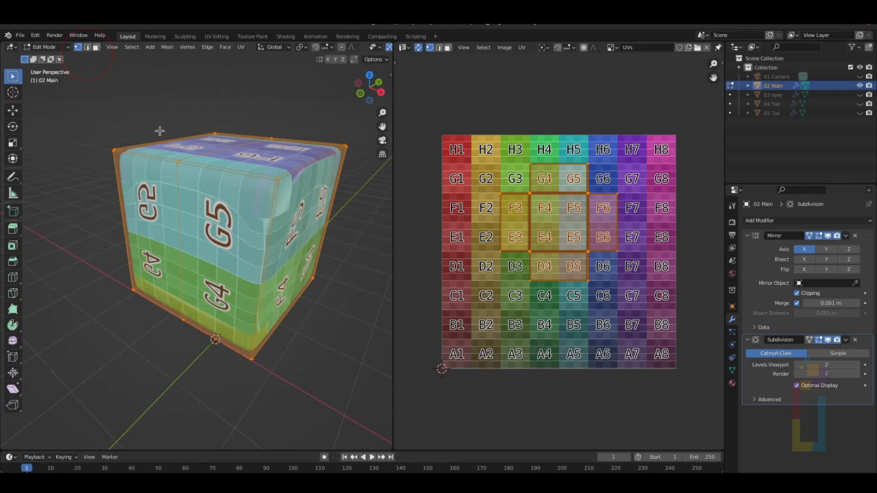
mouse_move(263, 176)
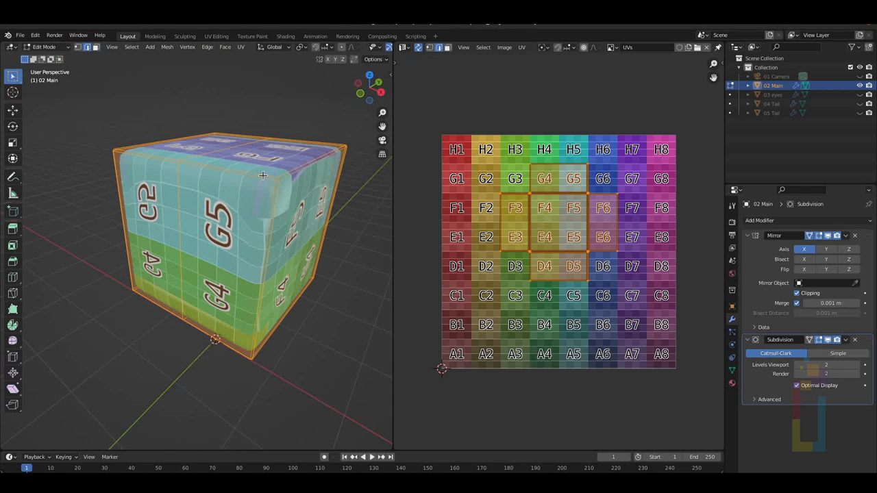
mouse_move(187, 190)
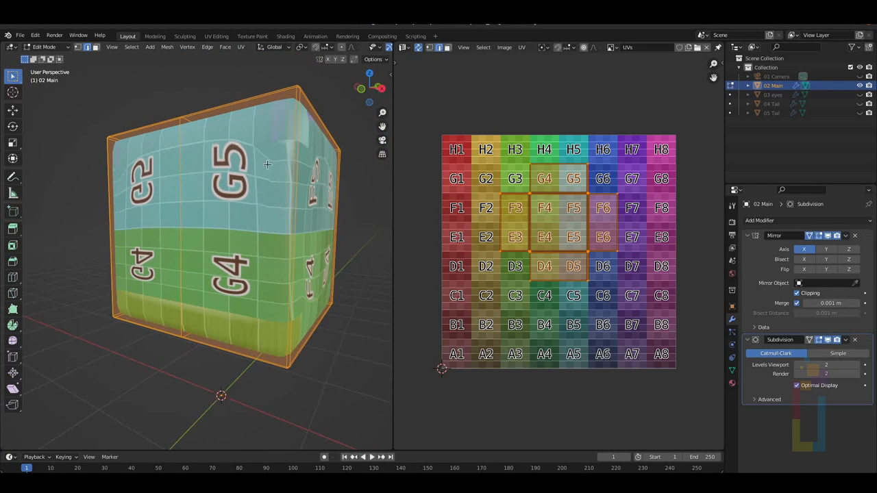
mouse_move(267, 324)
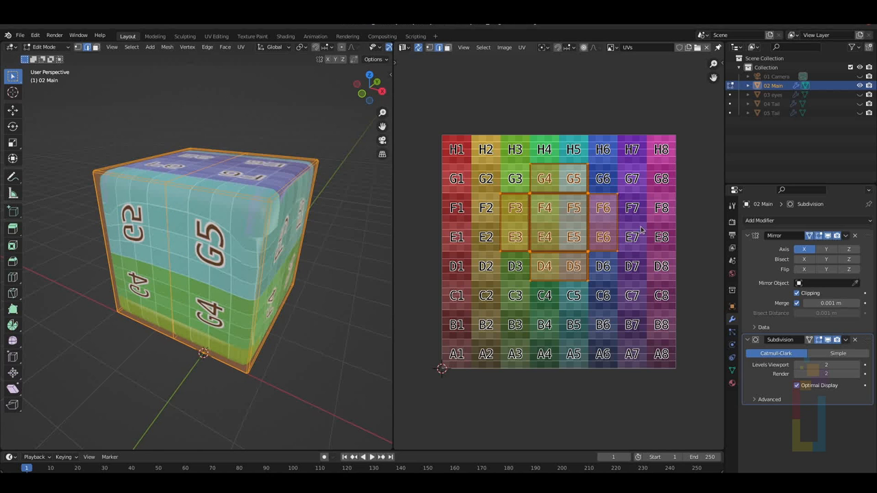
mouse_move(558, 225)
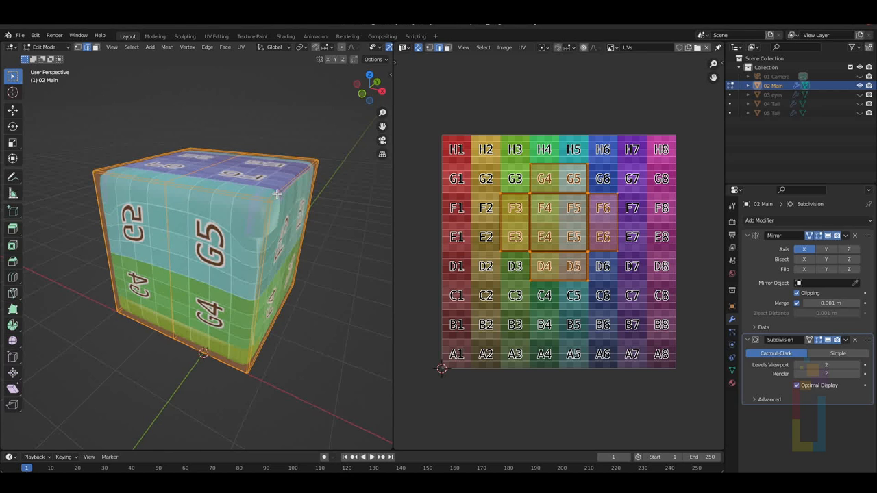
mouse_move(202, 175)
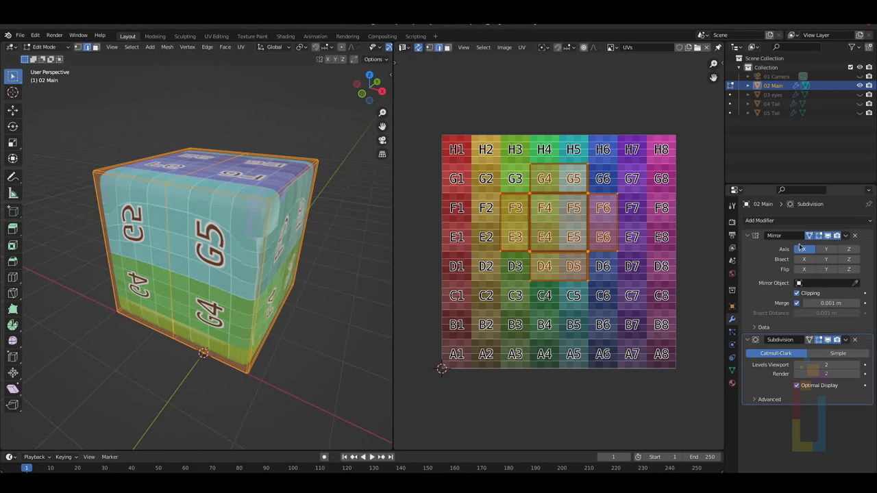
mouse_move(753, 236)
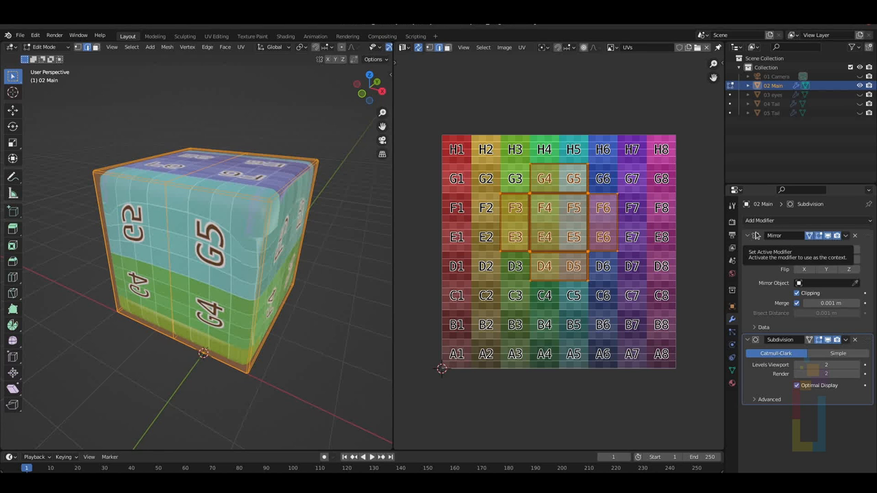
Step: Select an edge loop around the cube and mark it as a UV seam
click(831, 235)
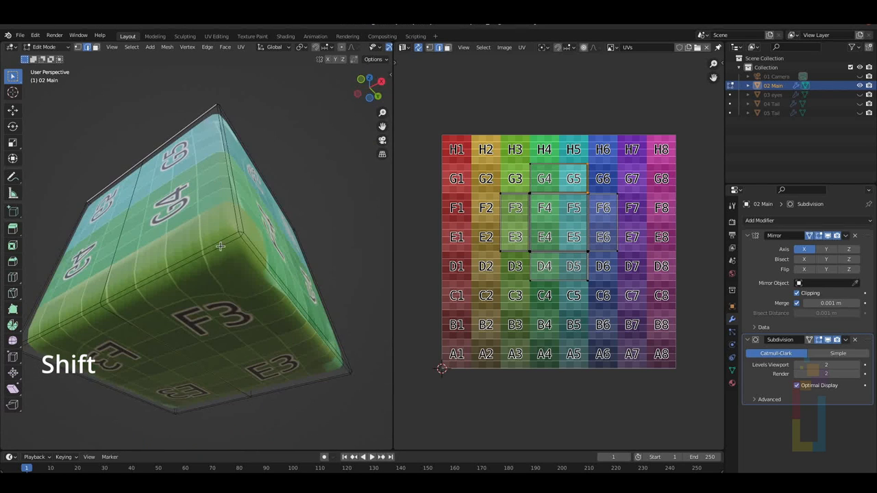
drag(219, 247, 163, 208)
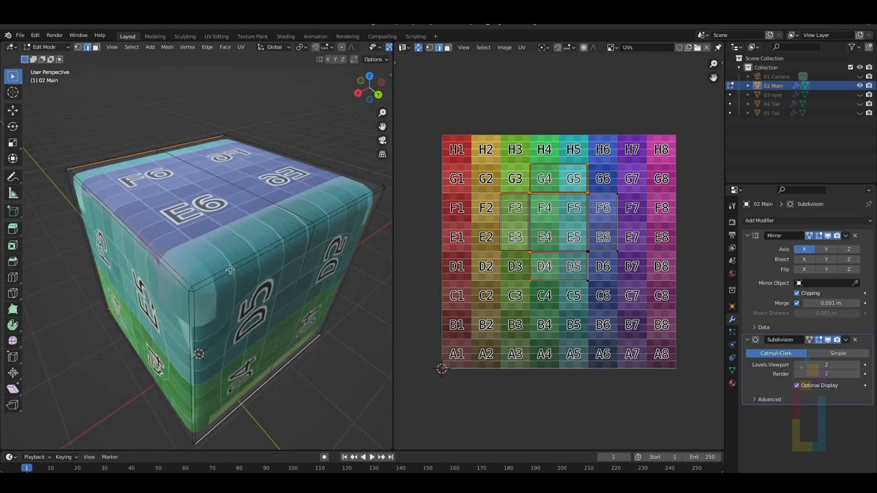
drag(230, 268, 250, 208)
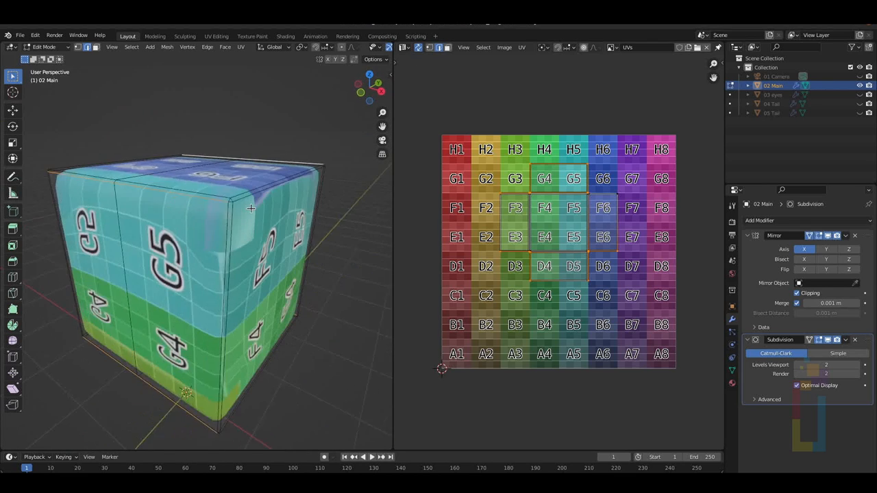
right_click(252, 208)
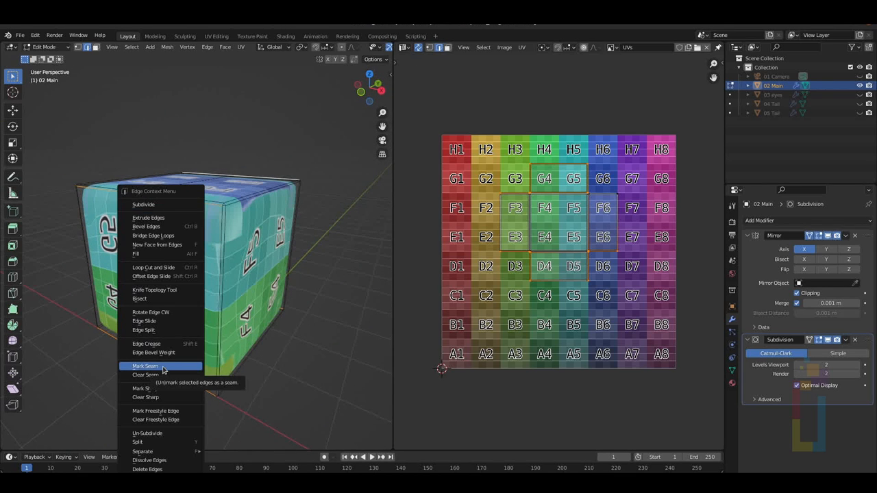
click(146, 367)
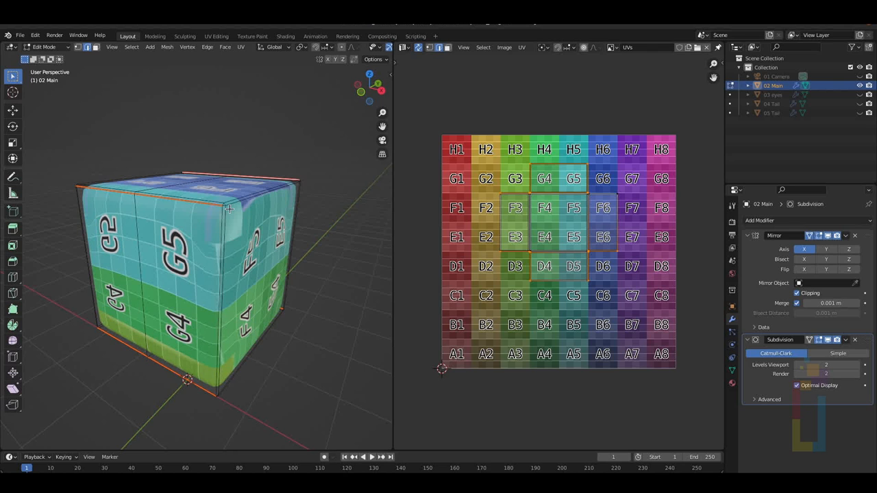
mouse_move(235, 272)
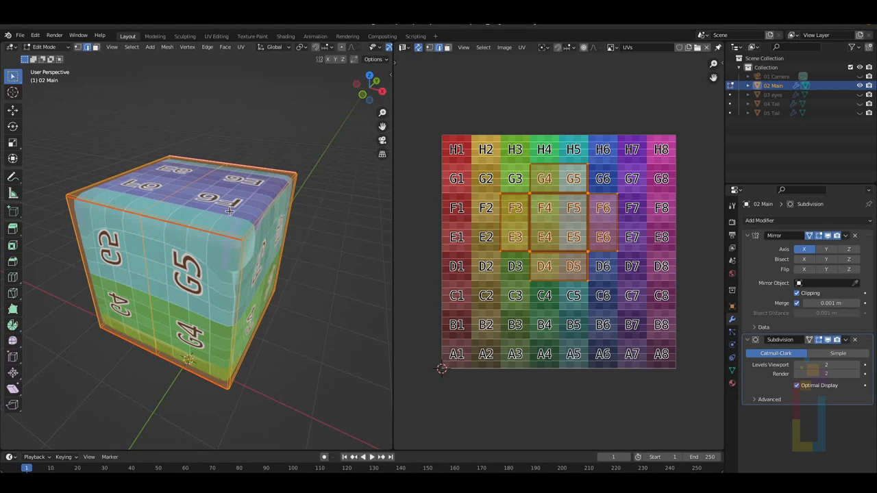
Step: Unwrap the cube onto the grid and switch the unwrap method to Conformal
key(u)
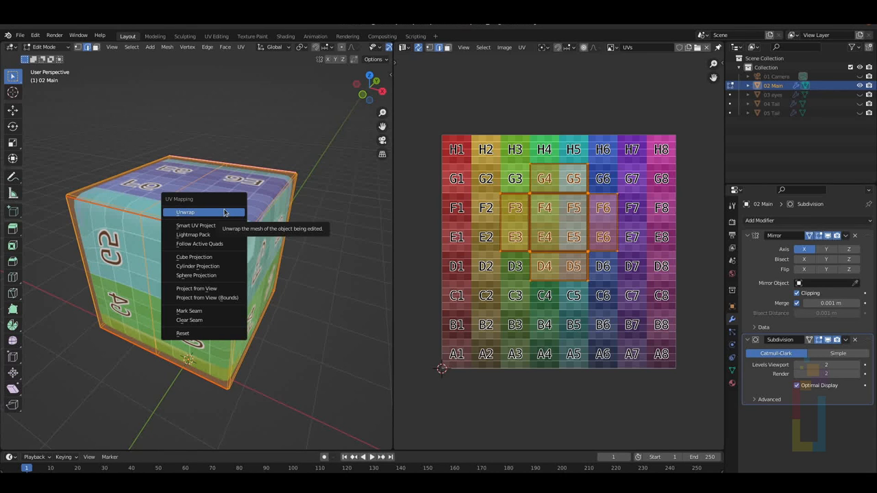
mouse_move(195, 235)
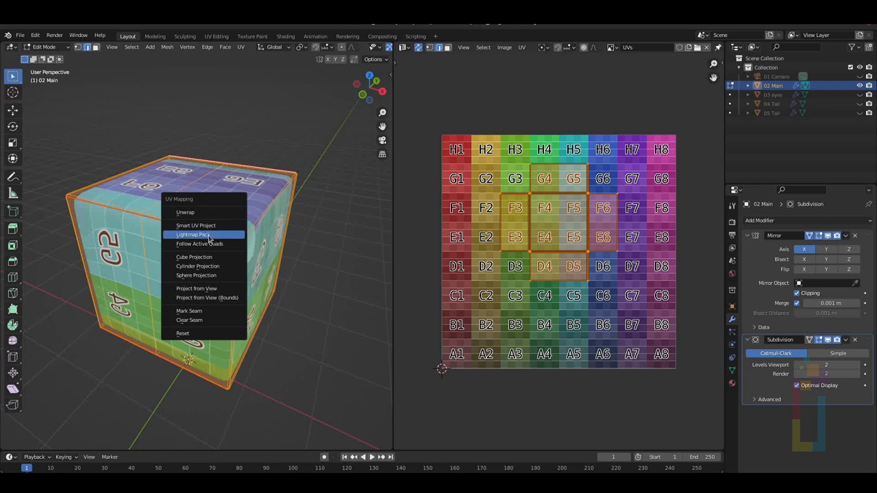
mouse_move(200, 288)
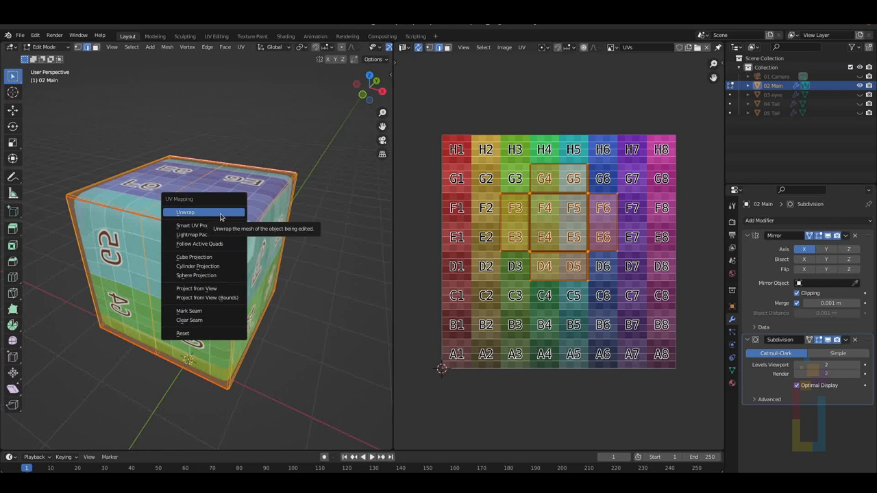
mouse_move(203, 297)
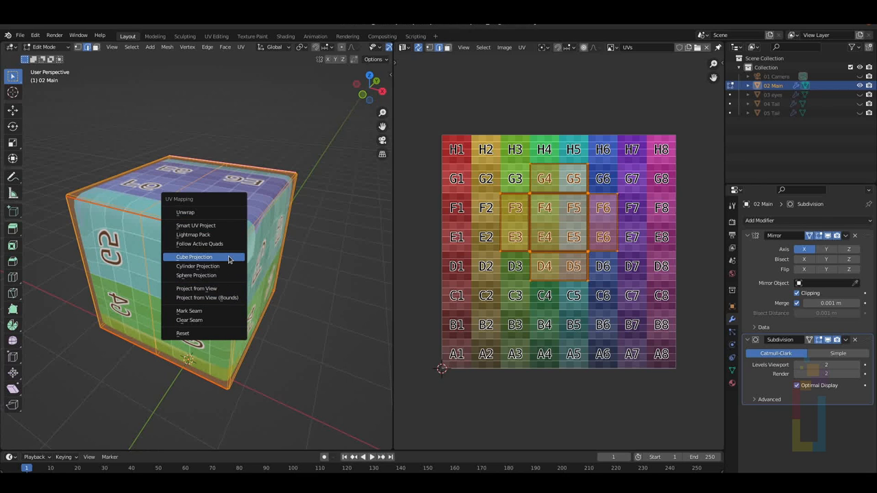
mouse_move(206, 274)
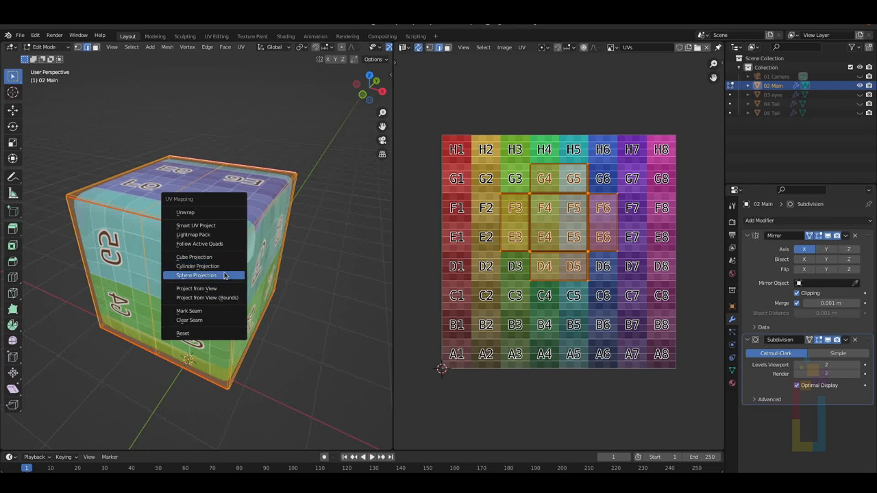
mouse_move(195, 212)
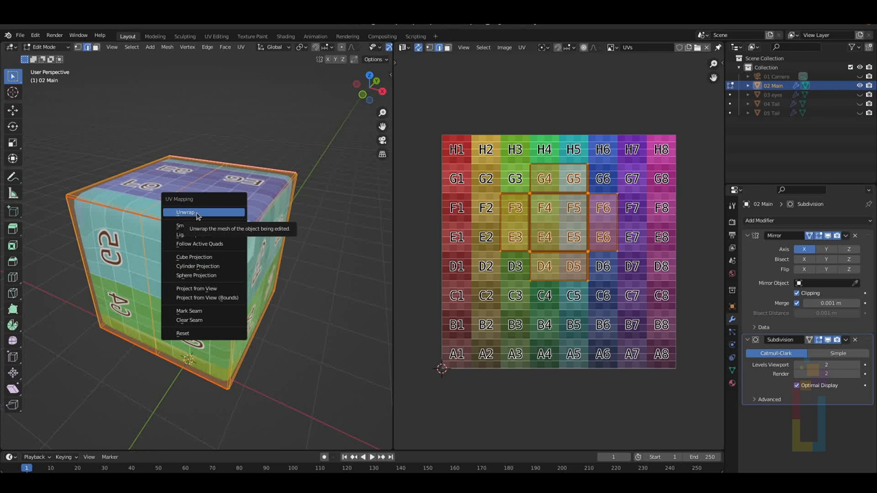
click(185, 211)
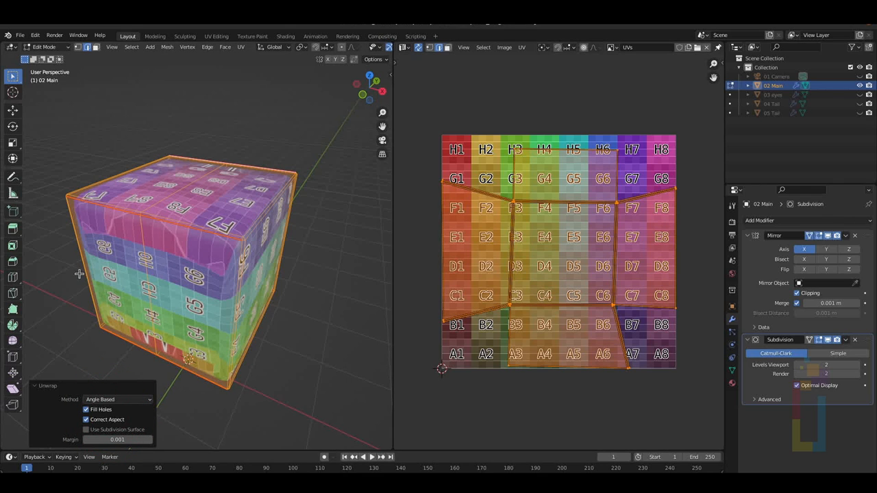
mouse_move(118, 400)
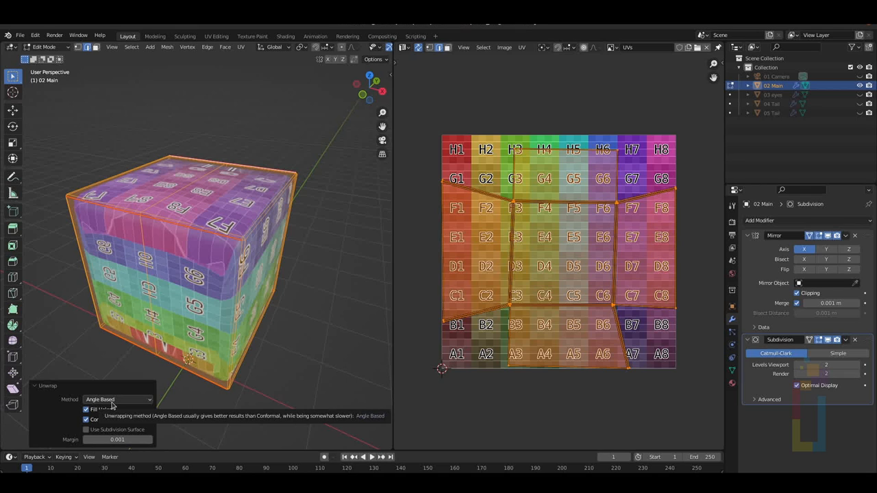
click(116, 400)
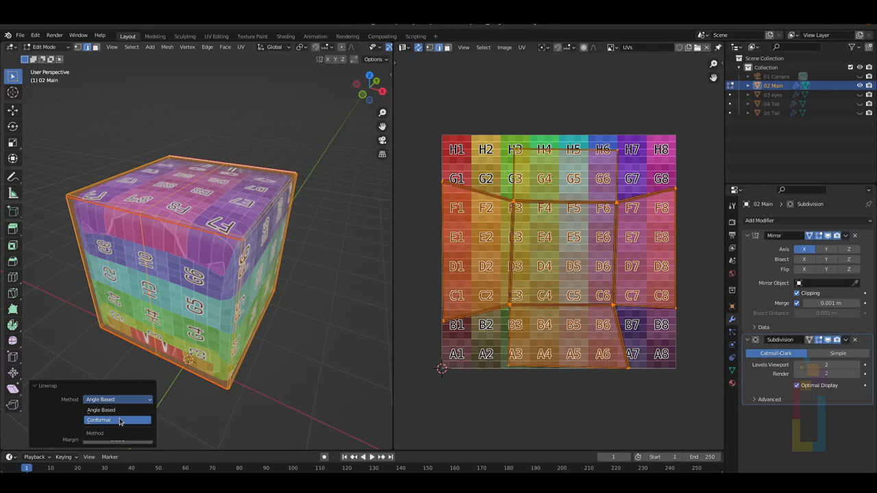
mouse_move(122, 410)
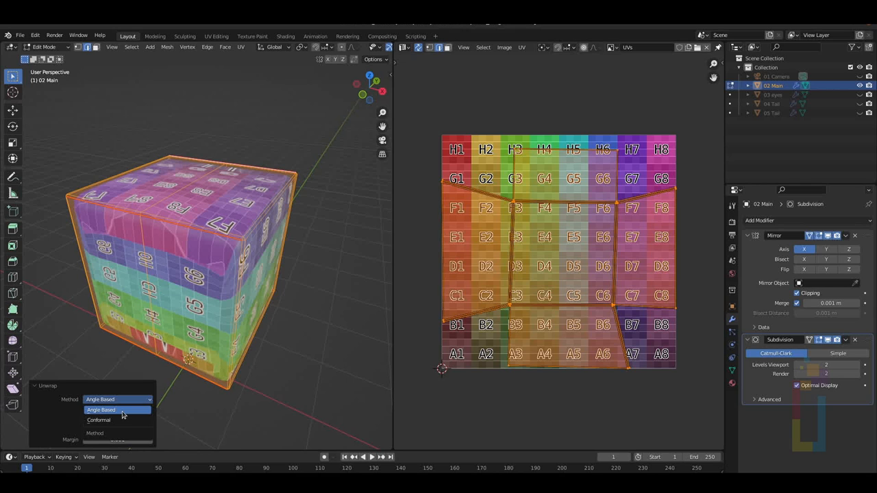
mouse_move(115, 420)
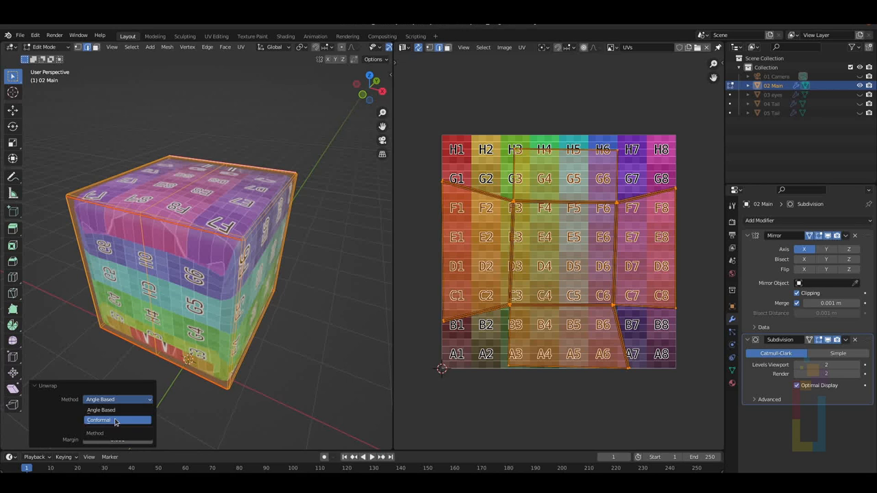
click(109, 420)
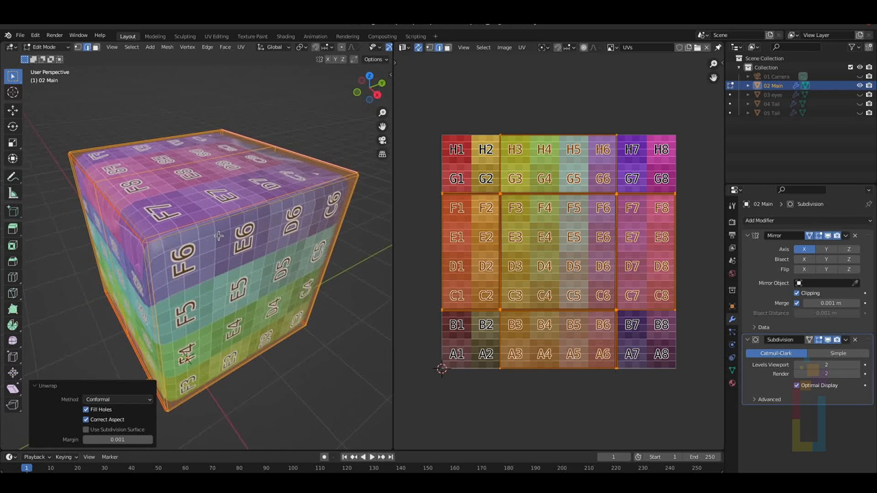
Step: Add loop cuts to the cube and unwrap the subdivided mesh onto the grid
key(ctrl+r)
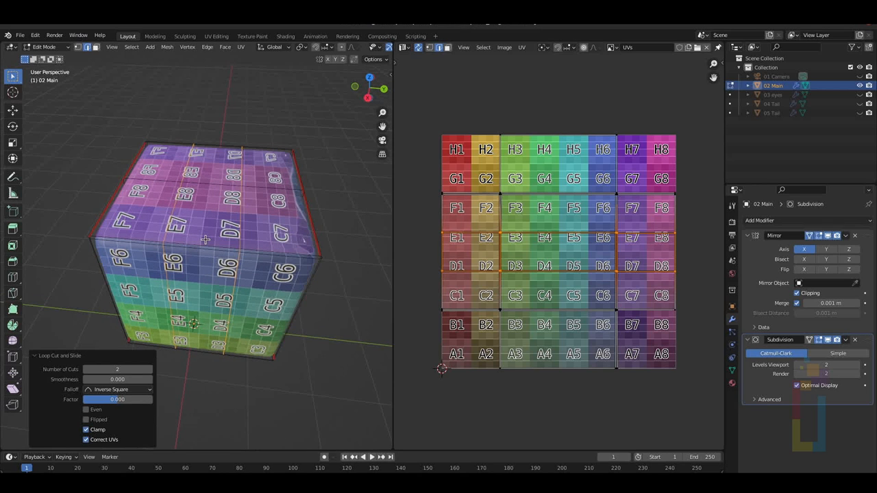
mouse_move(258, 218)
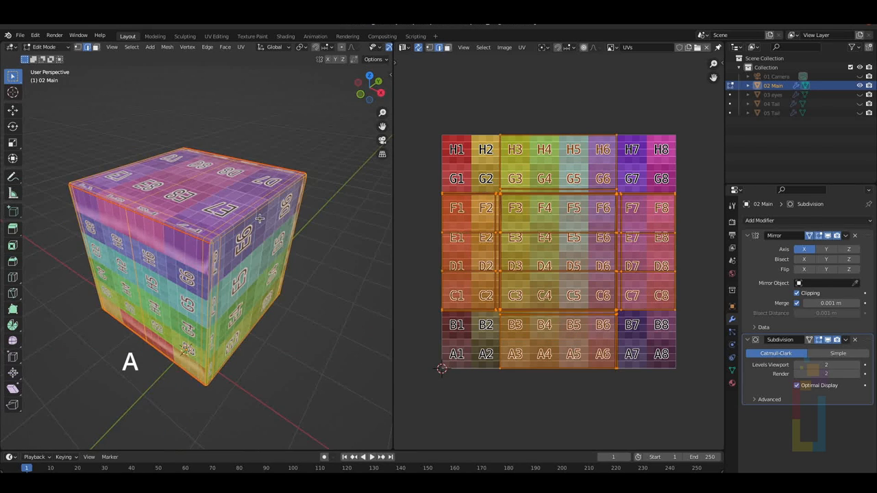
key(u)
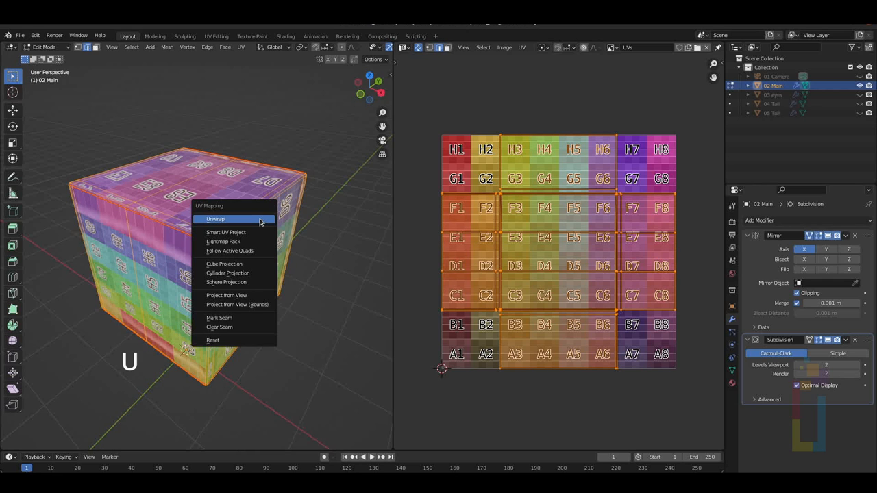
click(215, 219)
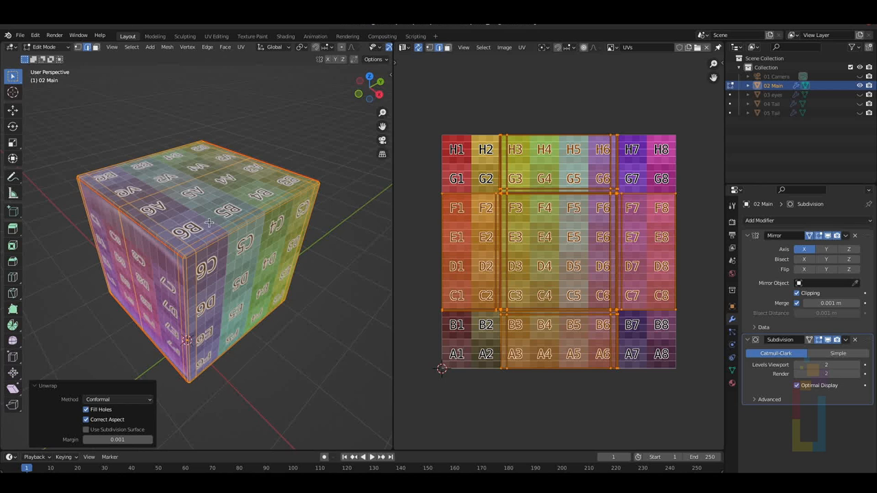
Step: Rescale the cube's proportions and unwrap it once more so the islands match
drag(208, 222, 230, 288)
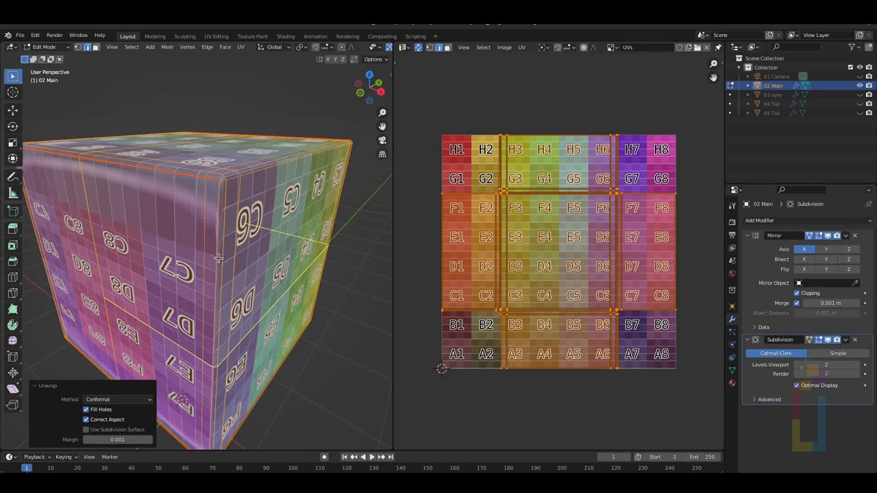
scroll(down, 3)
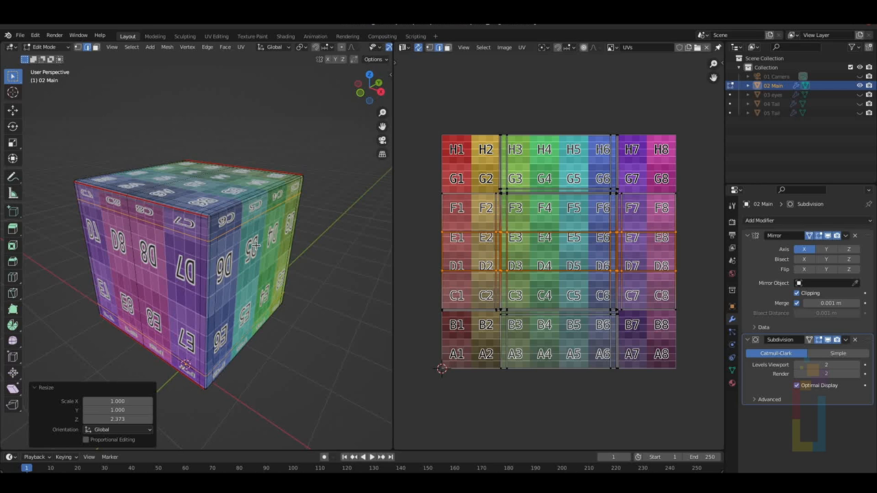
key(u)
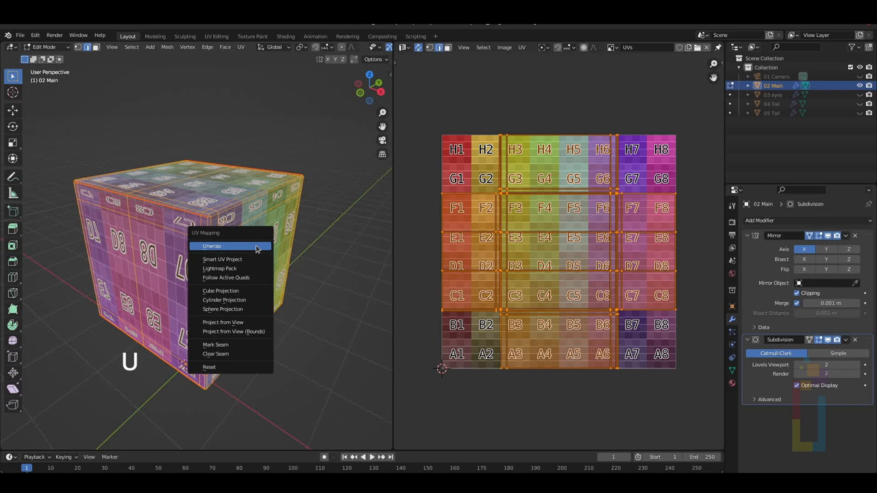
click(211, 246)
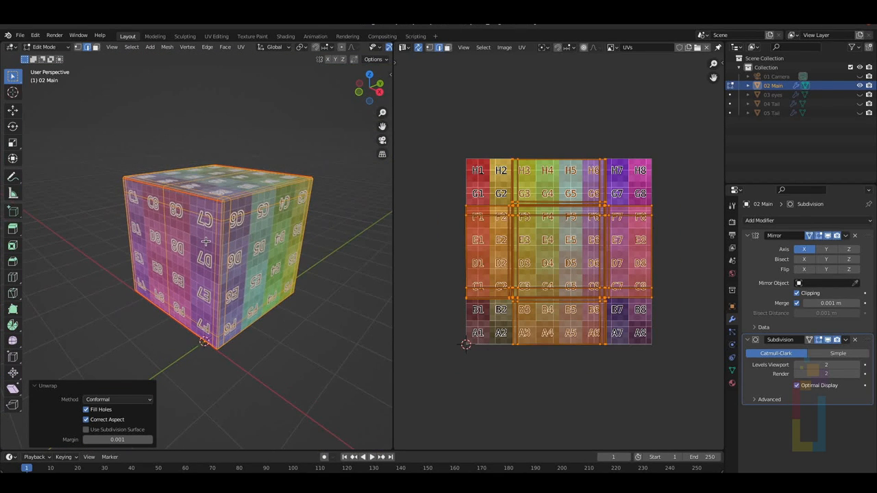
mouse_move(233, 228)
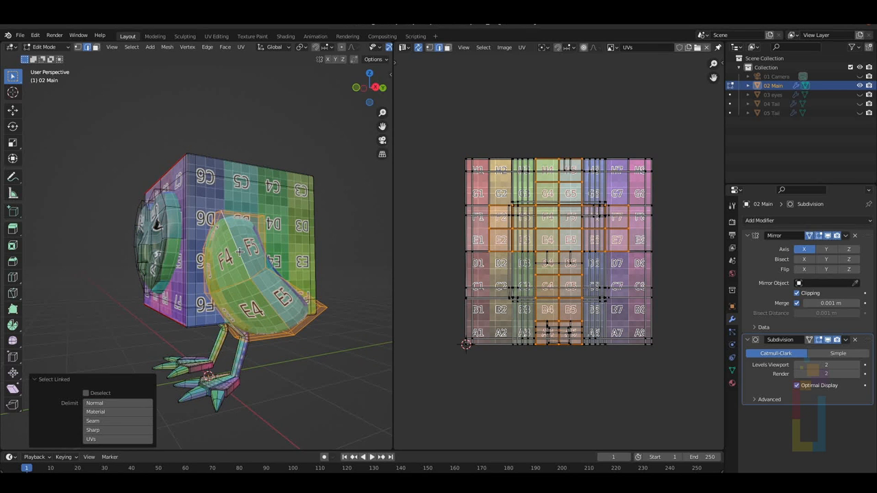
Step: Isolate the wing pieces and mark each rim edge loop as a seam
key(shift+h)
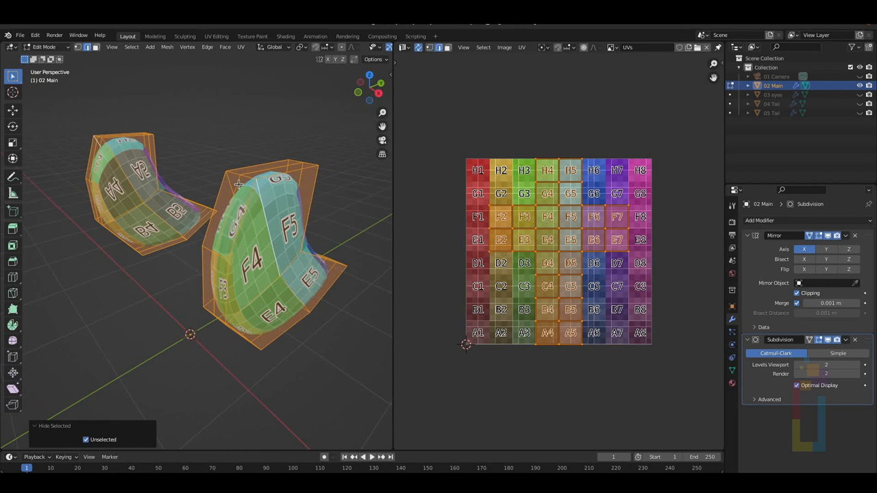
click(239, 183)
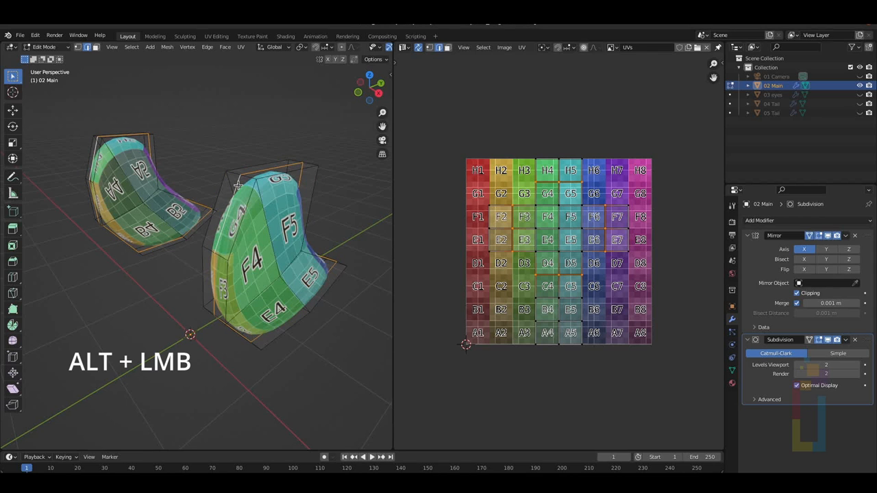
right_click(236, 184)
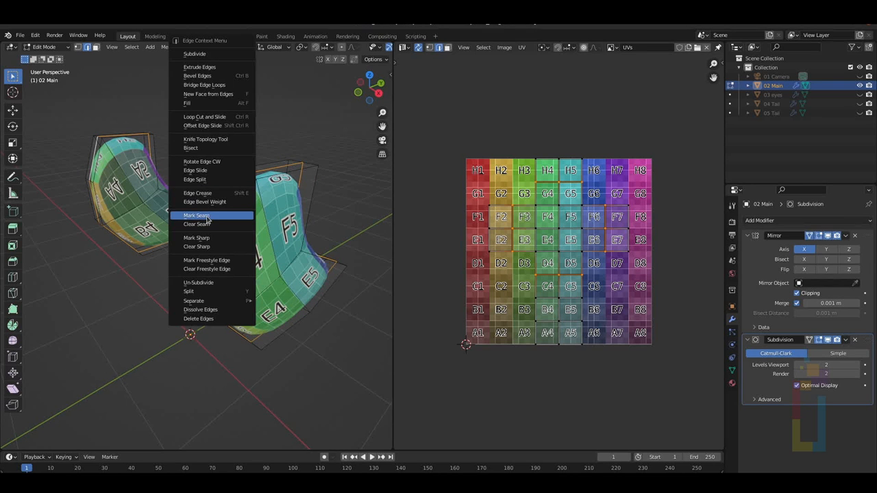
click(194, 215)
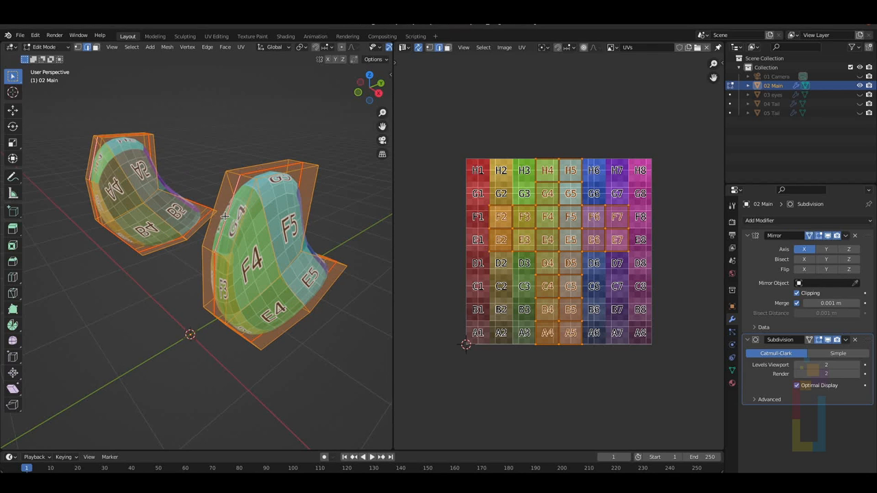
Step: Unwrap the wings with the Angle Based method, then unhide the rest of the owl
click(239, 46)
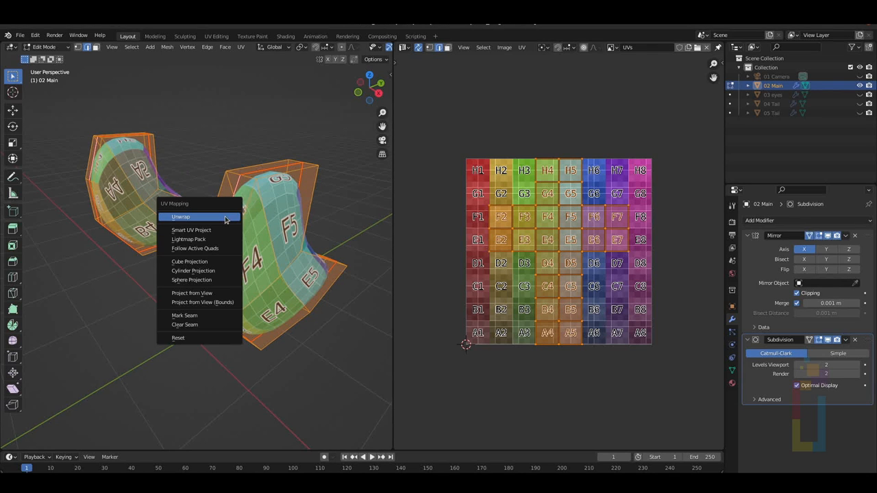
click(181, 217)
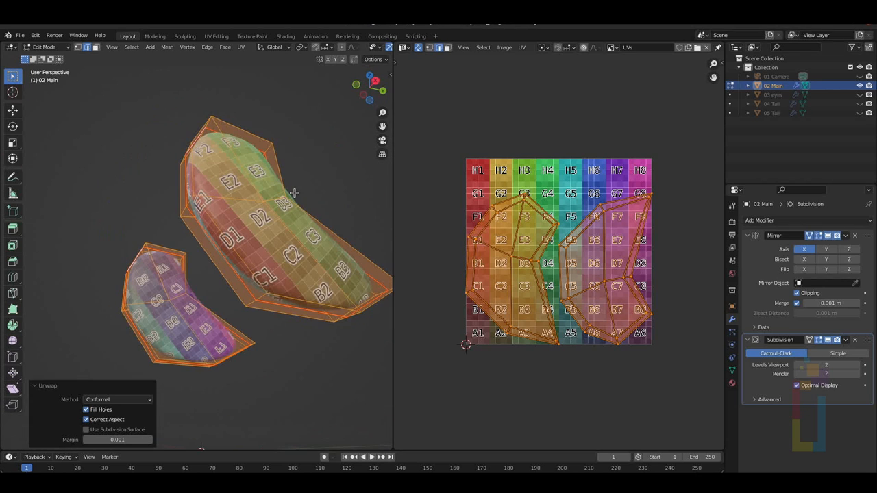
click(118, 400)
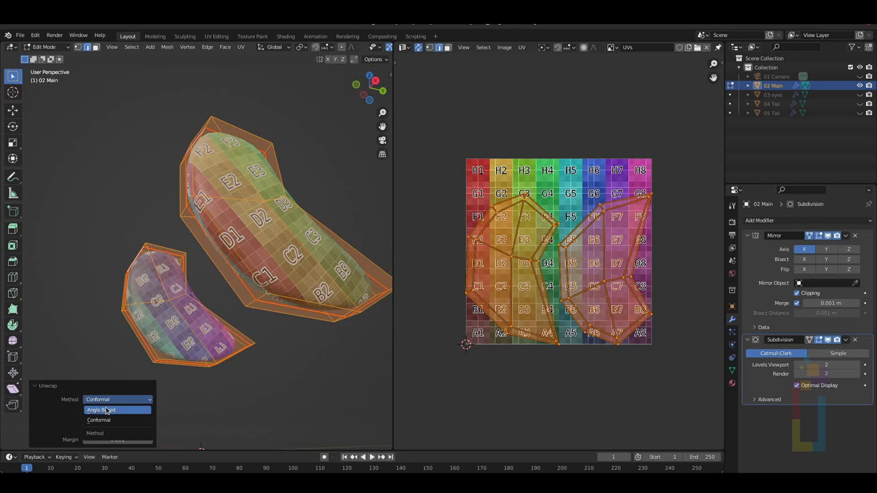
click(102, 410)
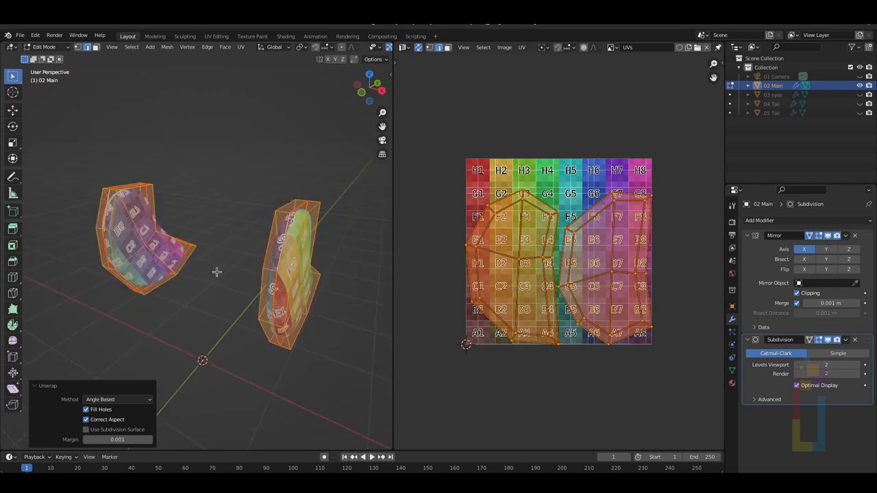
key(Alt+H)
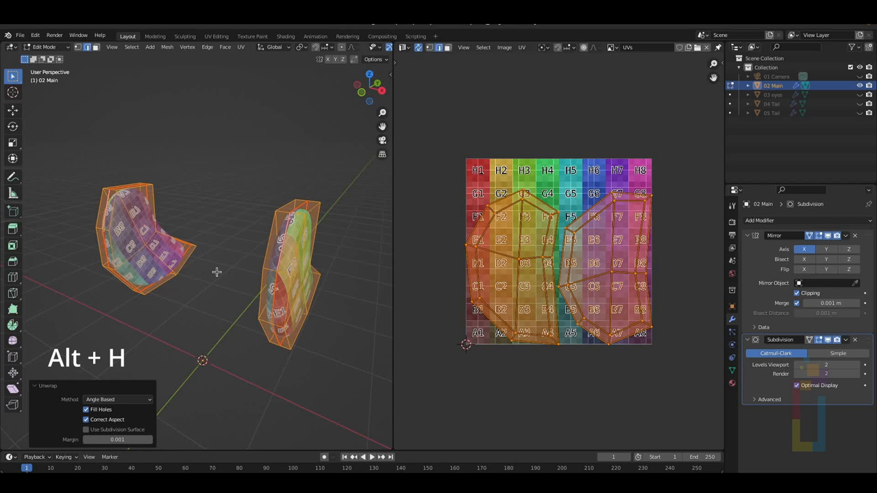
Step: Isolate the legs, mark a seam along the leg's edge loop and unwrap them
key(alt+h)
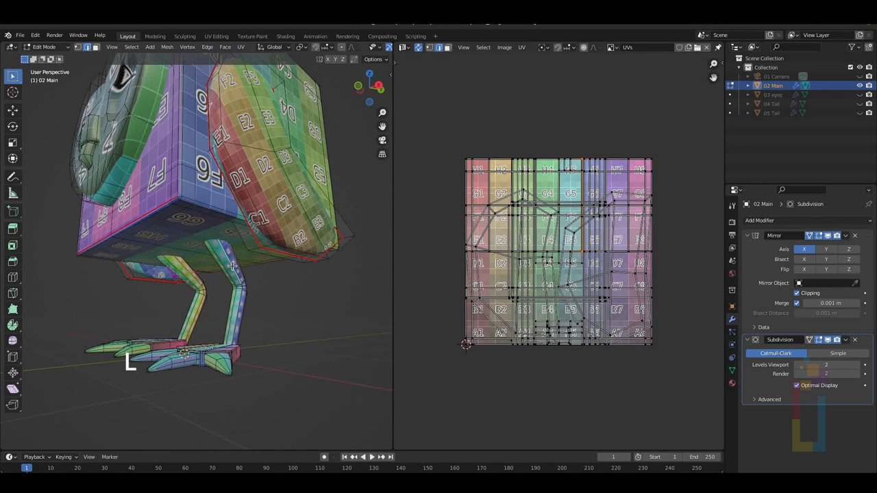
key(shift+h)
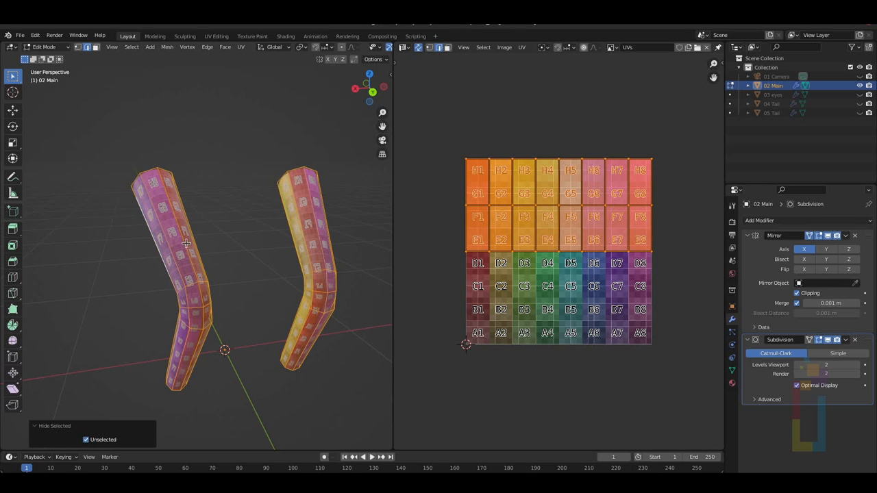
click(186, 244)
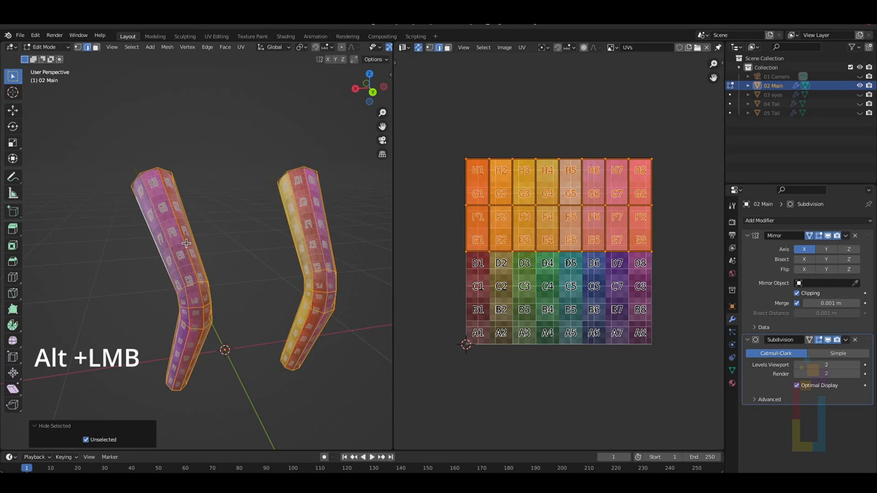
right_click(186, 244)
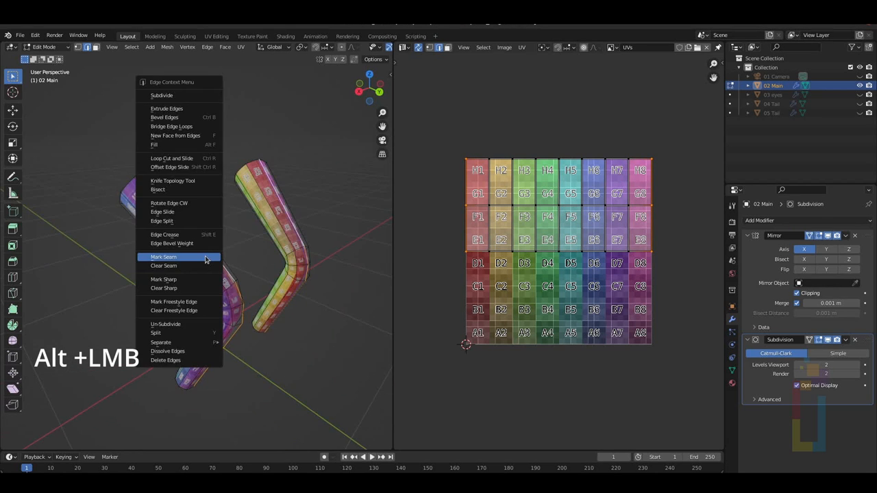
click(163, 257)
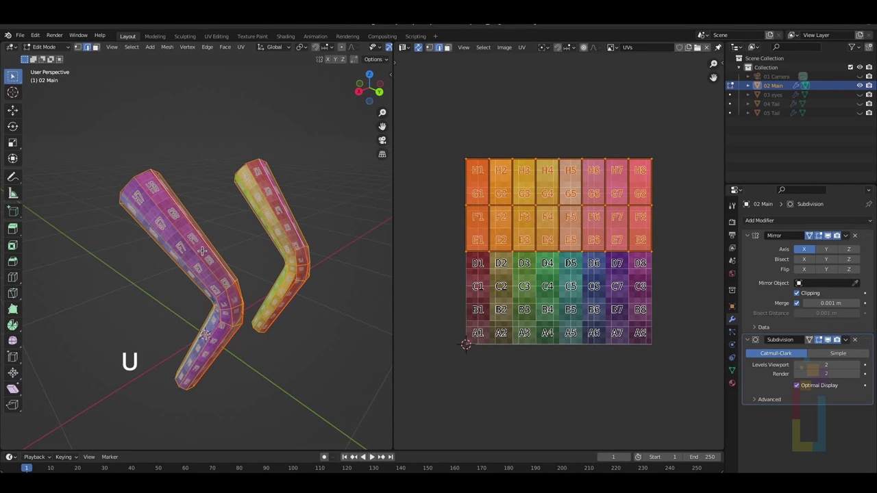
key(u)
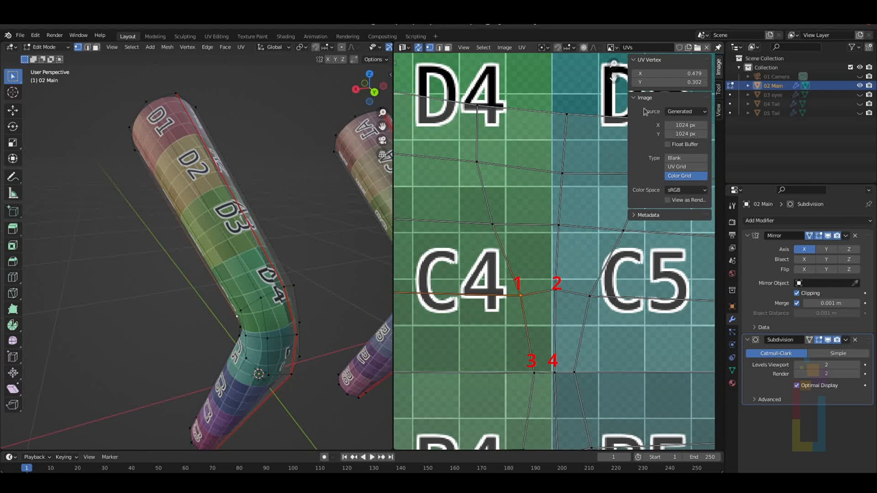
Step: Enter matching UV Vertex coordinates for one leg quad's corners to make it an exact rectangle
click(671, 83)
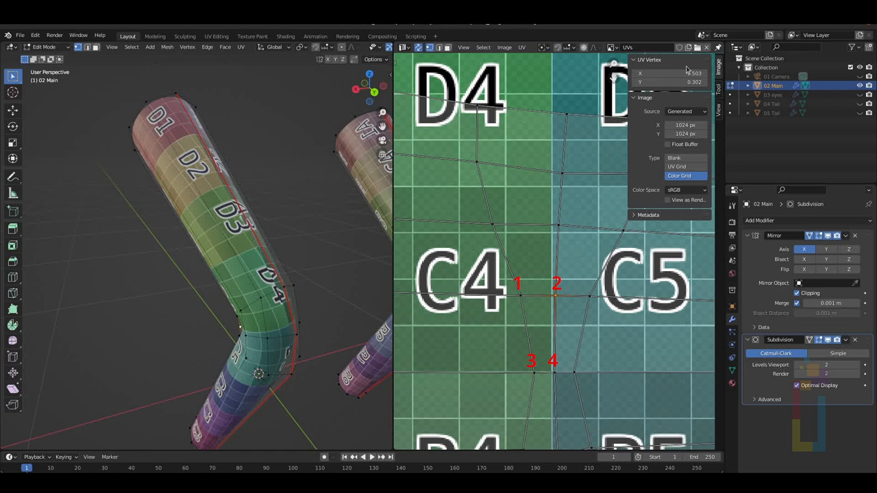
click(674, 74)
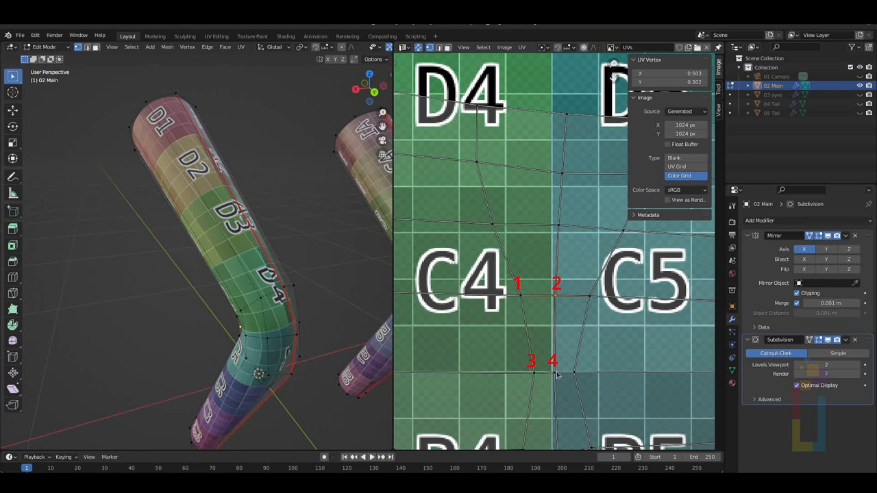
click(679, 74)
text(0.250)
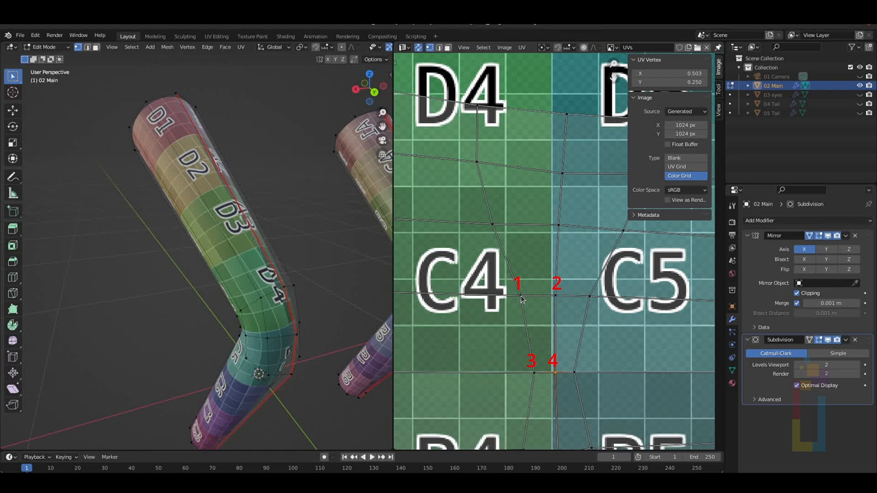
drag(518, 282, 518, 290)
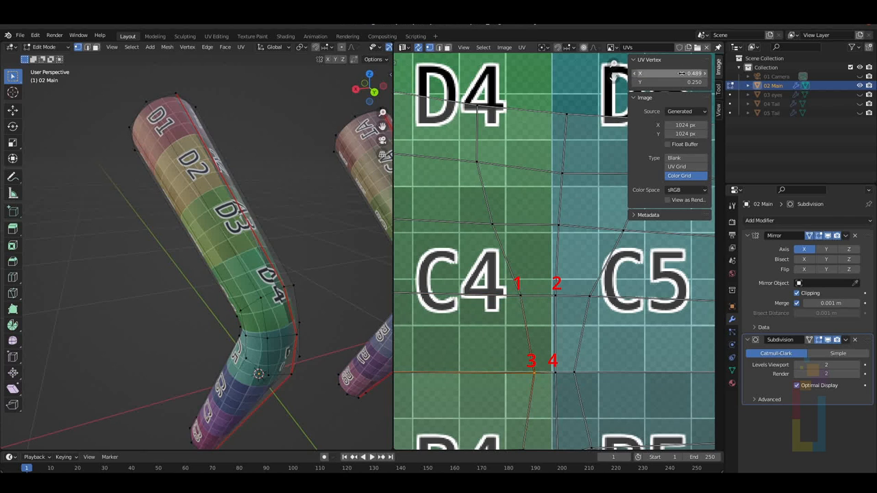
click(669, 74)
text(0.479)
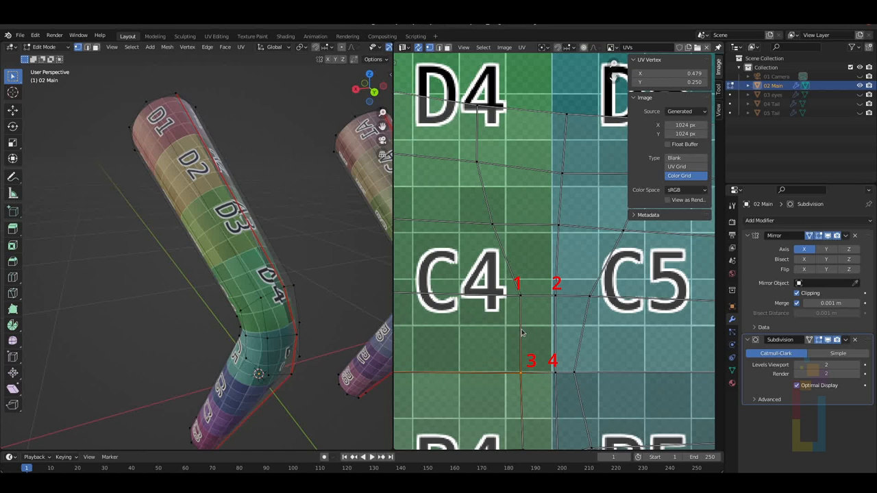
mouse_move(655, 171)
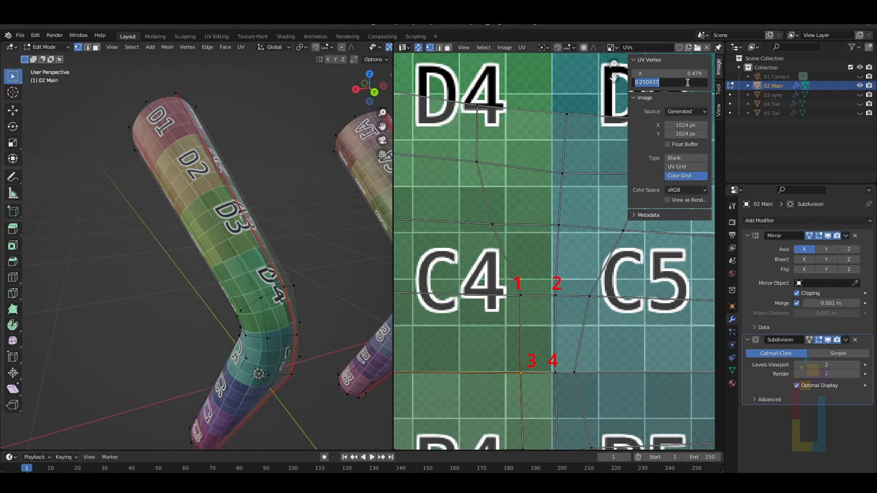
key(Return)
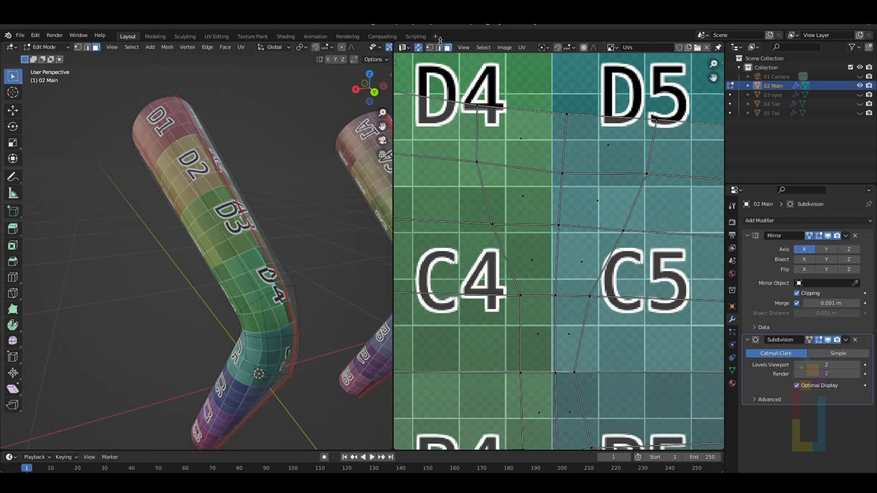
mouse_move(556, 329)
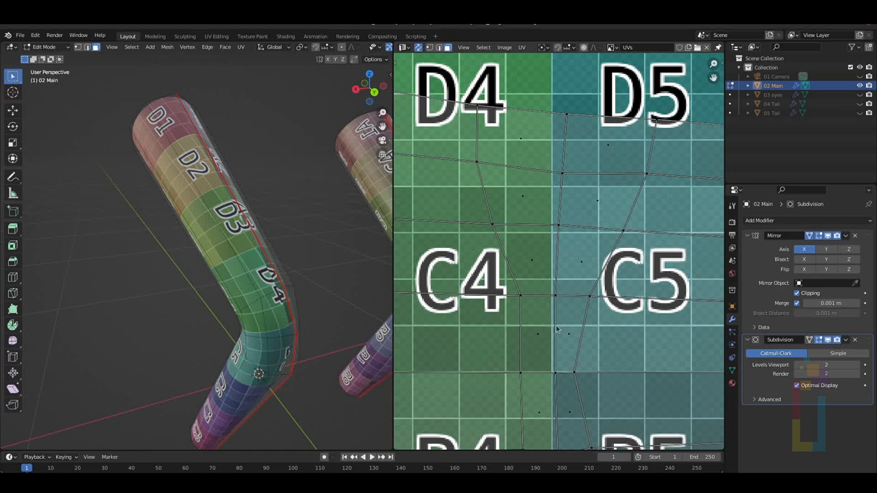
mouse_move(537, 335)
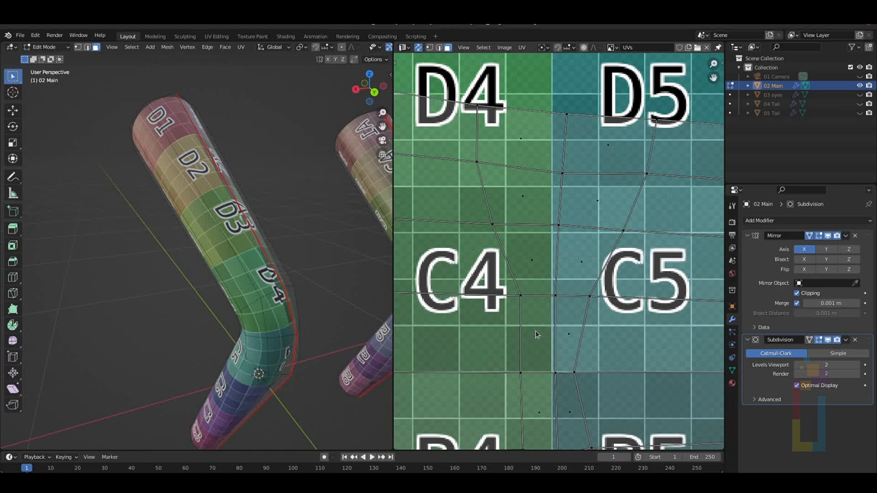
Step: Unwrap the leg with Follow Active Quads from the squared face and slide the strip sideways
click(537, 335)
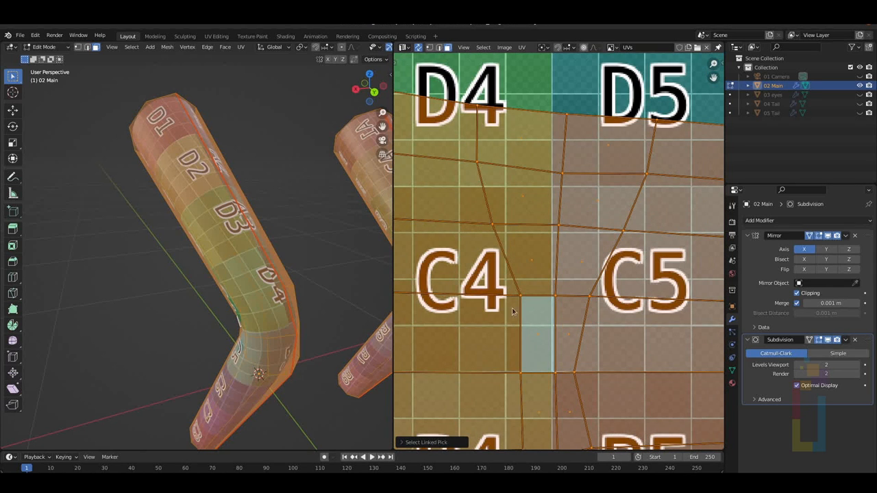
mouse_move(509, 335)
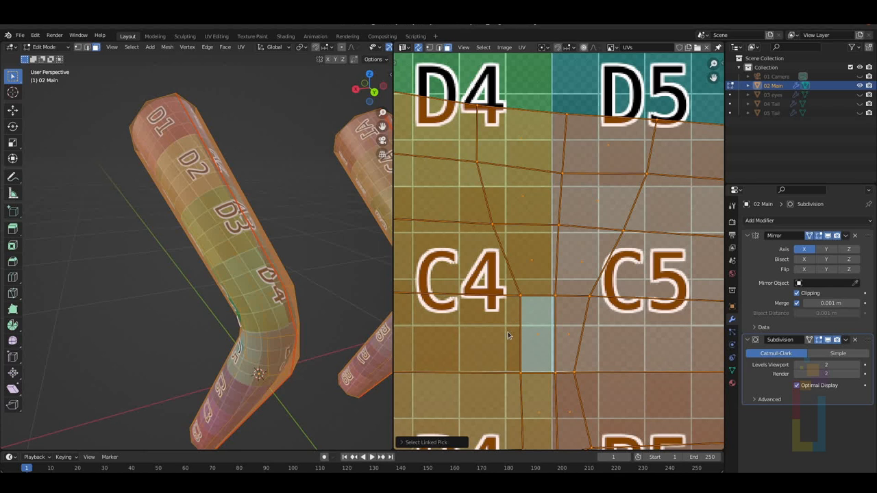
key(U)
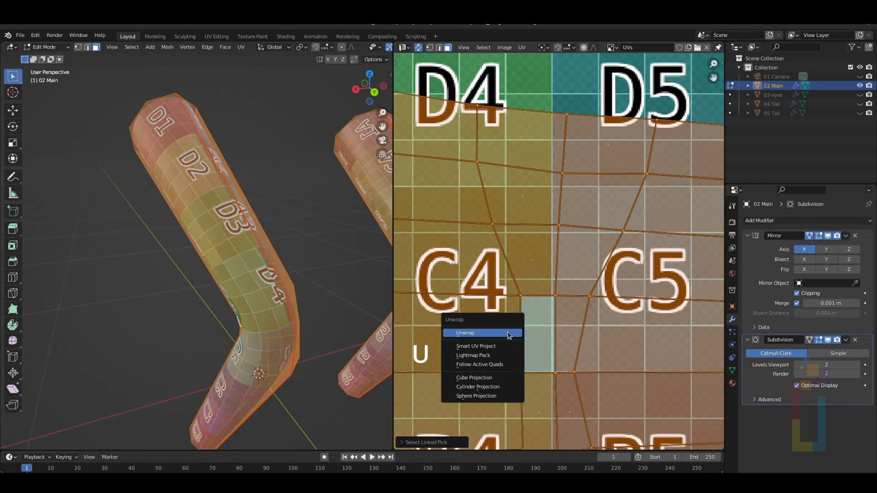
mouse_move(507, 333)
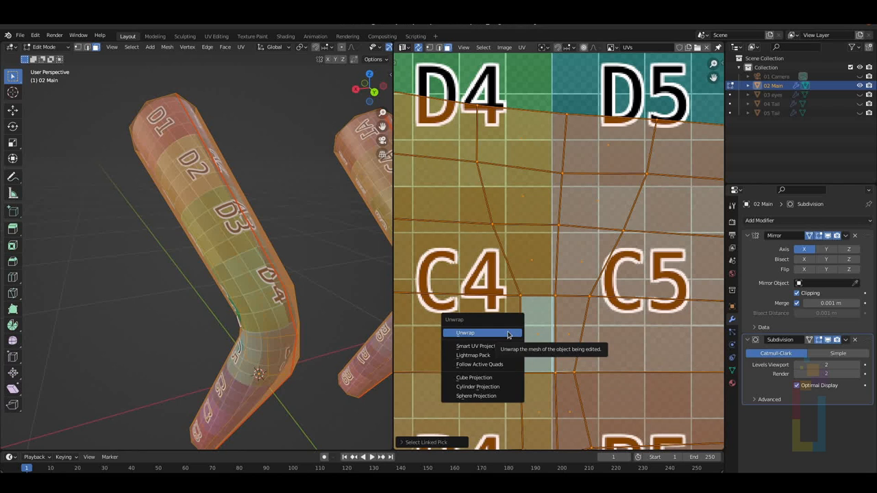
click(478, 364)
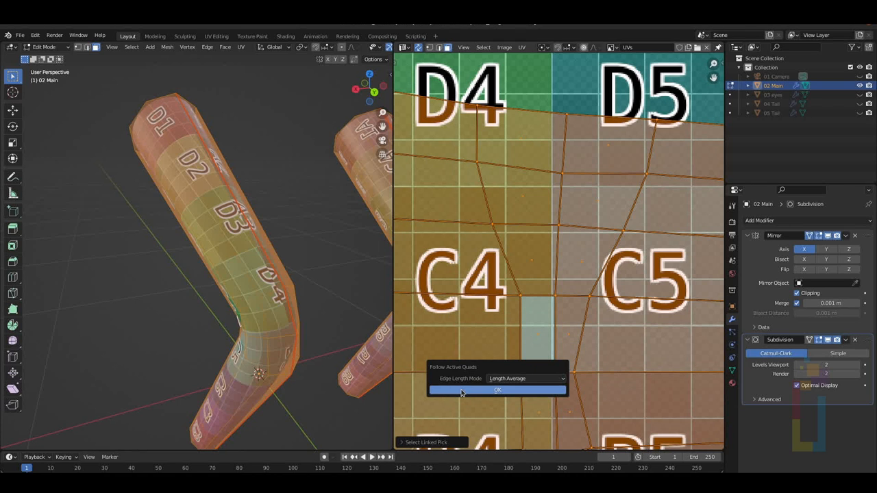
click(496, 390)
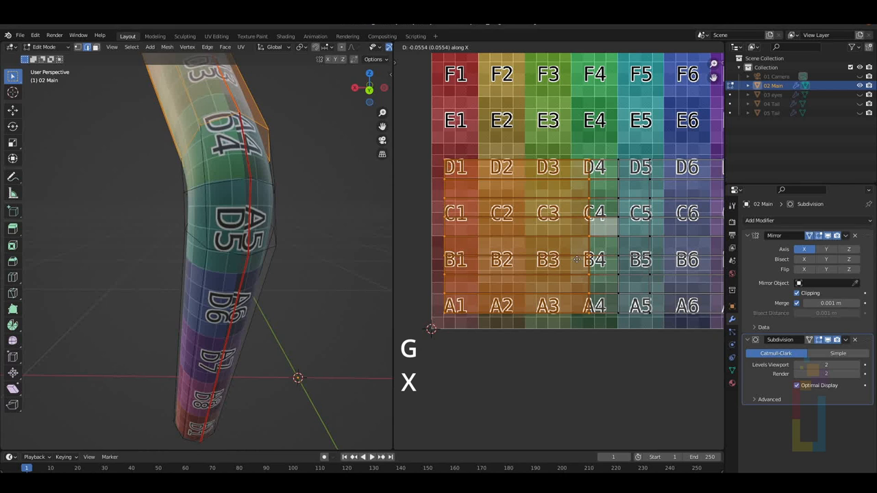
key(Enter)
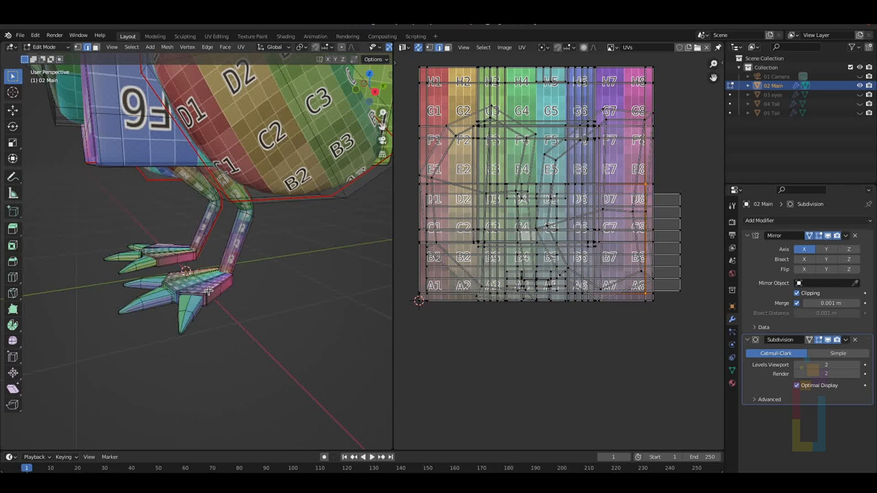
Step: Isolate the flat tail pieces and mark their side edges as seams
key(l)
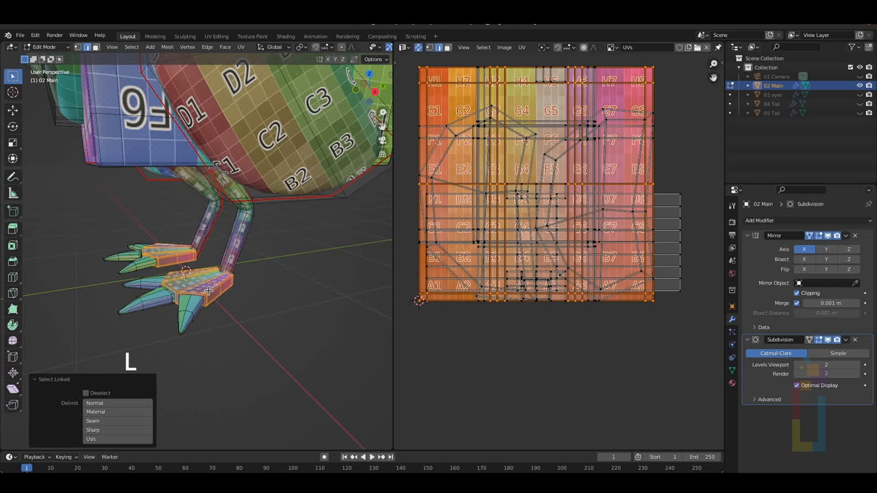
key(shift+h)
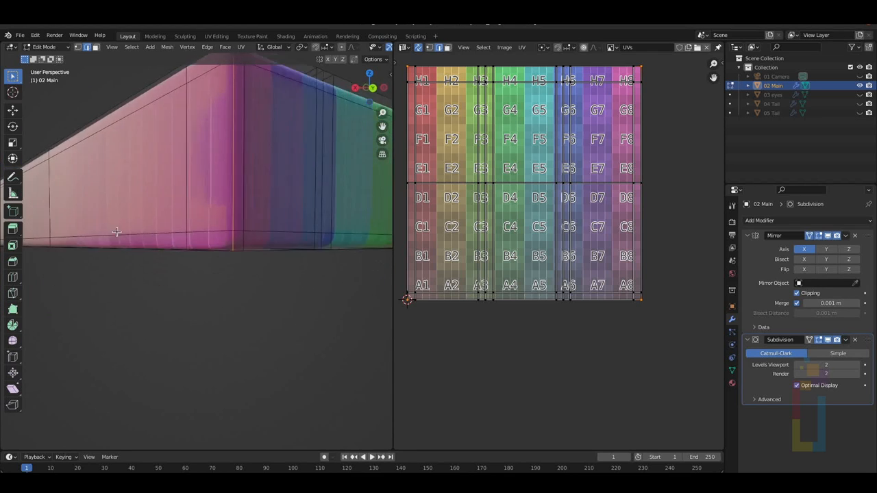
drag(117, 232, 179, 205)
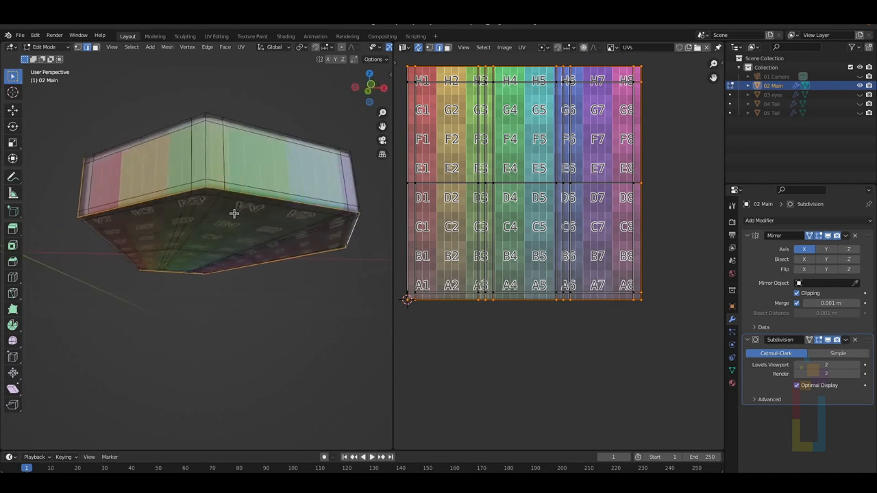
right_click(233, 212)
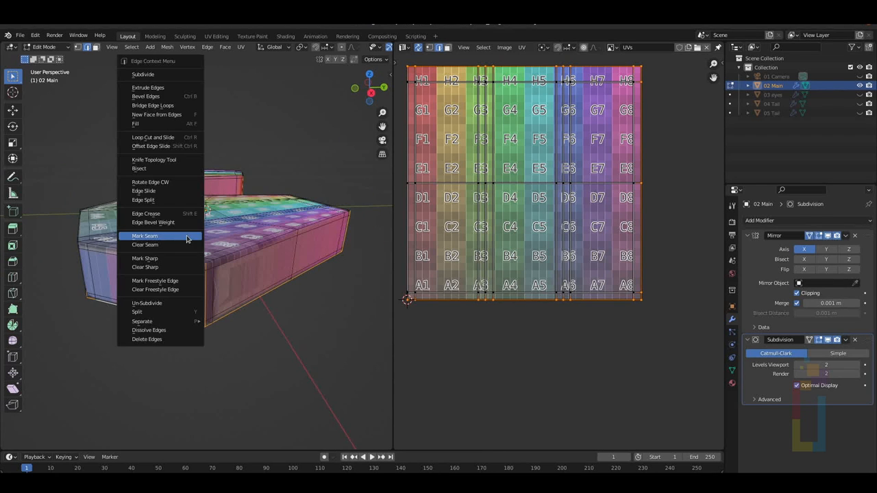
click(145, 236)
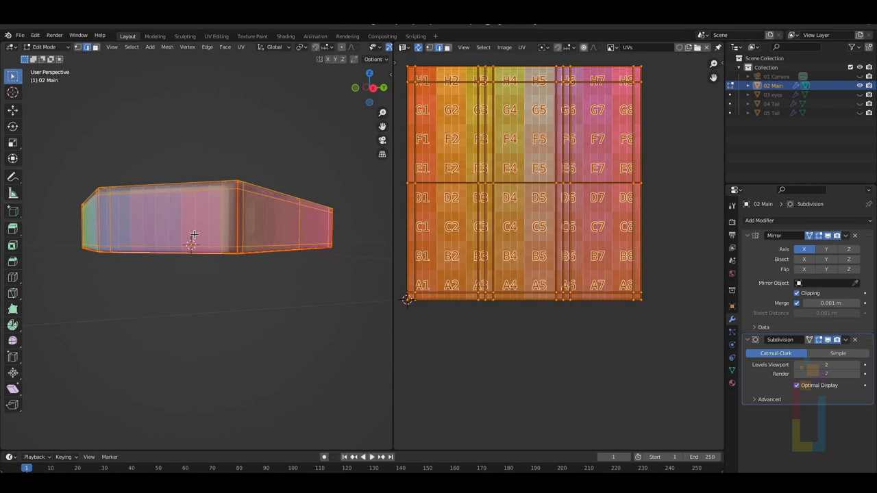
Step: Unwrap all faces of the tail pieces flat onto the colour grid
key(u)
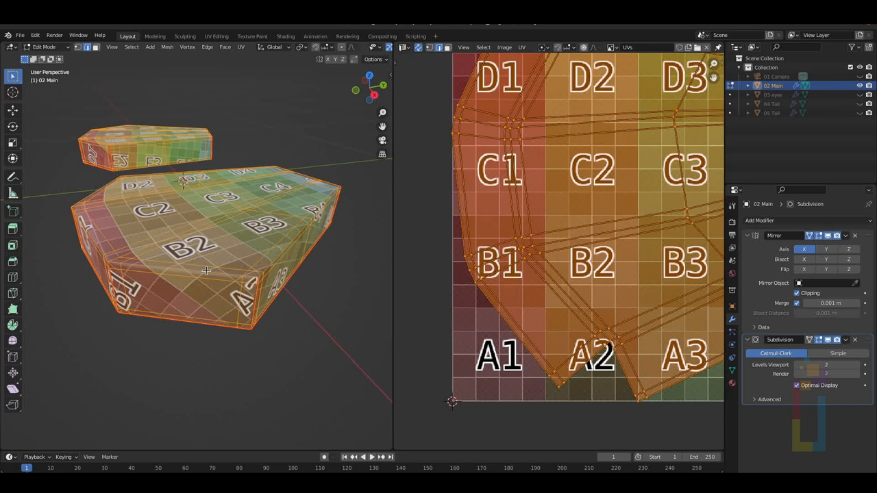
key(u)
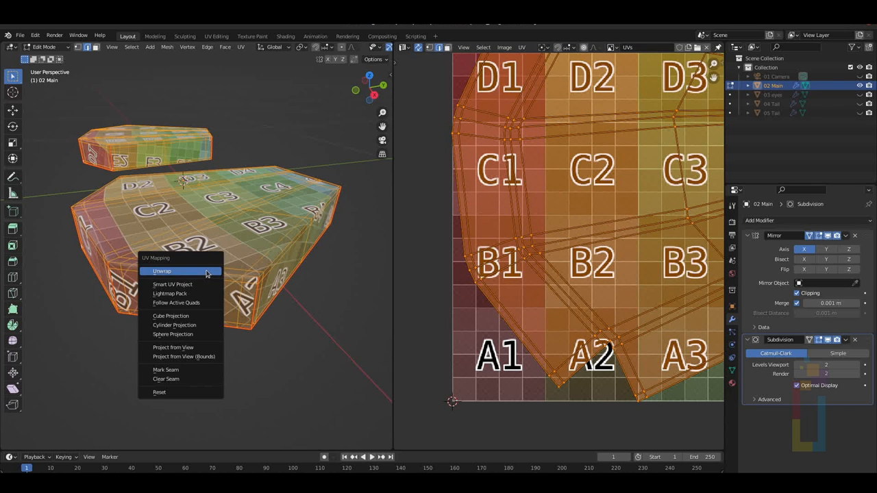
click(162, 272)
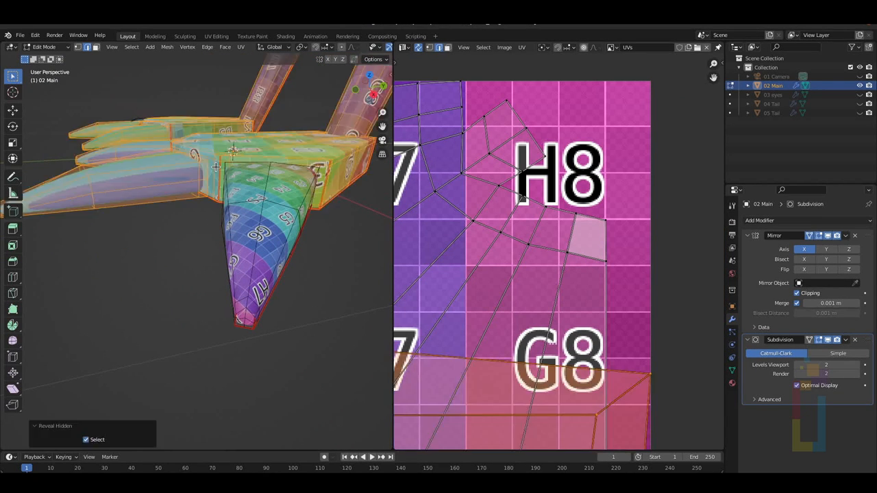
key(l)
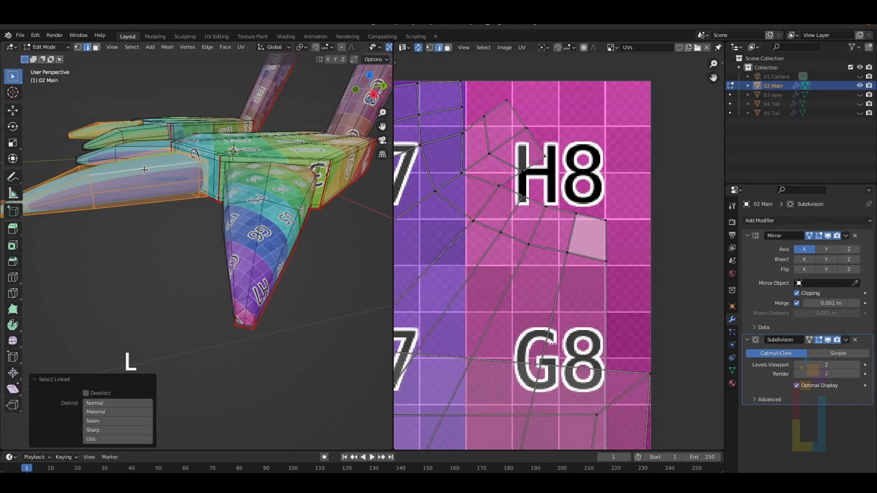
key(shift+h)
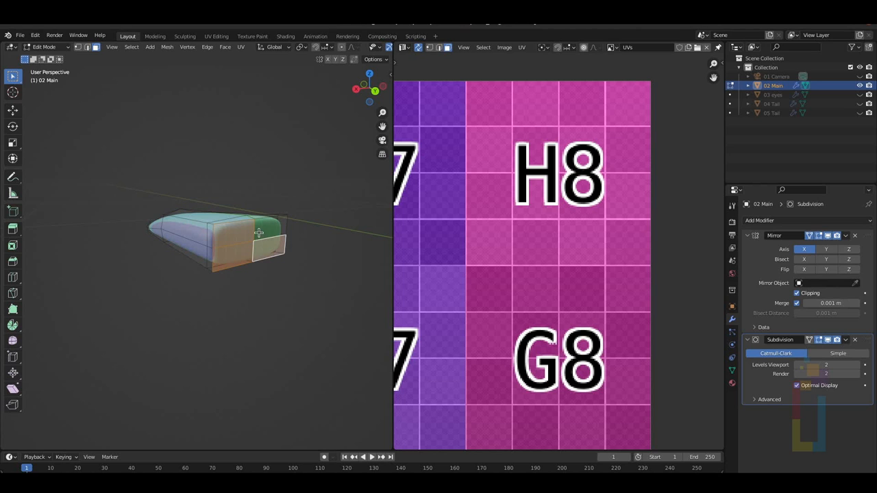
key(x)
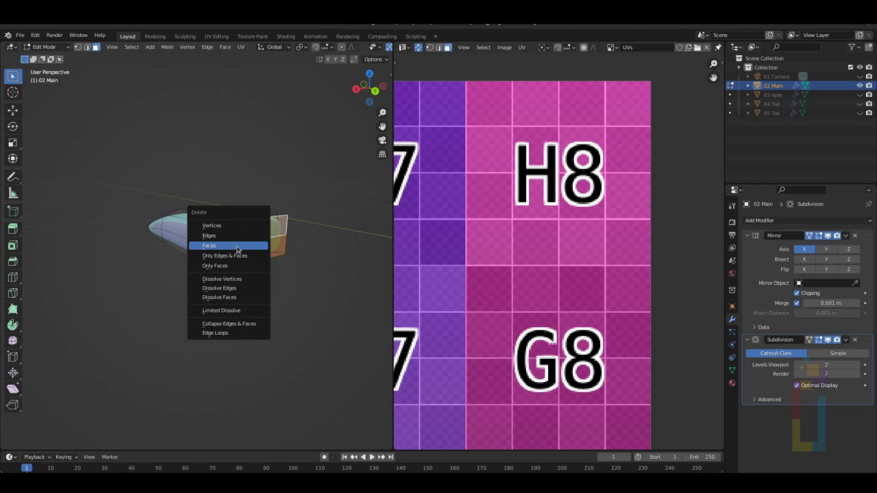
click(208, 245)
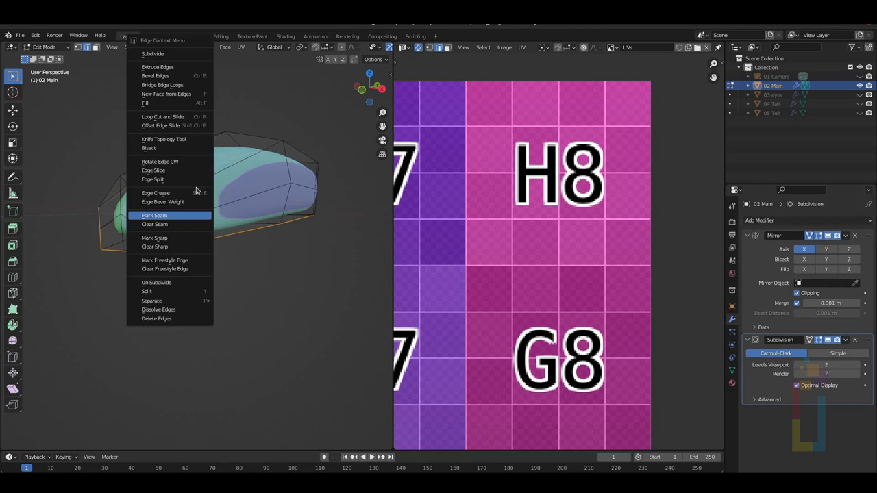
click(154, 215)
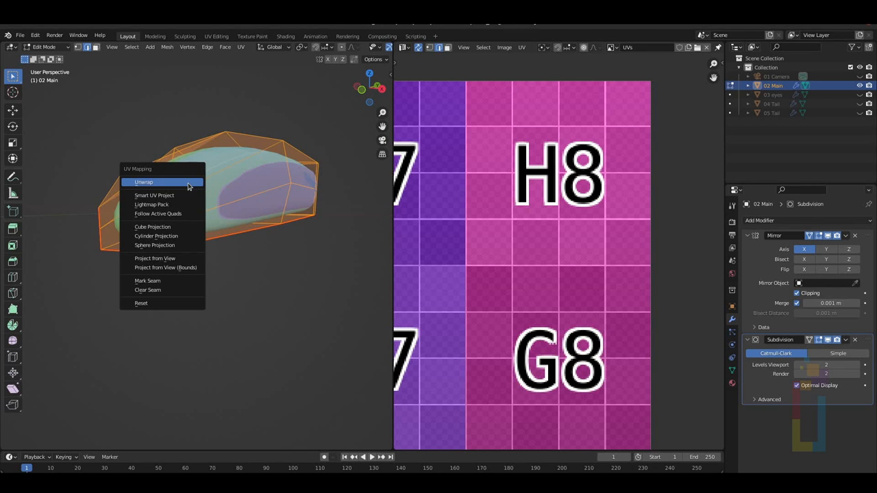
click(144, 183)
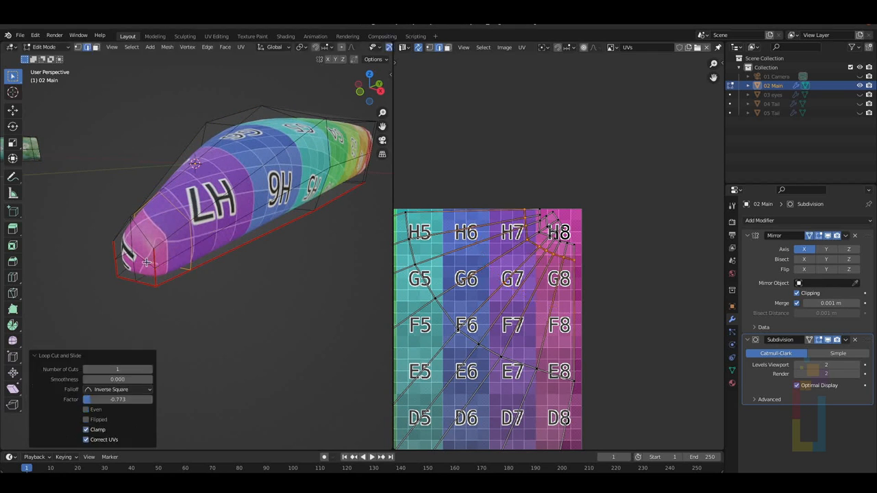
key(u)
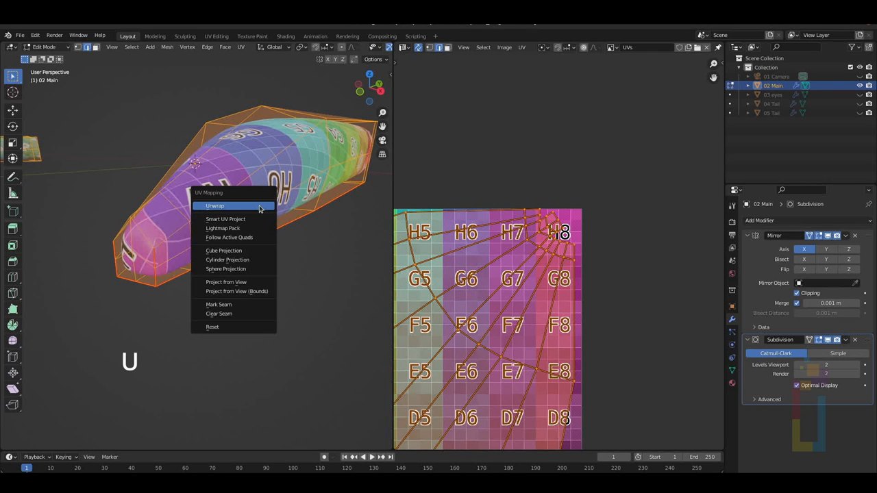
click(215, 205)
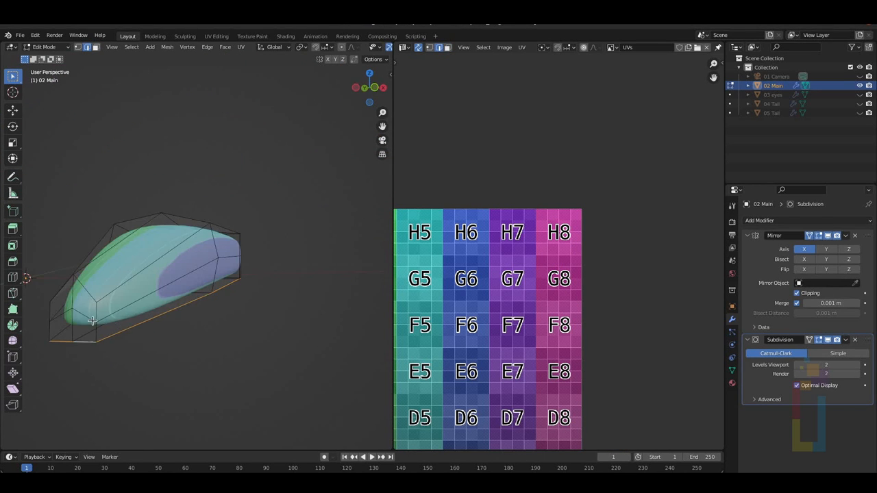
key(u)
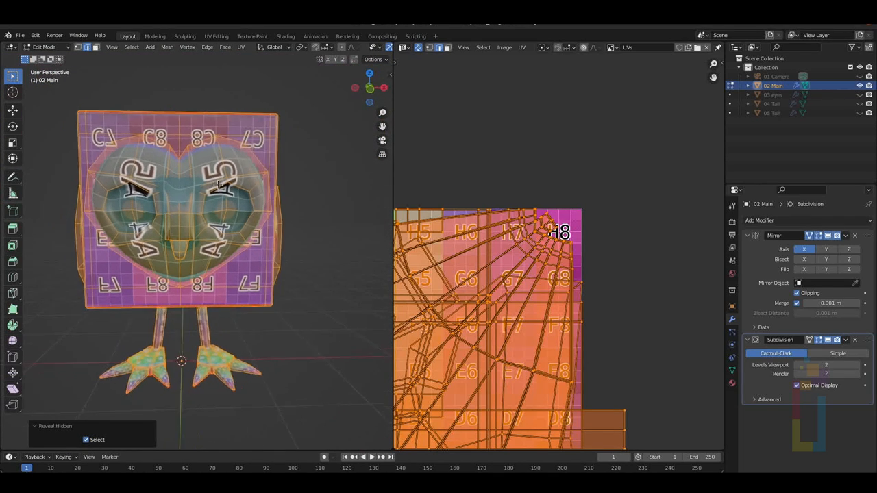
Step: Apply the owl's Mirror modifier so the mirror becomes permanent geometry
drag(206, 205, 199, 198)
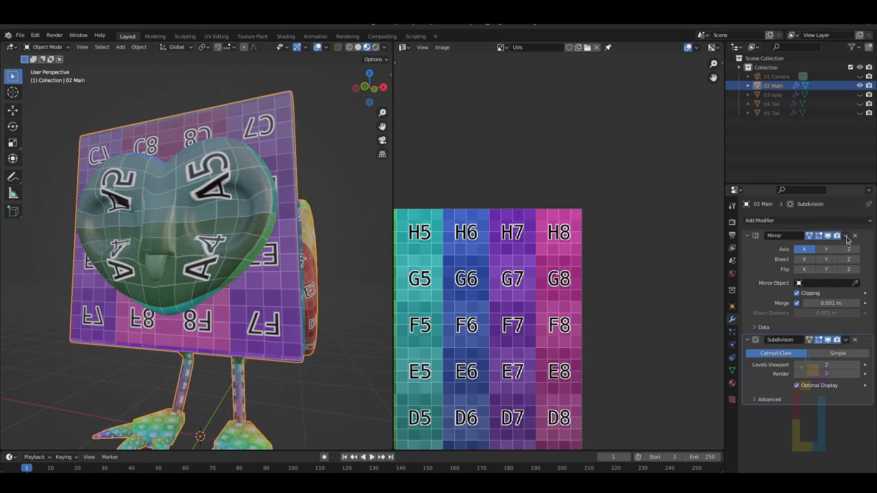
click(846, 235)
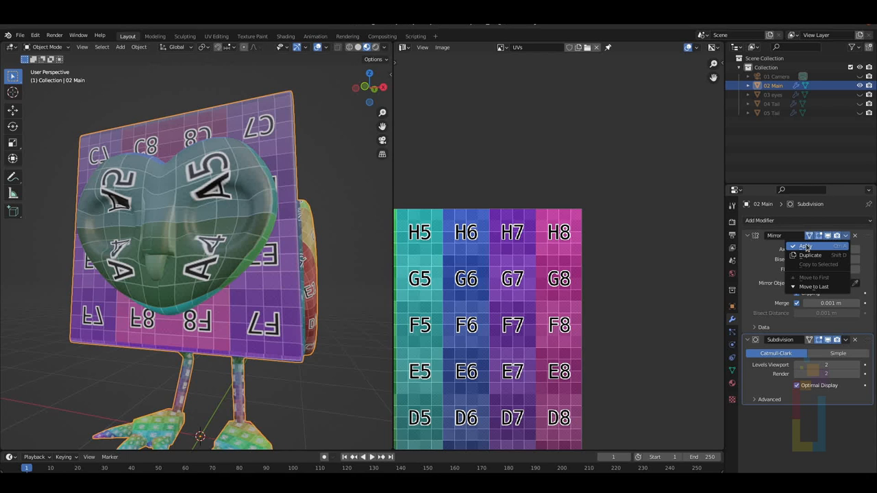
key(Tab)
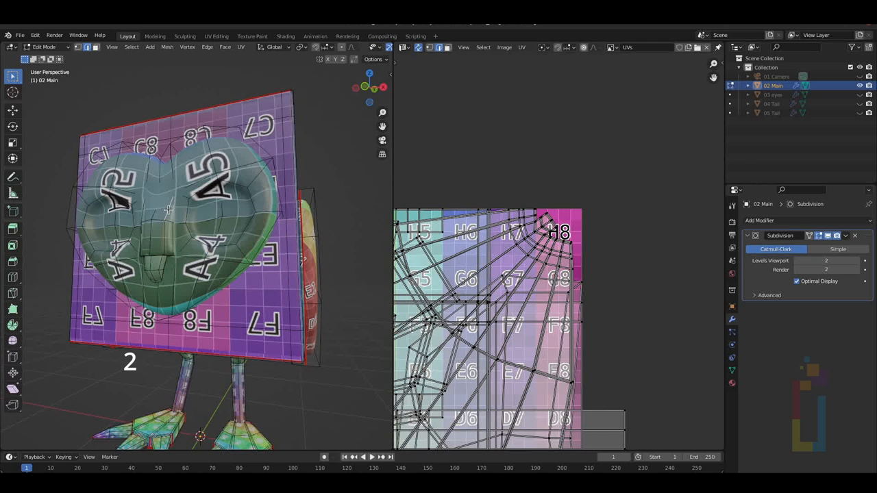
Step: Isolate the heart-shaped face and delete its two eye faces, leaving round holes
key(L)
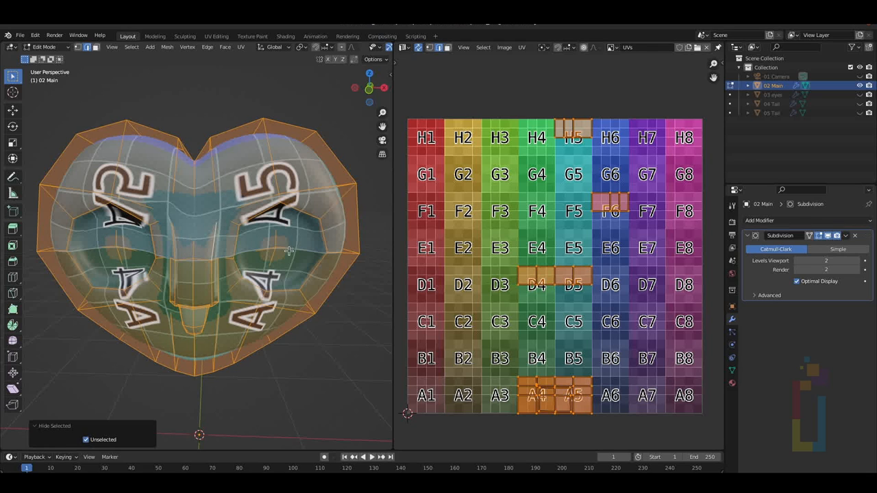
mouse_move(115, 249)
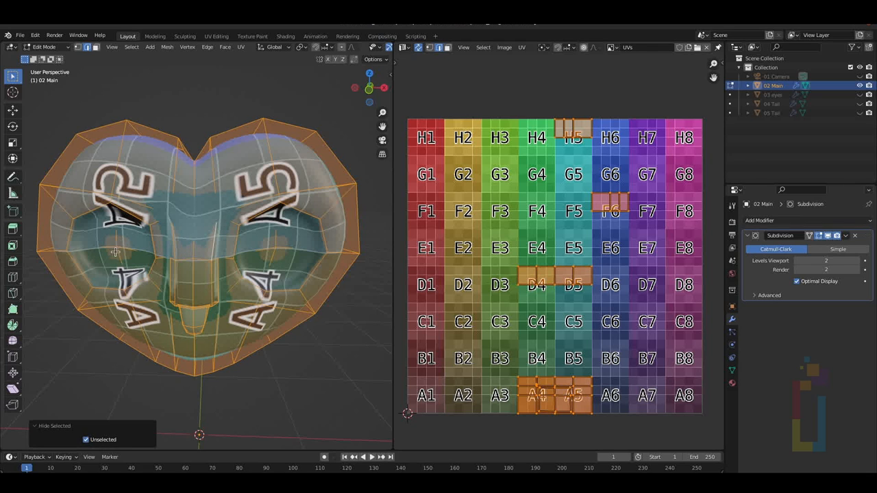
mouse_move(277, 244)
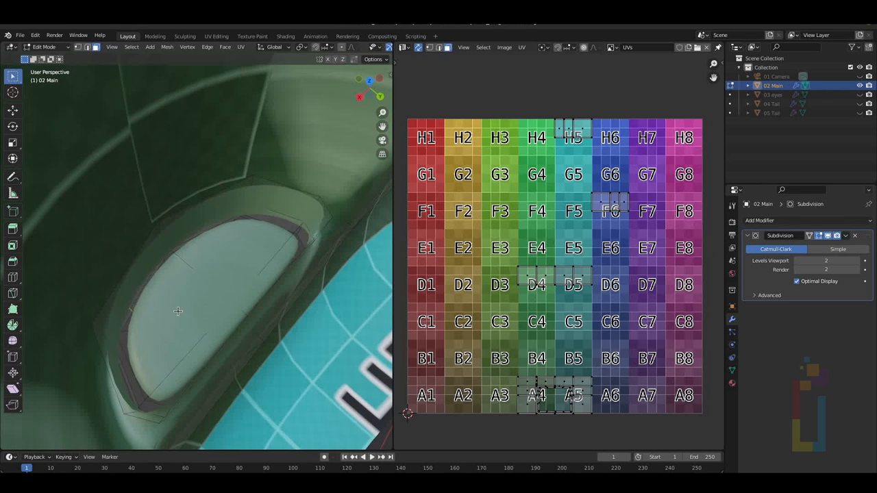
key(X)
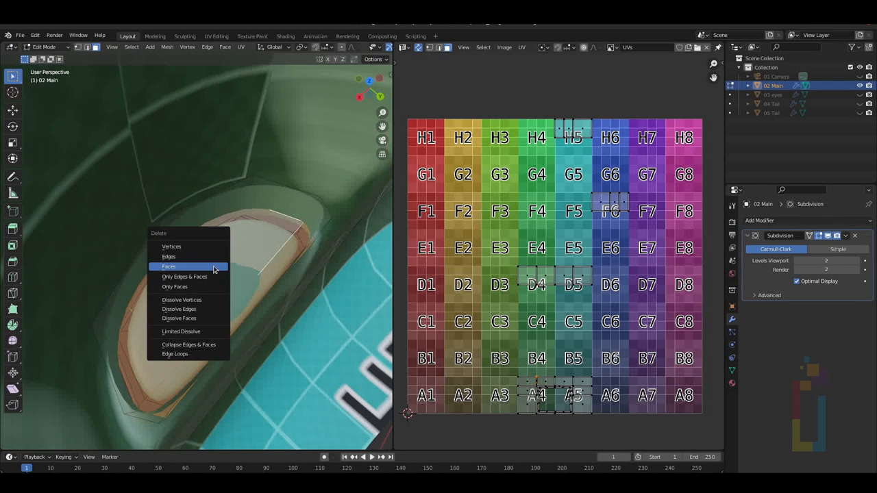
click(169, 266)
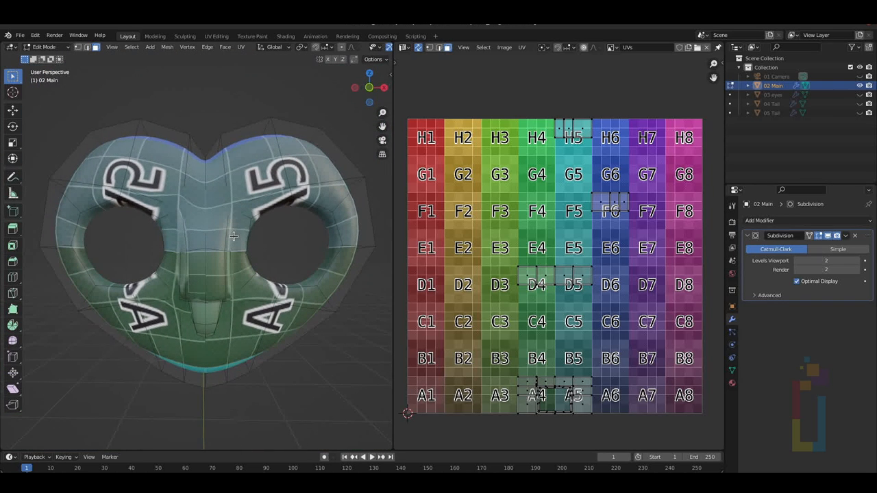
mouse_move(206, 230)
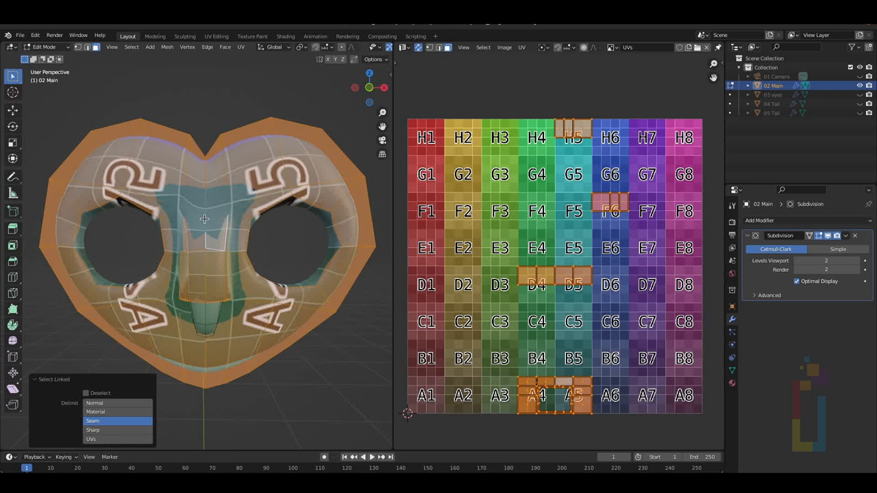
Step: Unwrap the heart-shaped face, then the rounded green piece, onto the colour grid
key(u)
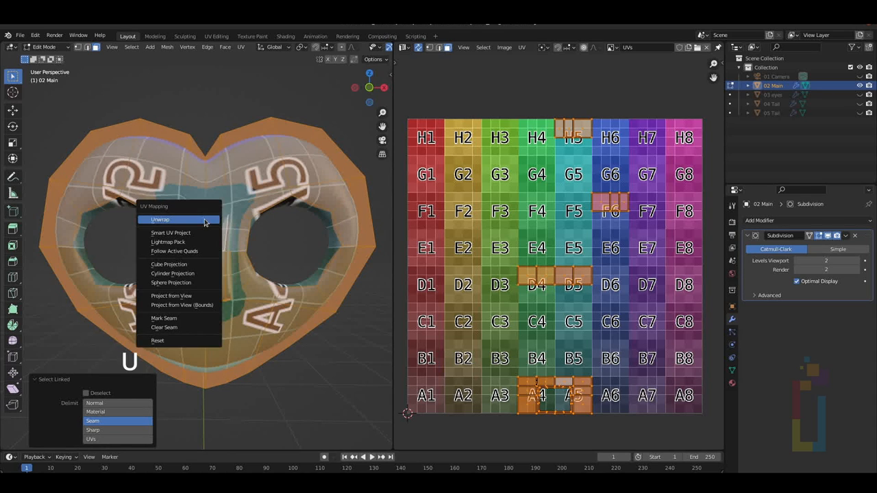
click(159, 219)
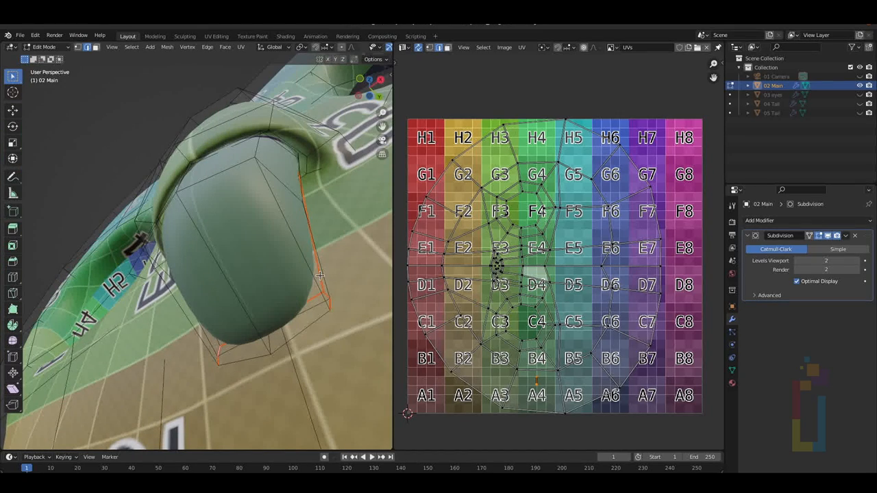
key(u)
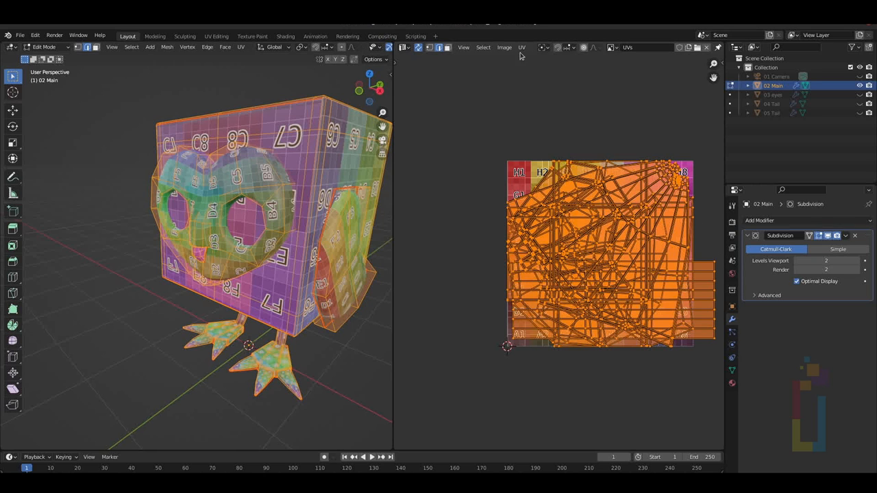
Step: Pack the owl's UV islands and raise the margin so islands have spacing
click(521, 46)
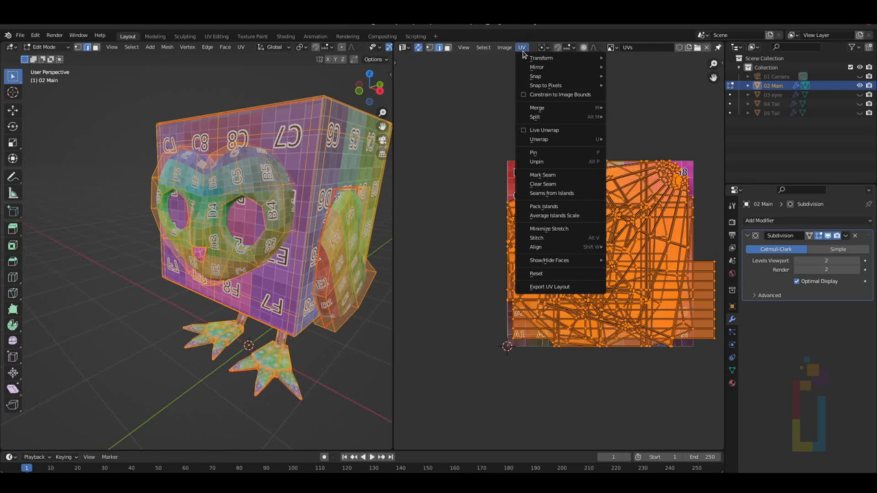
mouse_move(543, 205)
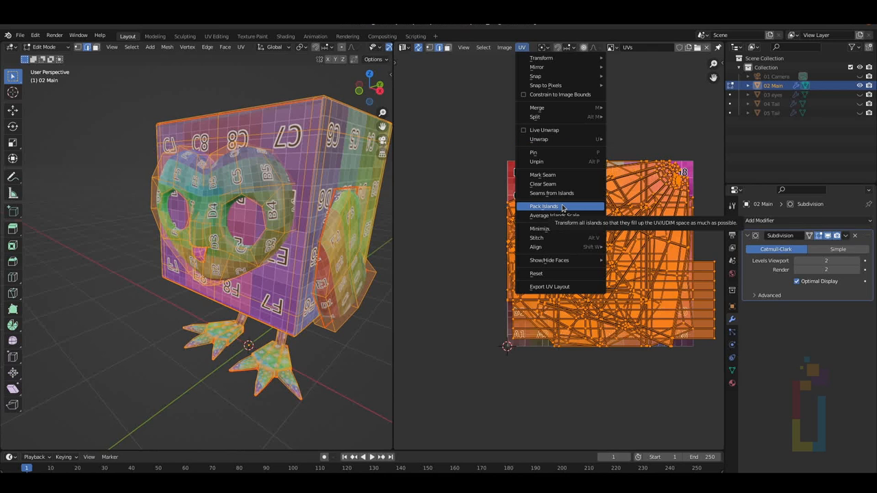
click(545, 205)
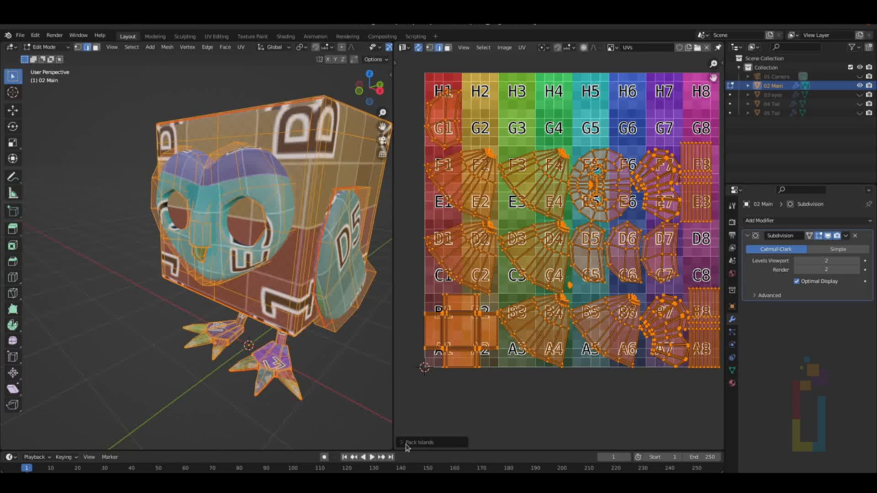
click(419, 442)
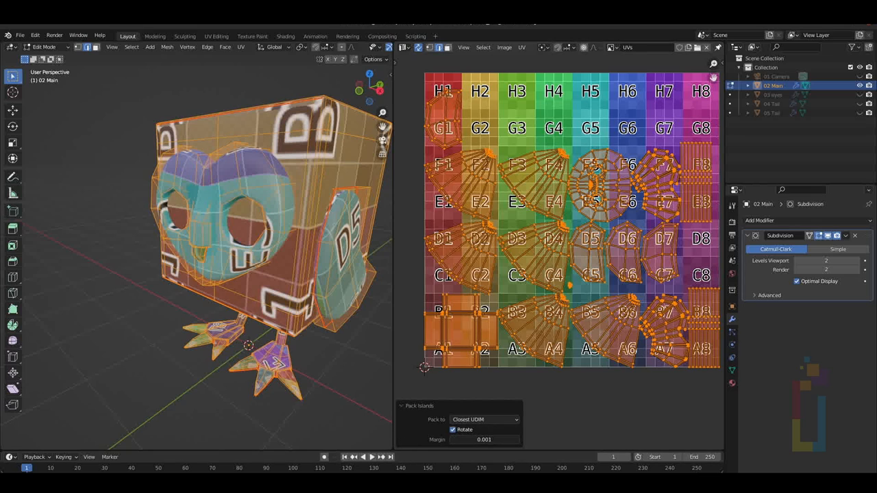
drag(455, 438, 486, 439)
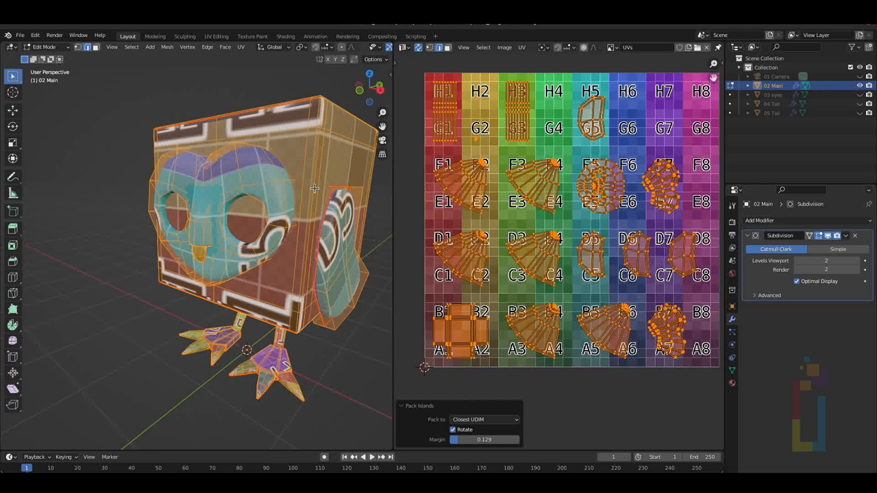
mouse_move(313, 177)
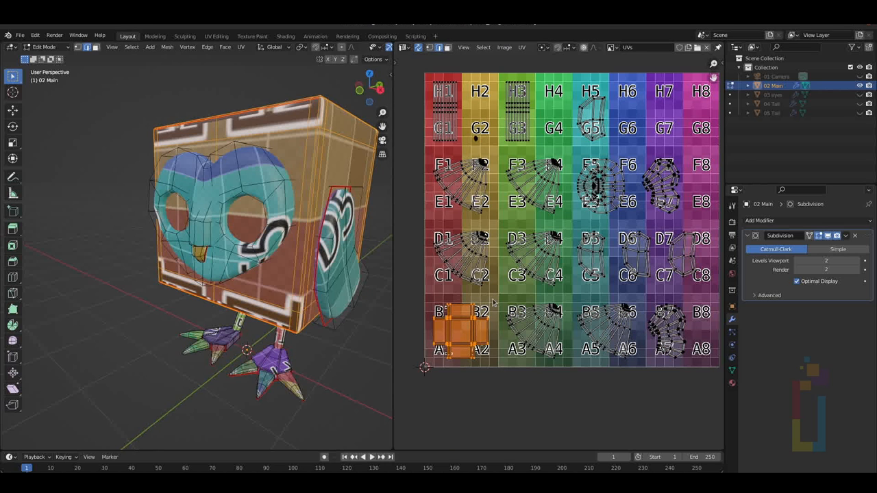
Step: Select all islands, pack again and tune the margin so they fill the grid without overlap
scroll(down, 3)
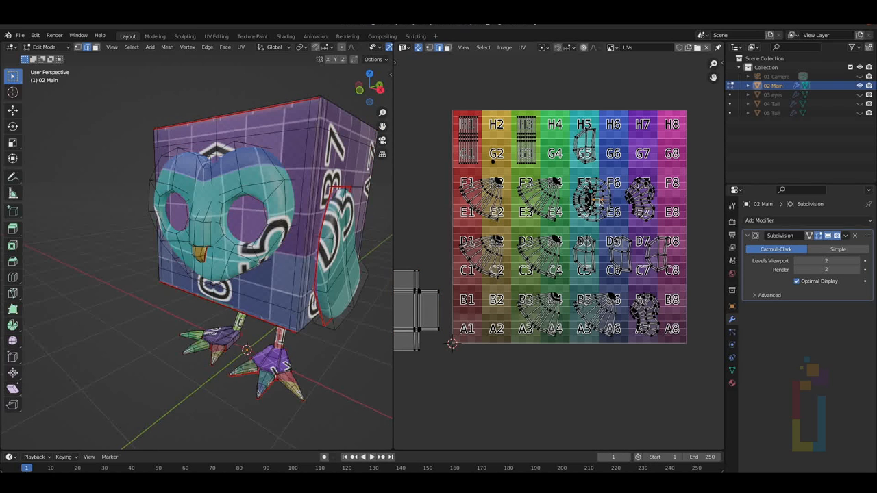
click(198, 258)
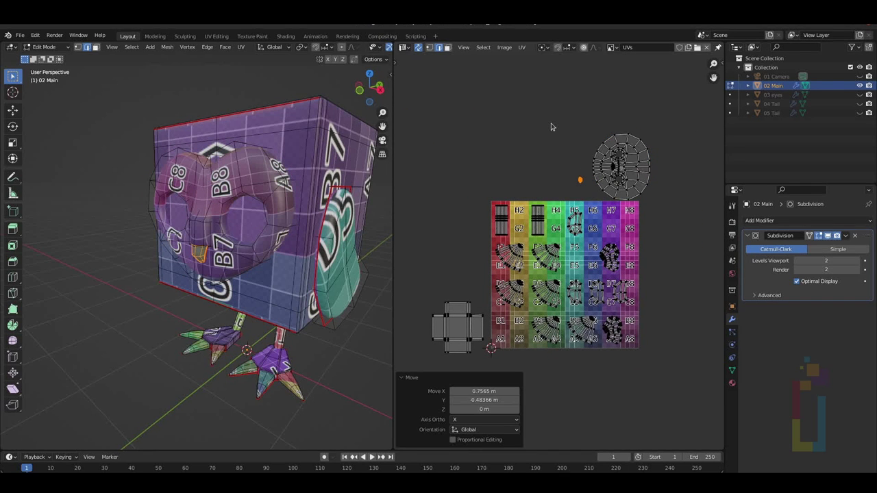
key(a)
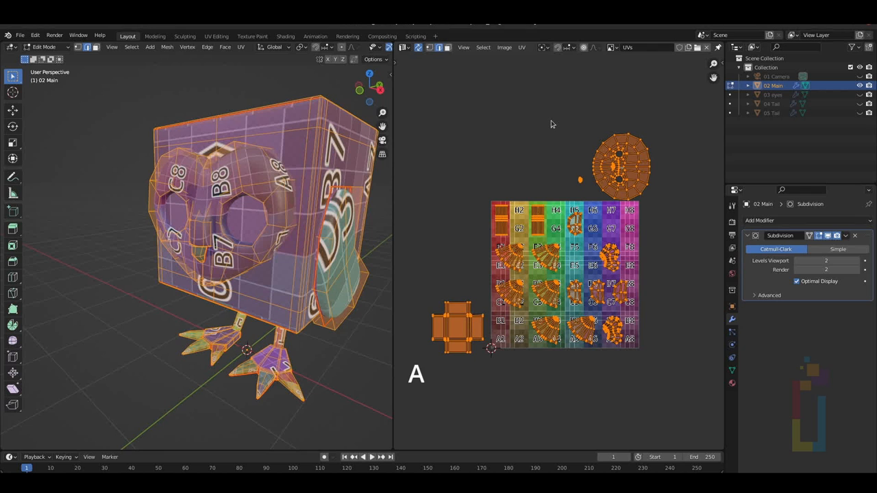
click(521, 46)
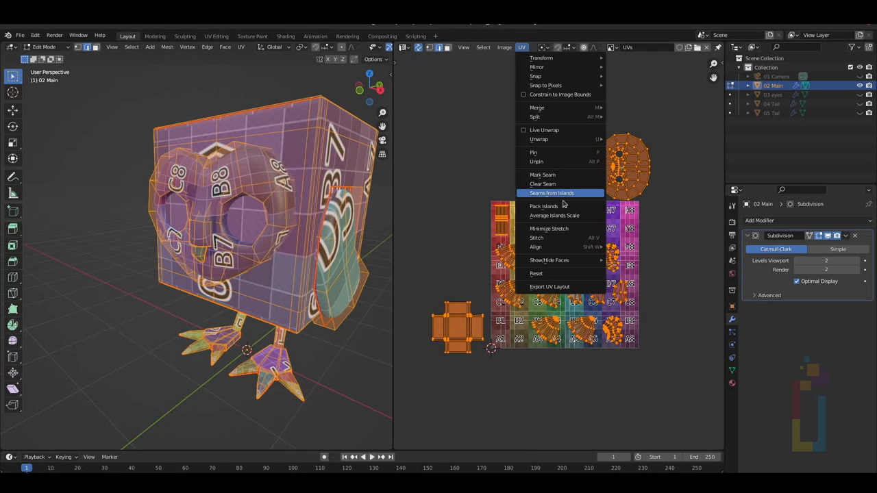
click(545, 206)
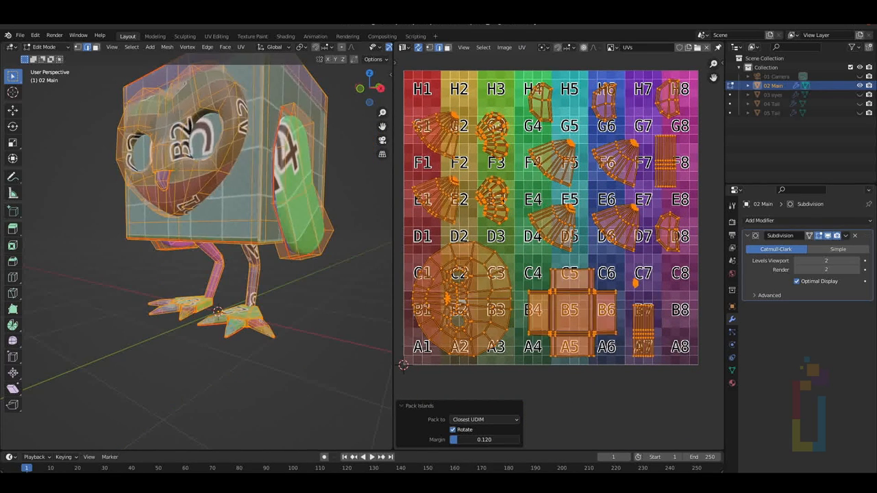
drag(493, 439, 459, 439)
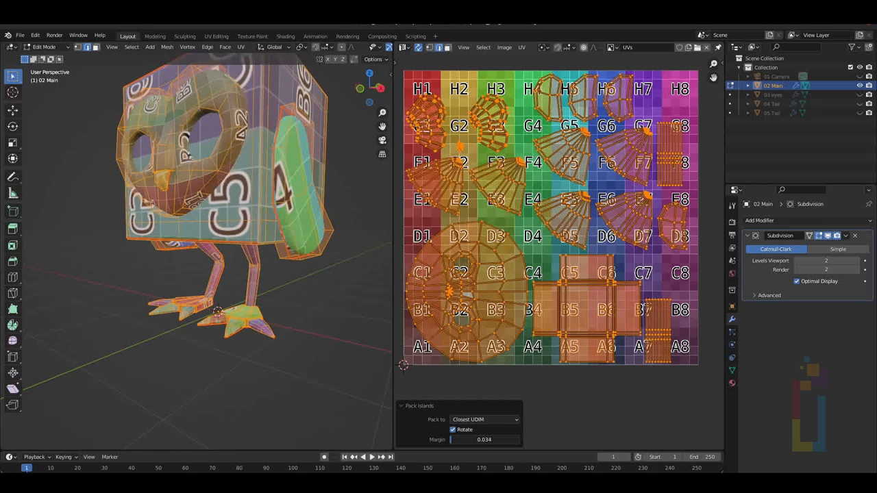
drag(486, 438, 494, 438)
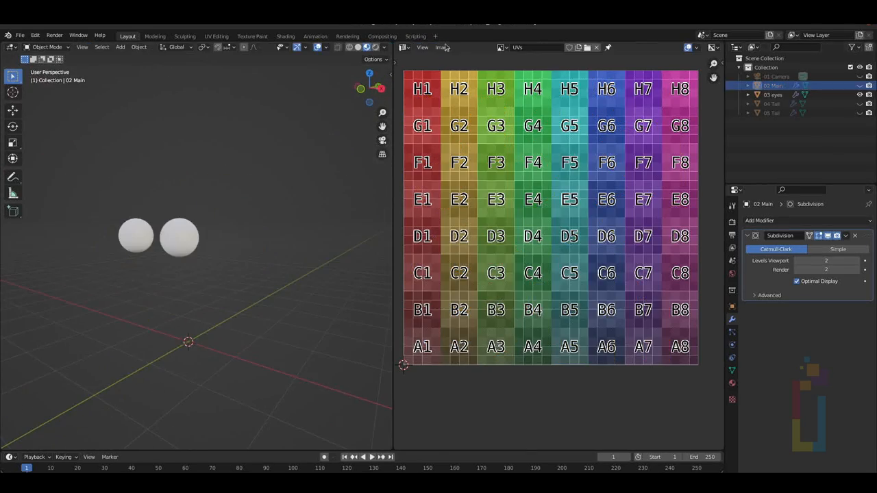
mouse_move(220, 239)
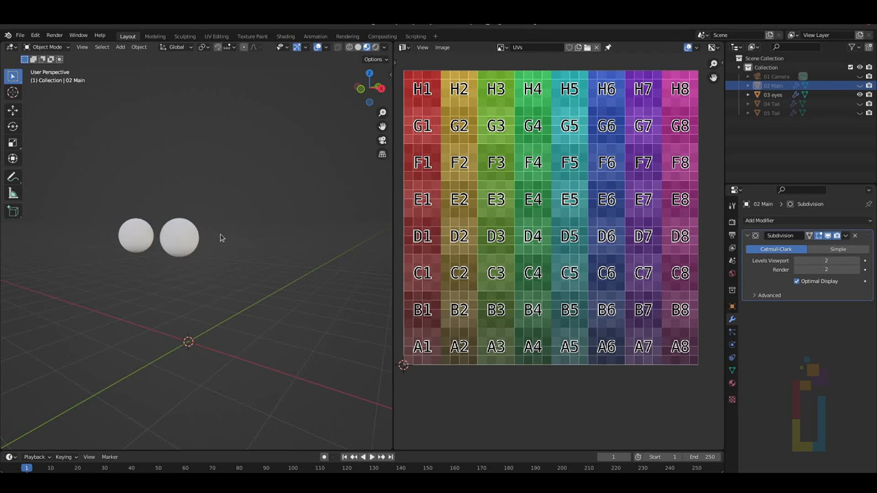
mouse_move(178, 233)
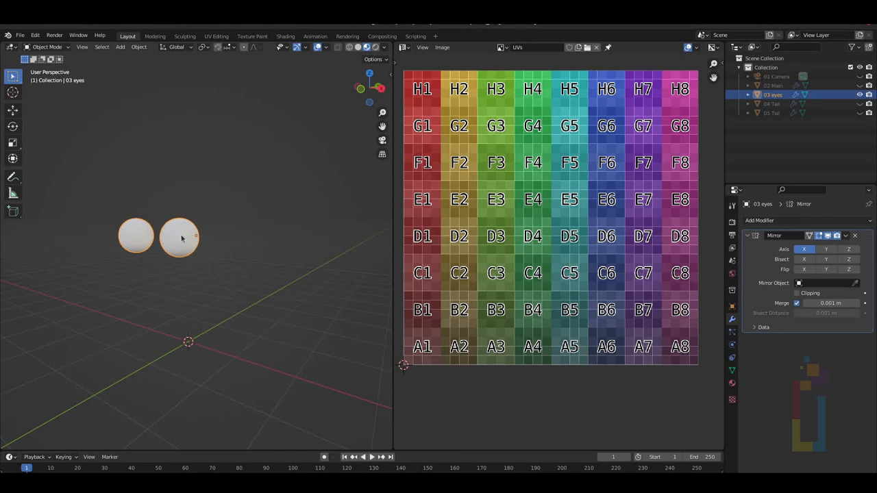
Step: Select the eye spheres, show the UV Editor and select all their faces in Edit Mode
click(403, 47)
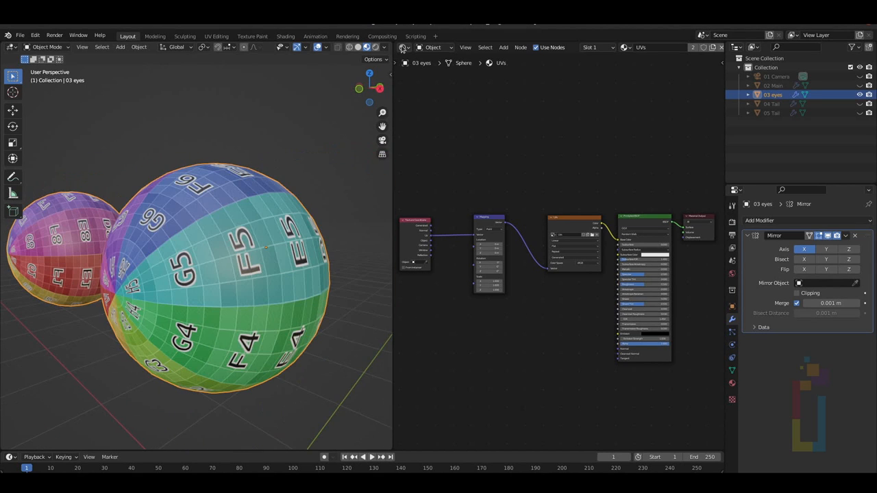
click(406, 47)
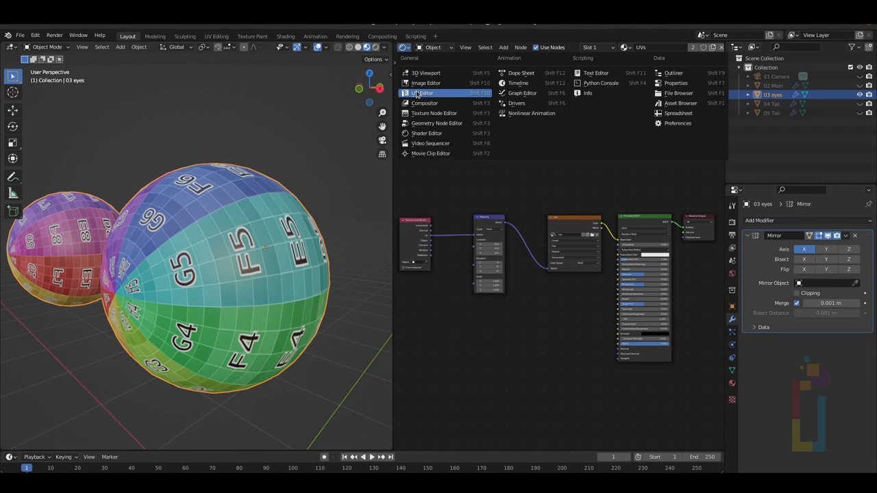
key(Tab)
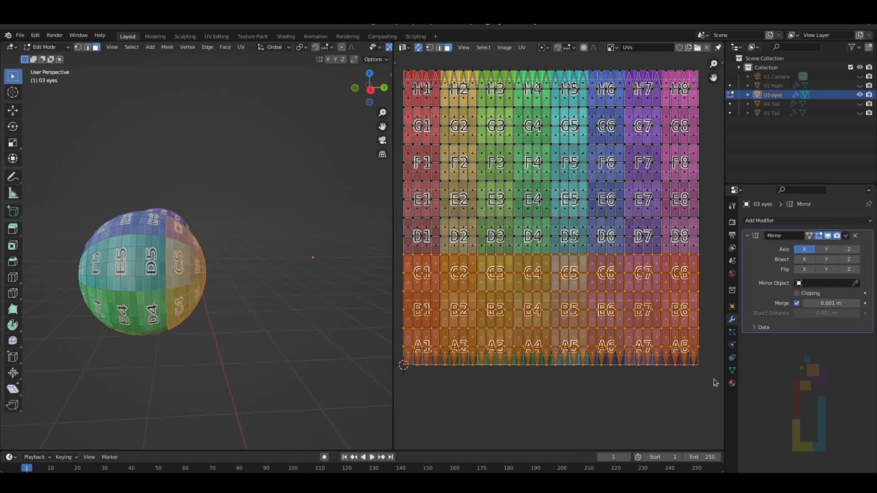
key(X)
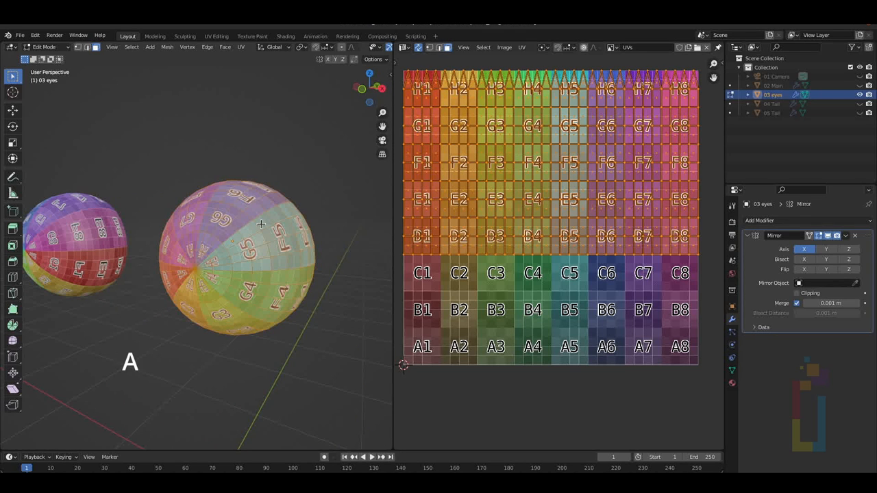
Step: Unwrap the eyes into a circular island and scale it down to fit the grid
key(u)
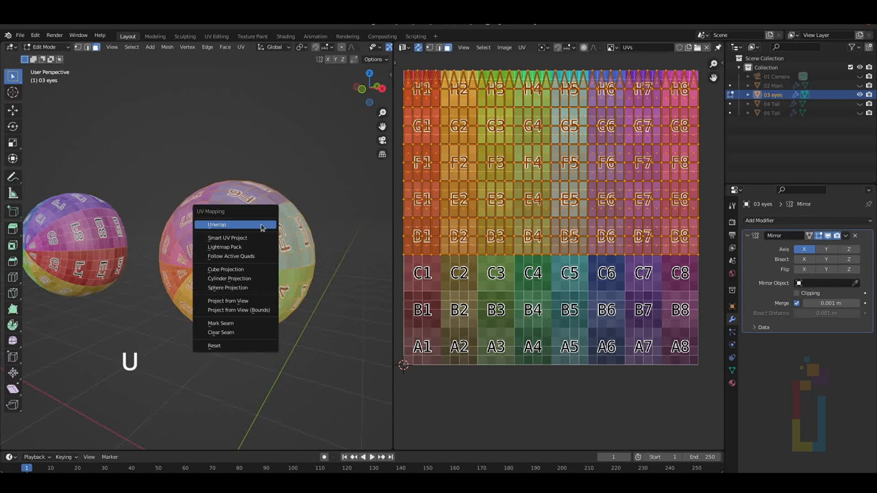
click(217, 224)
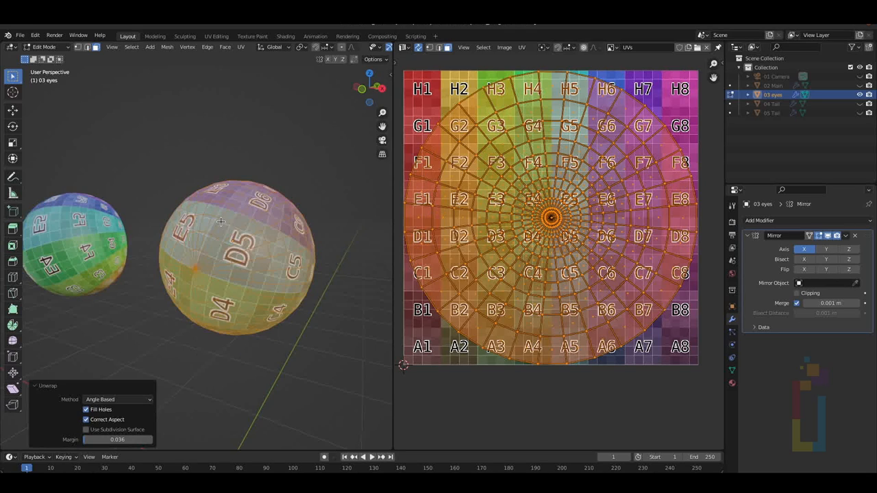
key(s)
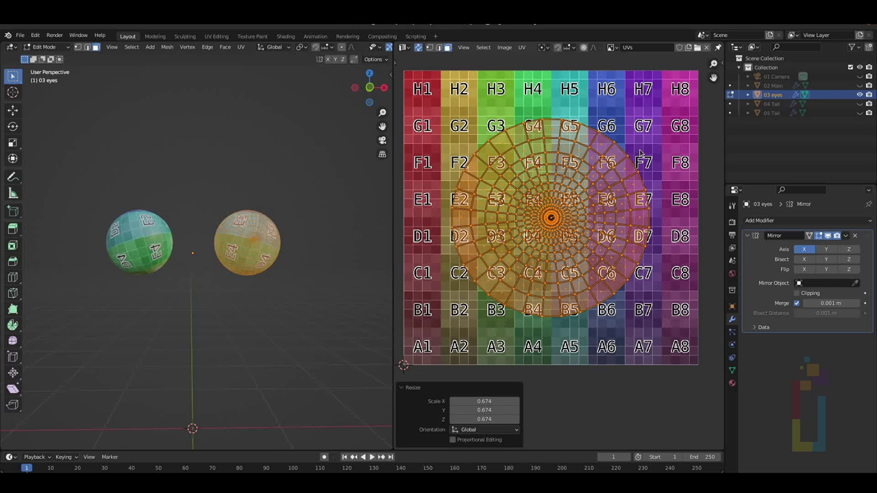
mouse_move(170, 115)
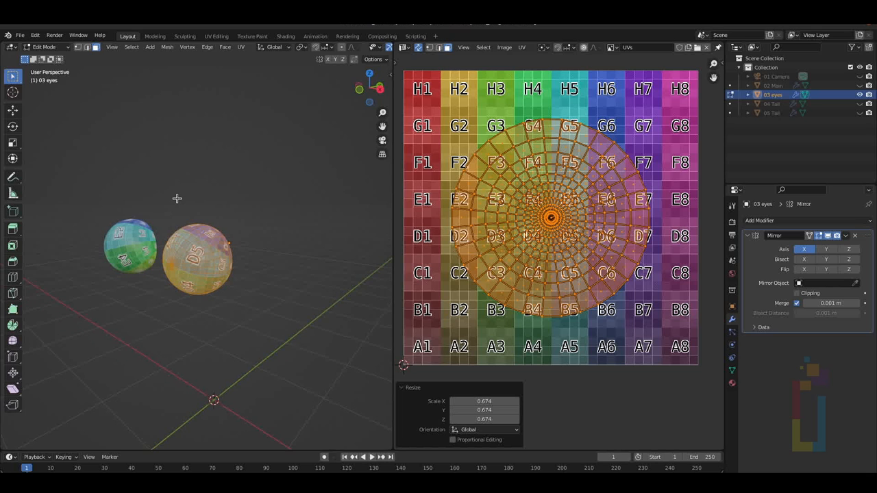
Step: Return to Object Mode and select the tail object
key(Tab)
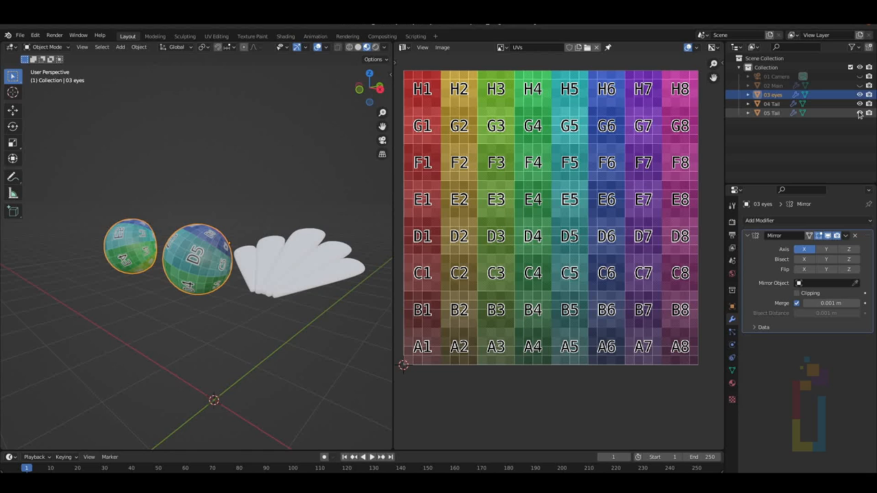
click(858, 93)
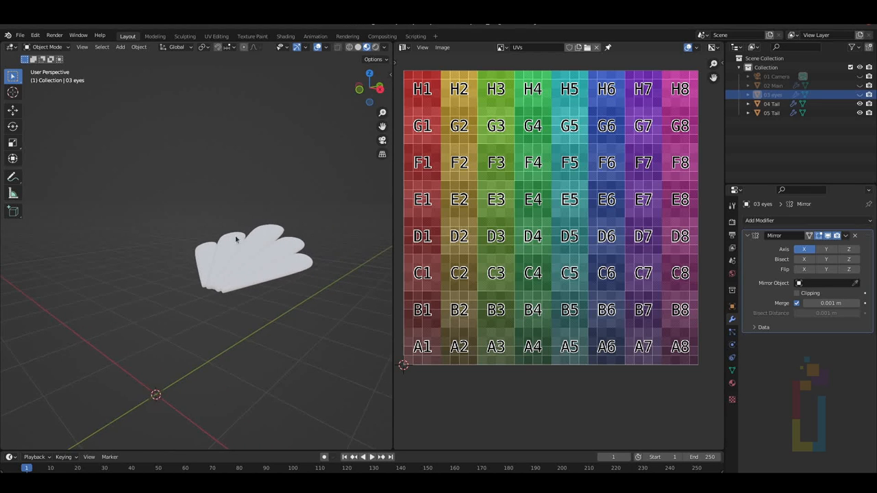
click(773, 104)
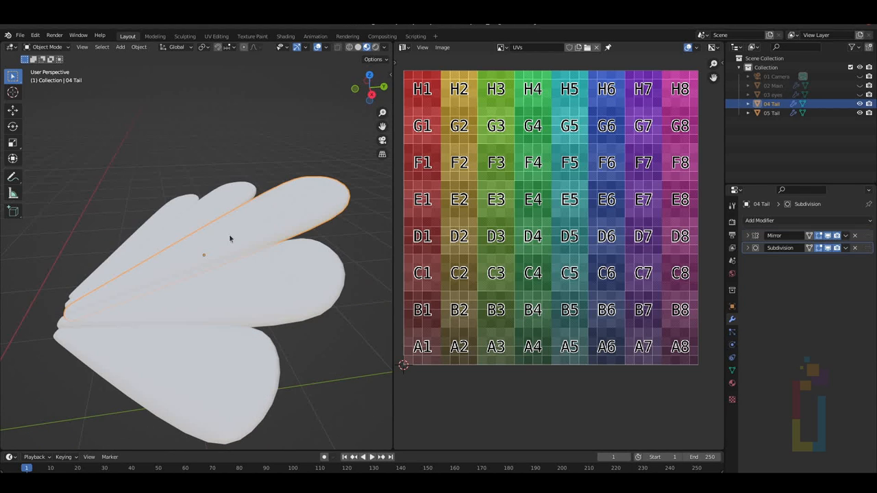
mouse_move(255, 228)
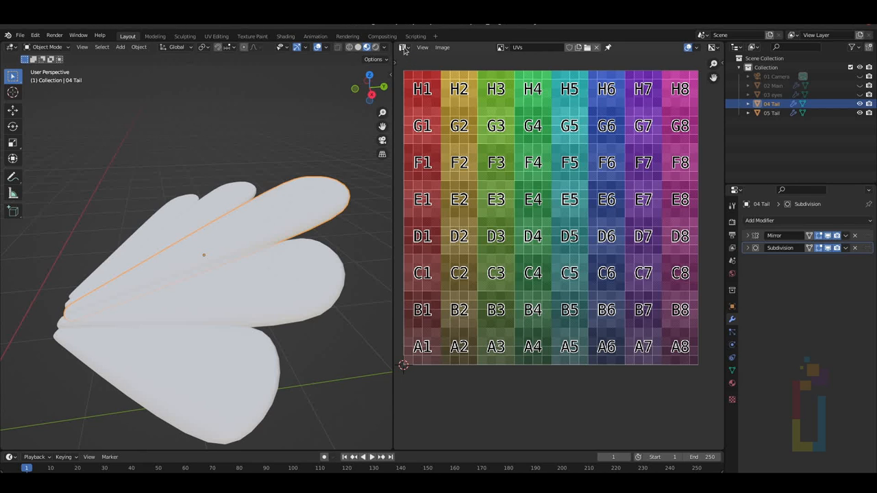
mouse_move(601, 244)
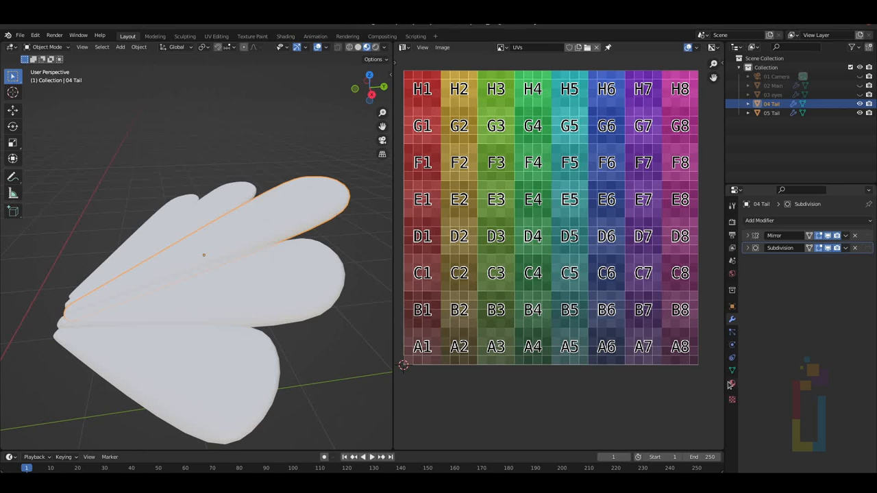
mouse_move(729, 384)
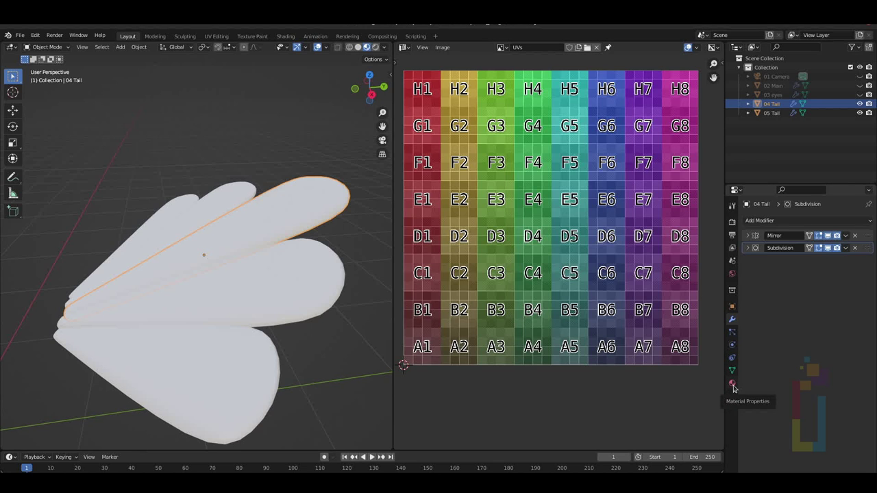
Step: Assign the existing UVs colour-grid material to the tail in Material Properties
click(732, 384)
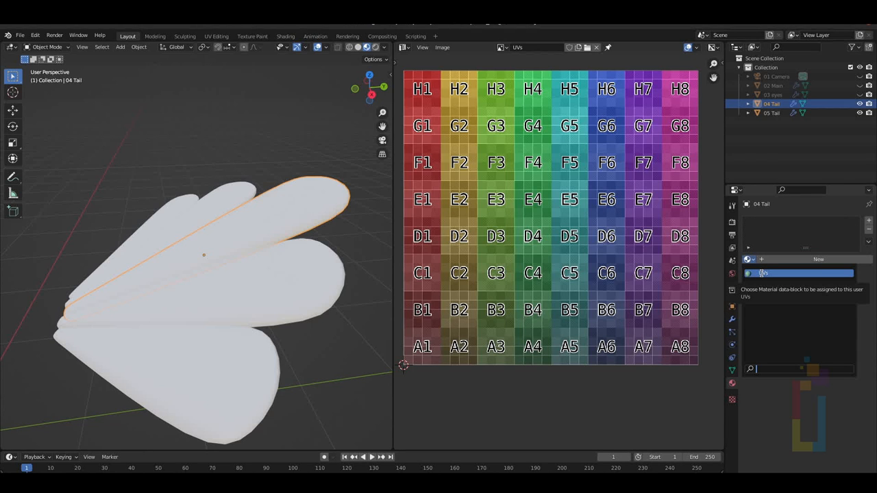
click(792, 272)
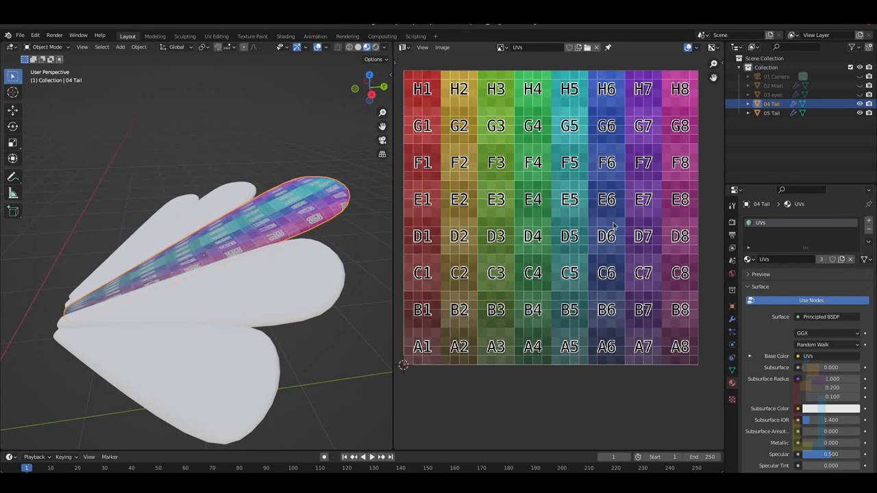
click(772, 112)
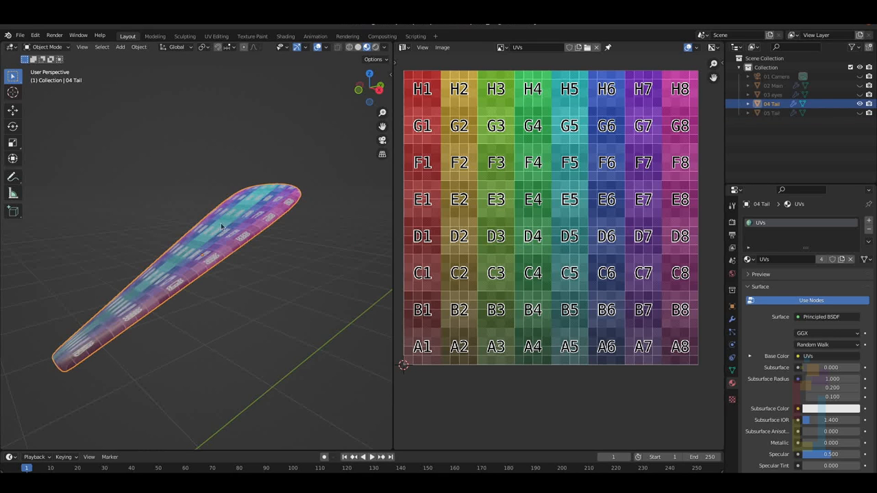
Step: Mark the feather's rim loop as a seam and unwrap it into two flat islands
key(Tab)
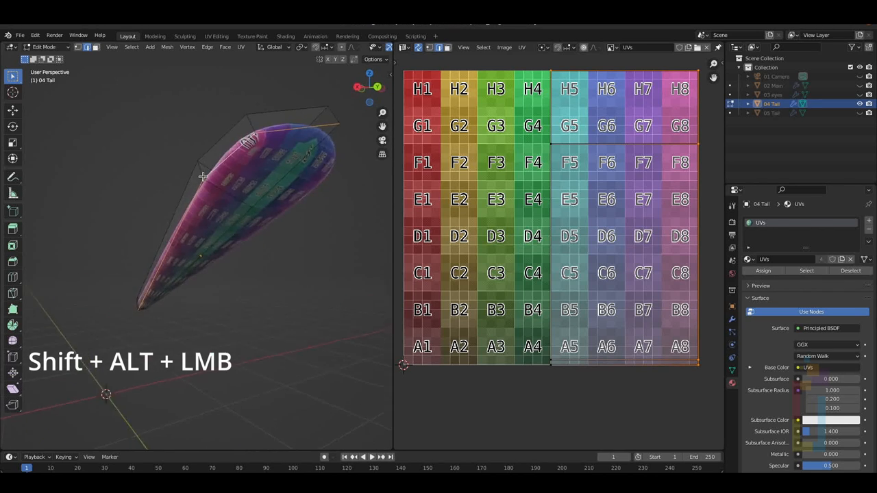
right_click(203, 177)
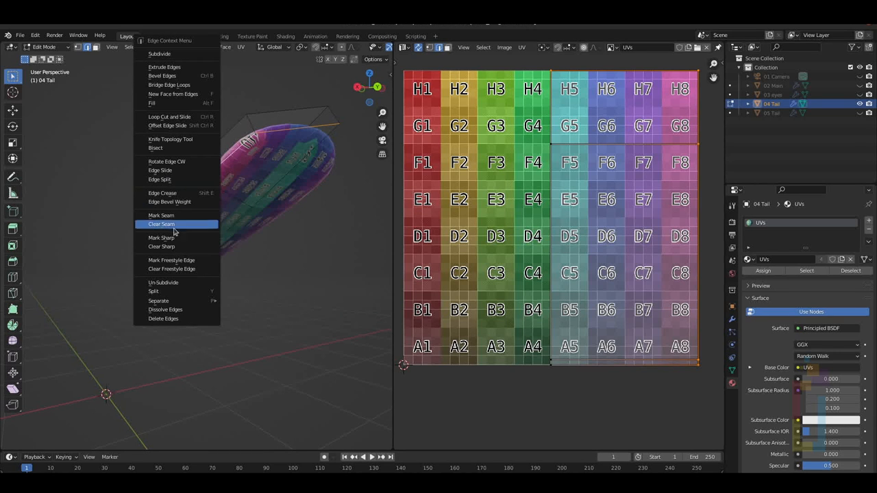
click(162, 225)
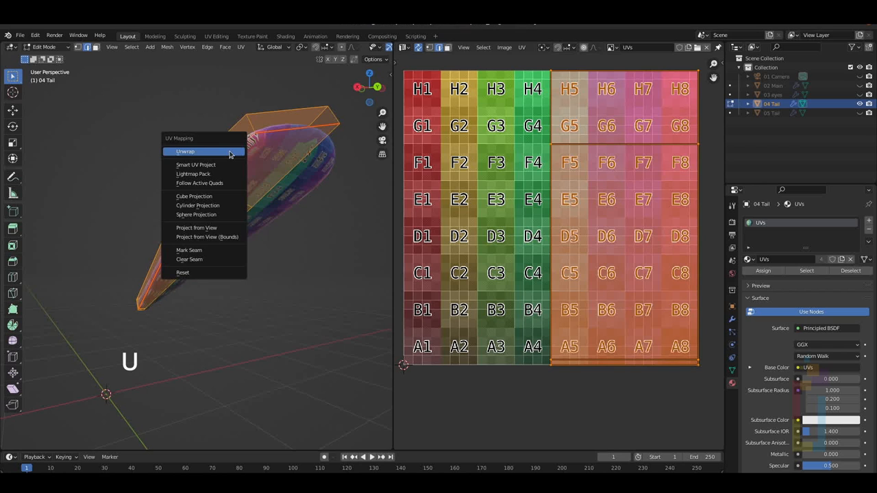
click(185, 150)
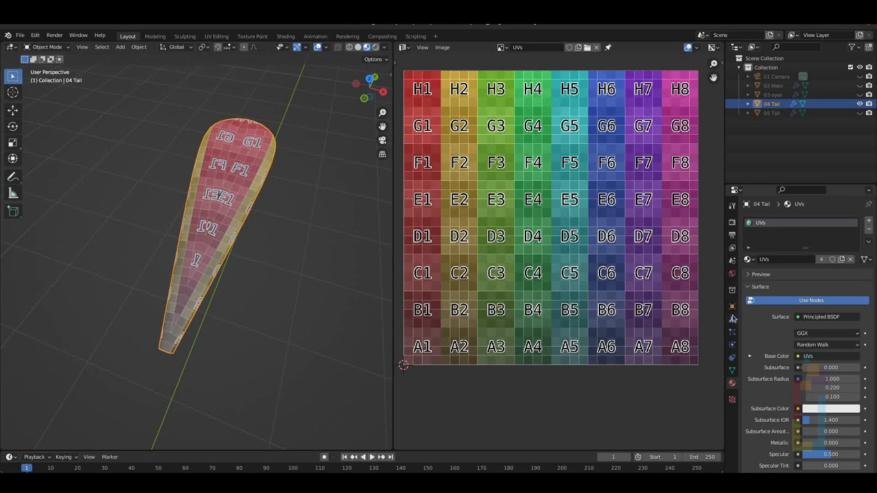
Step: Apply the tail's Mirror modifier and check the five feathers show the grid undistorted
click(729, 318)
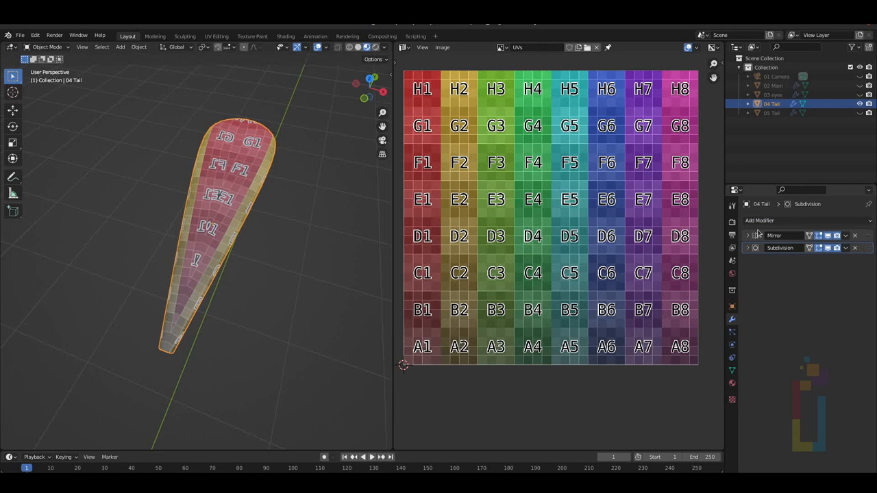
click(751, 235)
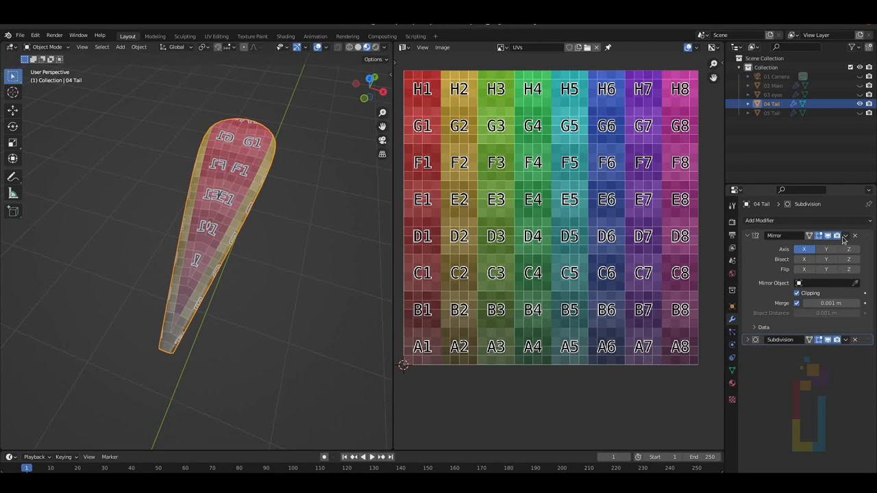
click(847, 236)
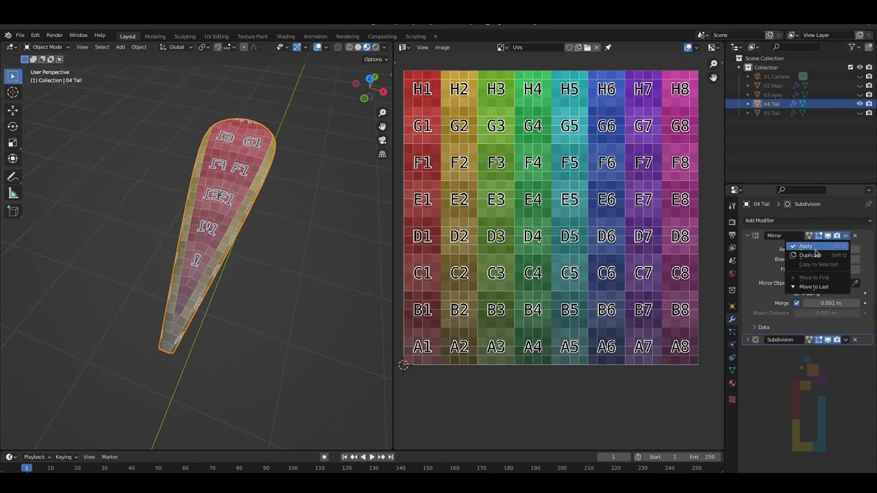
click(807, 247)
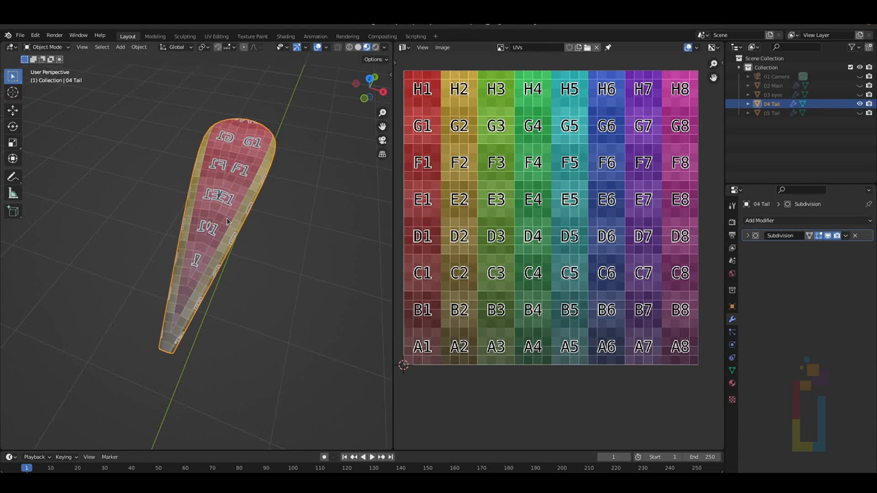
key(Tab)
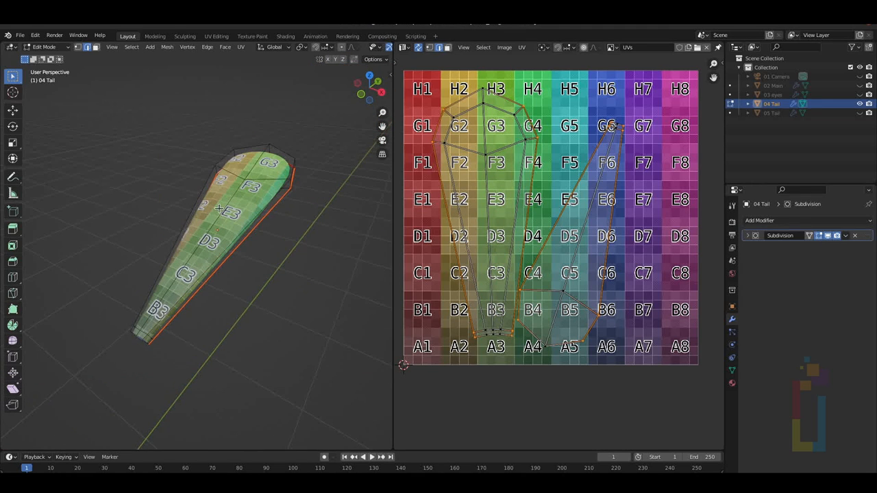
key(Tab)
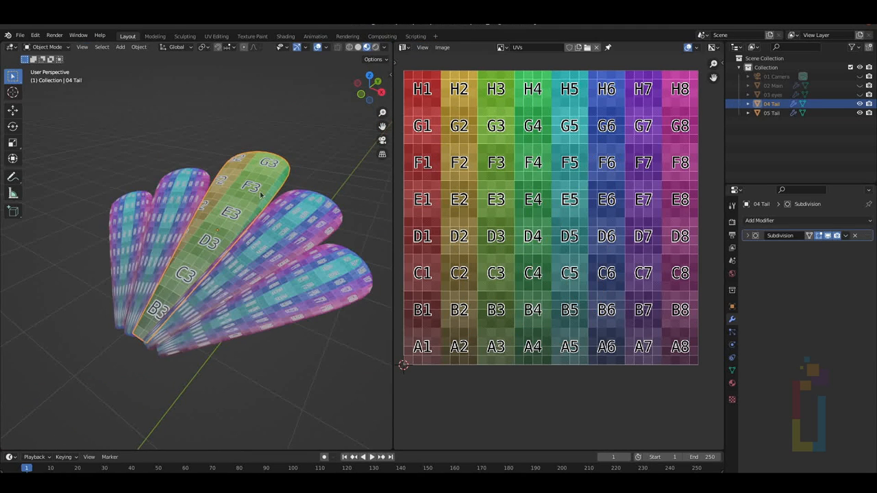